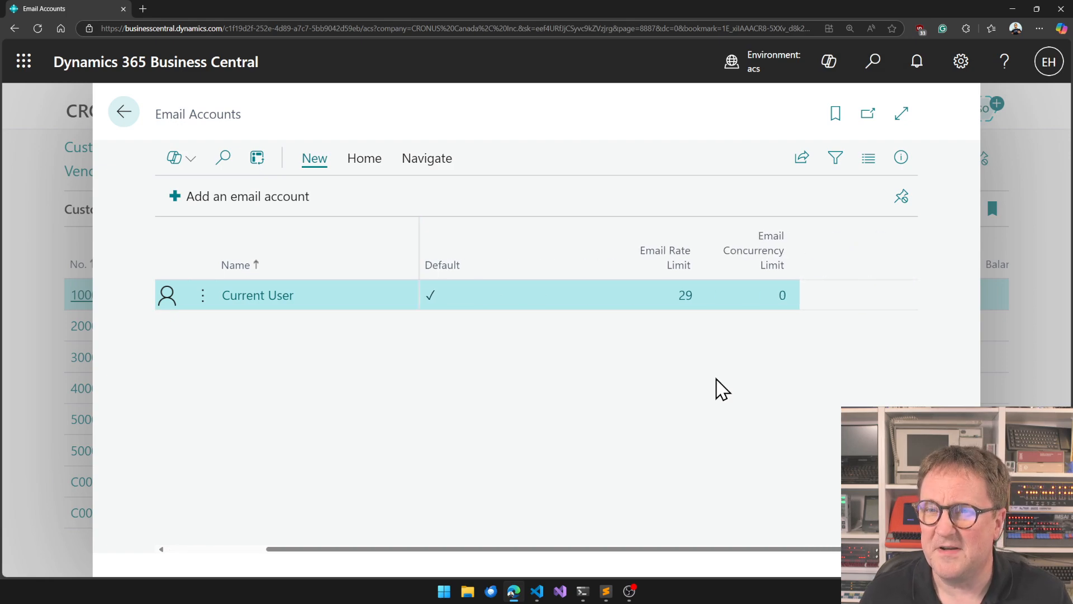
{"action": "mouse_move", "coordinate": [829, 432]}
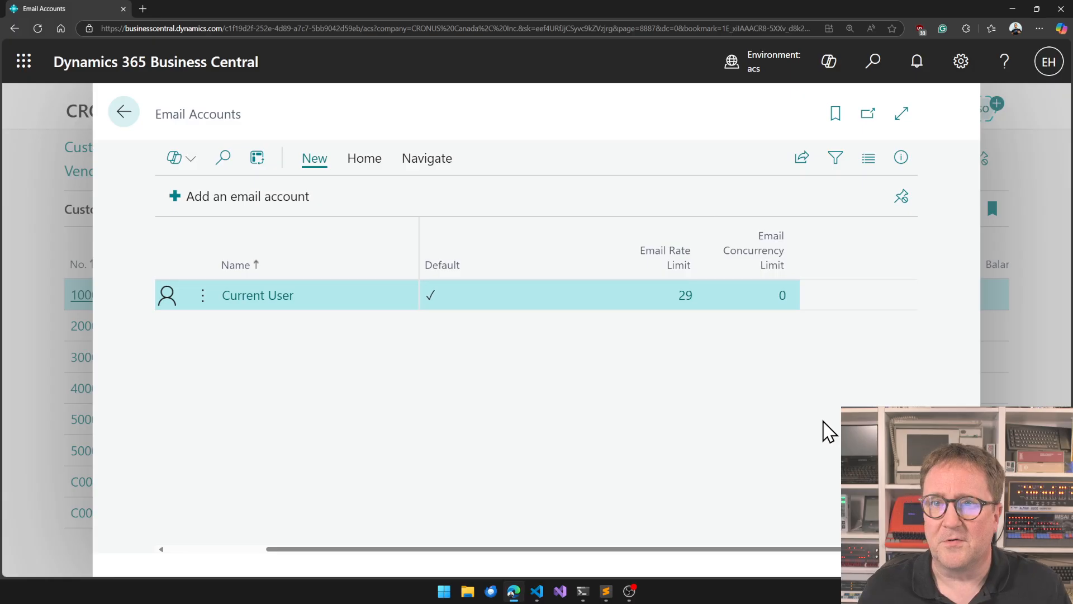
{"action": "mouse_move", "coordinate": [787, 336]}
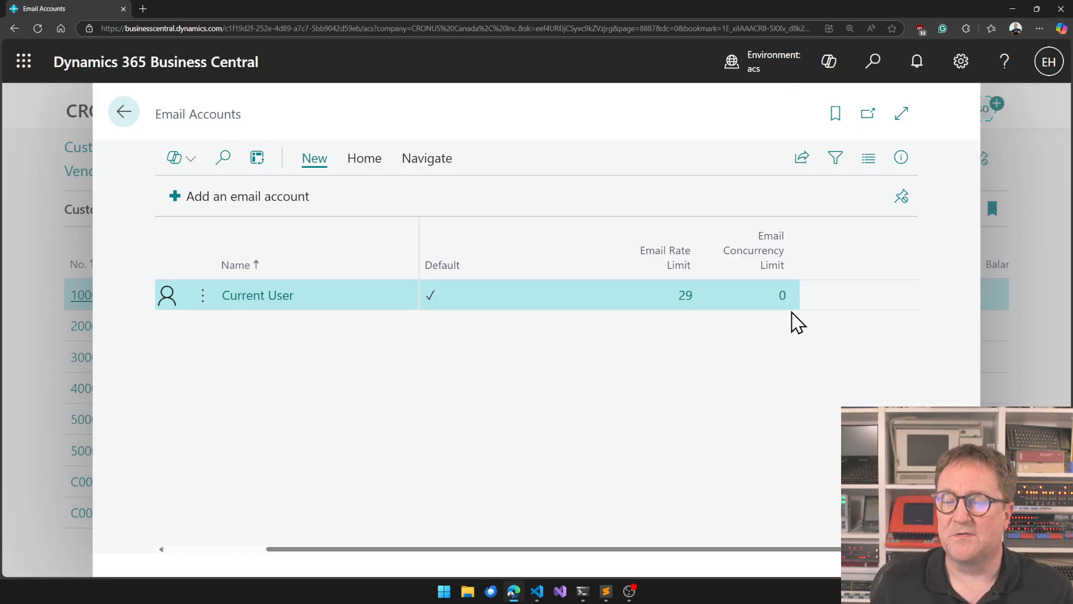
{"action": "mouse_move", "coordinate": [286, 159]}
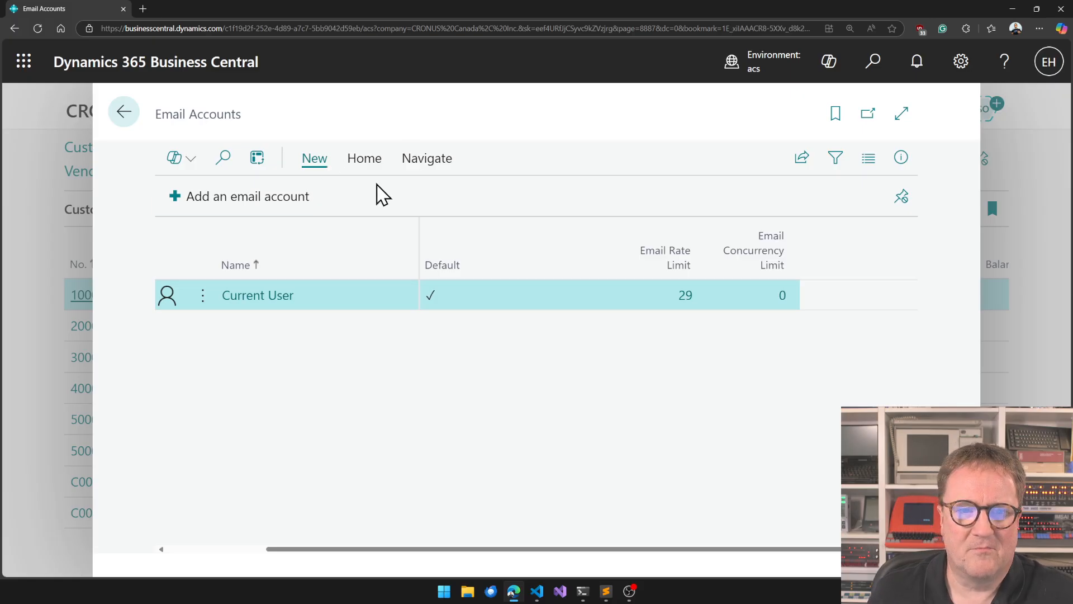
{"action": "mouse_move", "coordinate": [364, 164]}
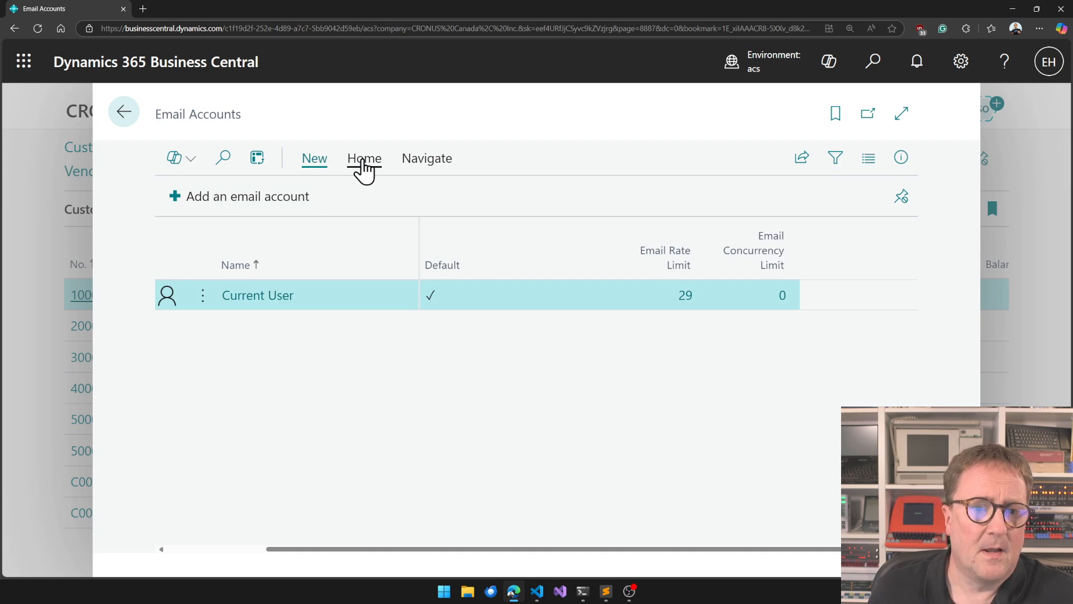
Run Set email rate limit for Current User and acknowledge the Concurrency Limit 0–10 error.
{"action": "left_click", "coordinate": [364, 157]}
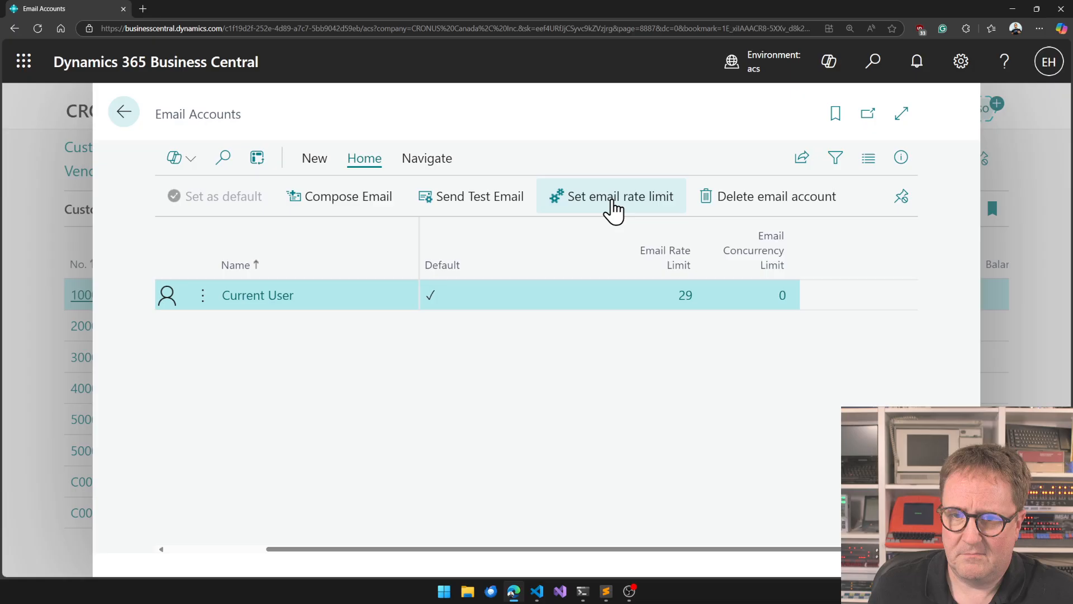
{"action": "left_click", "coordinate": [612, 196]}
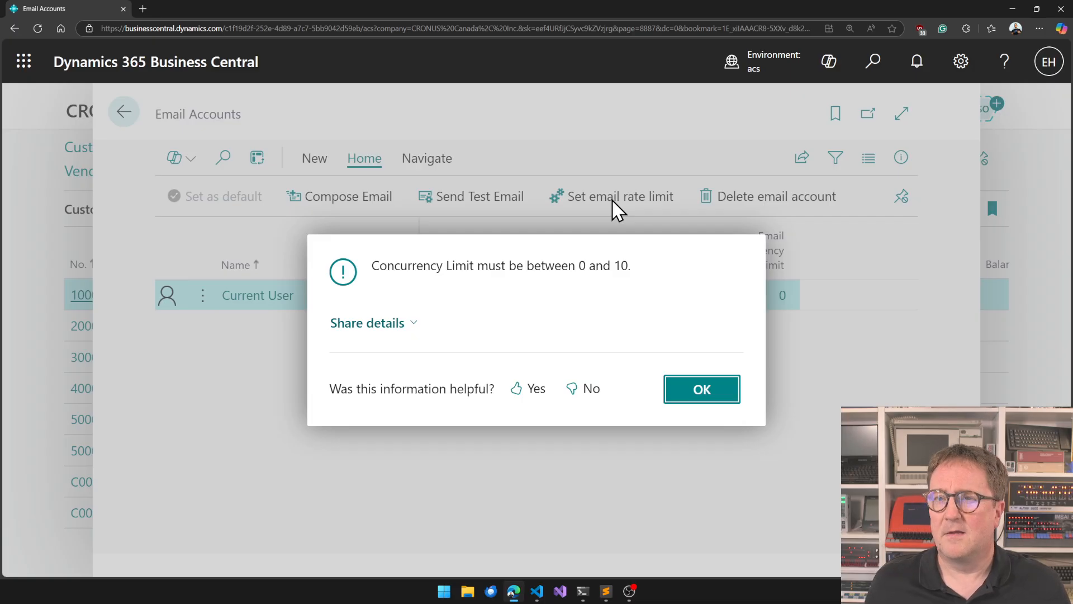
{"action": "mouse_move", "coordinate": [626, 315]}
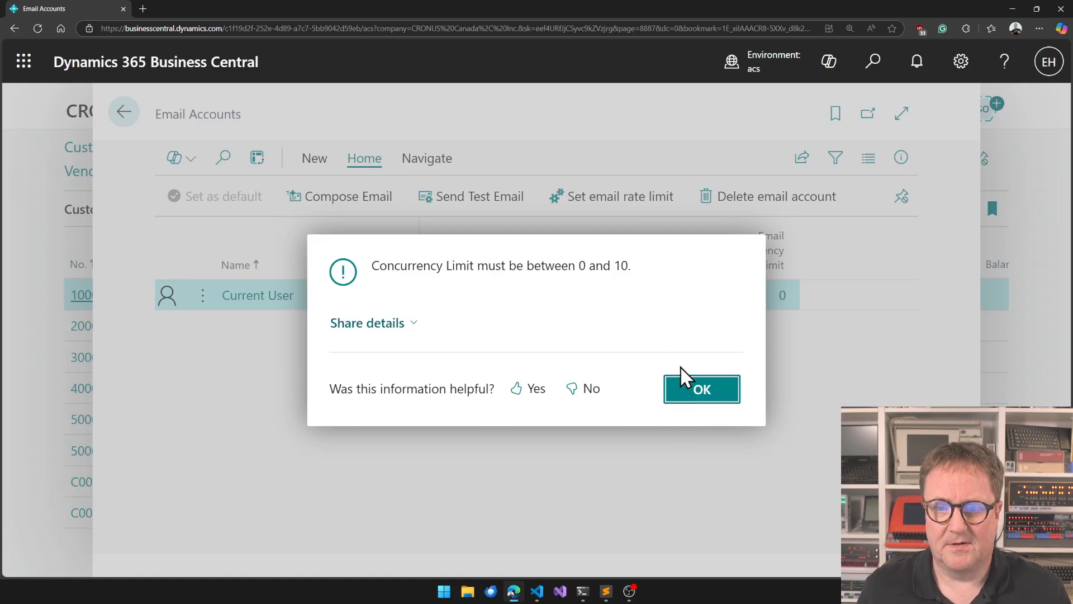
{"action": "mouse_move", "coordinate": [693, 449]}
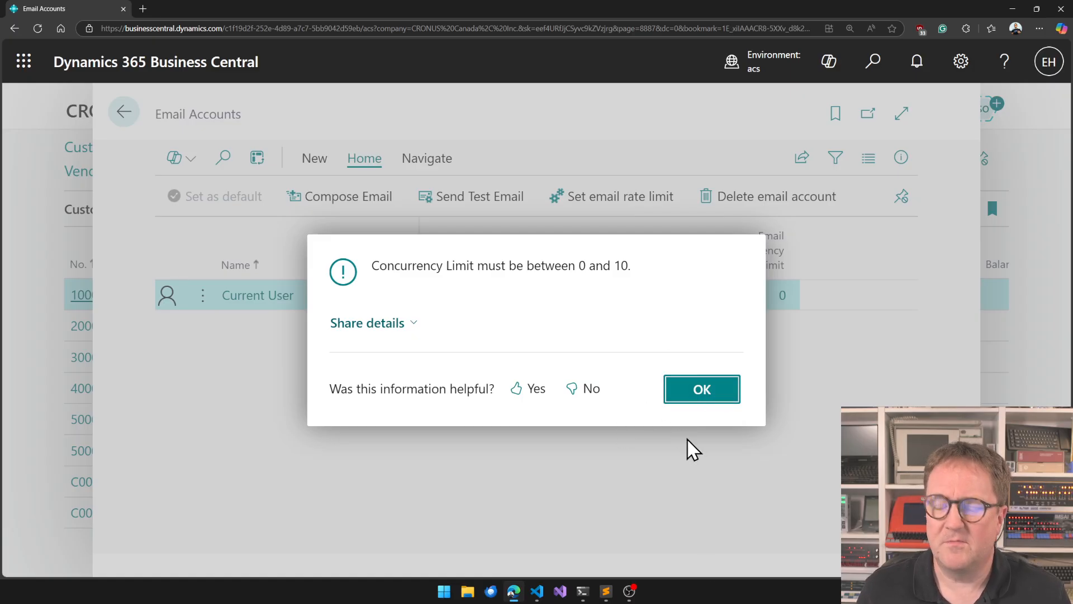
{"action": "left_click", "coordinate": [537, 590]}
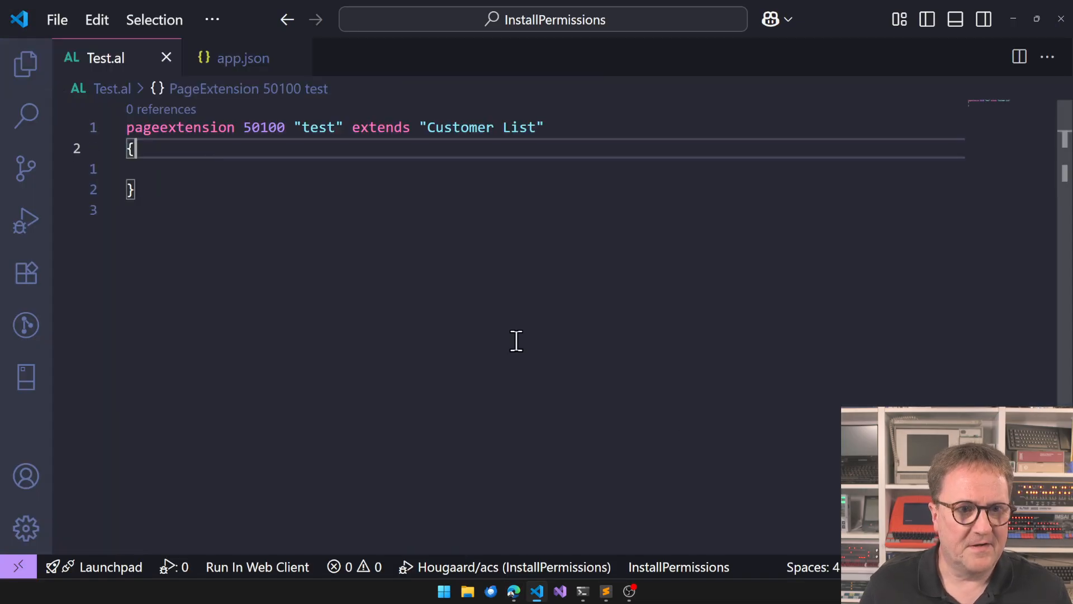
Start a trigger OnOpenPage declaration inside the Customer List page extension body.
{"action": "key", "text": "Enter"}
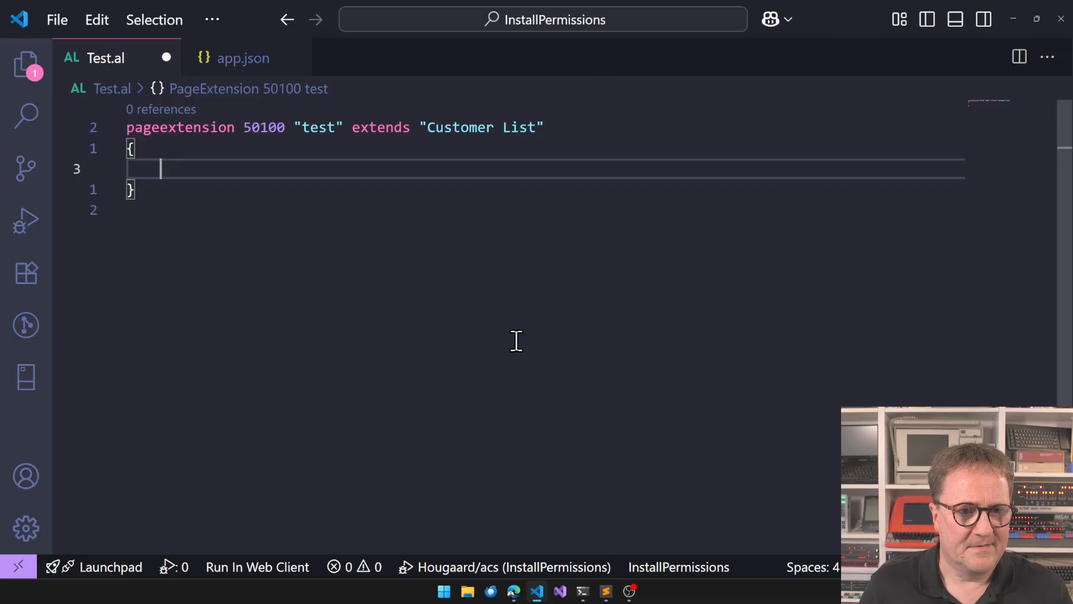
{"action": "type", "text": "trigger"}
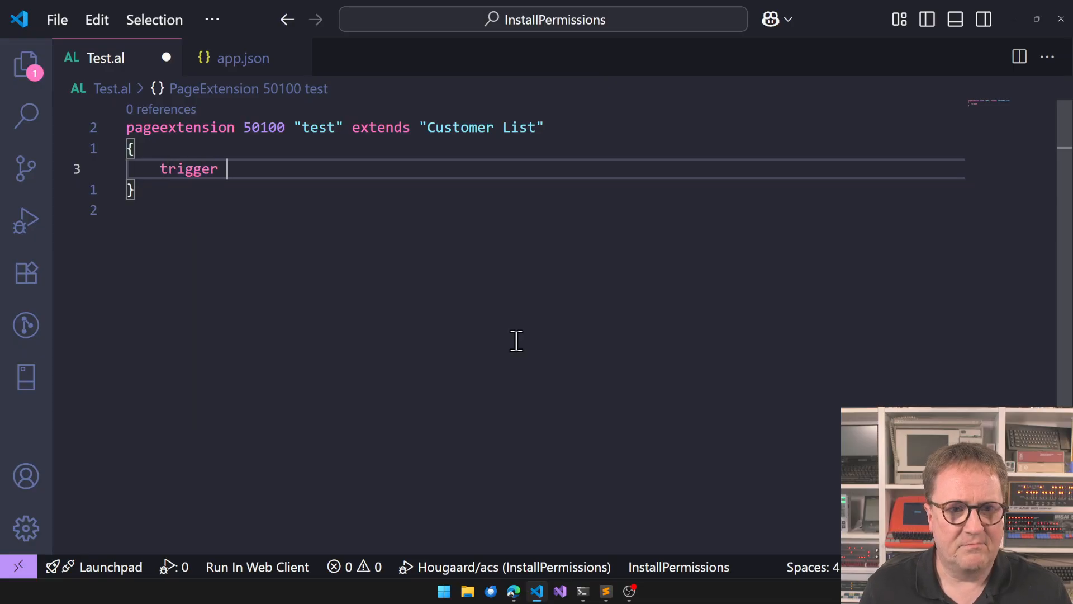
{"action": "type", "text": "onopen"}
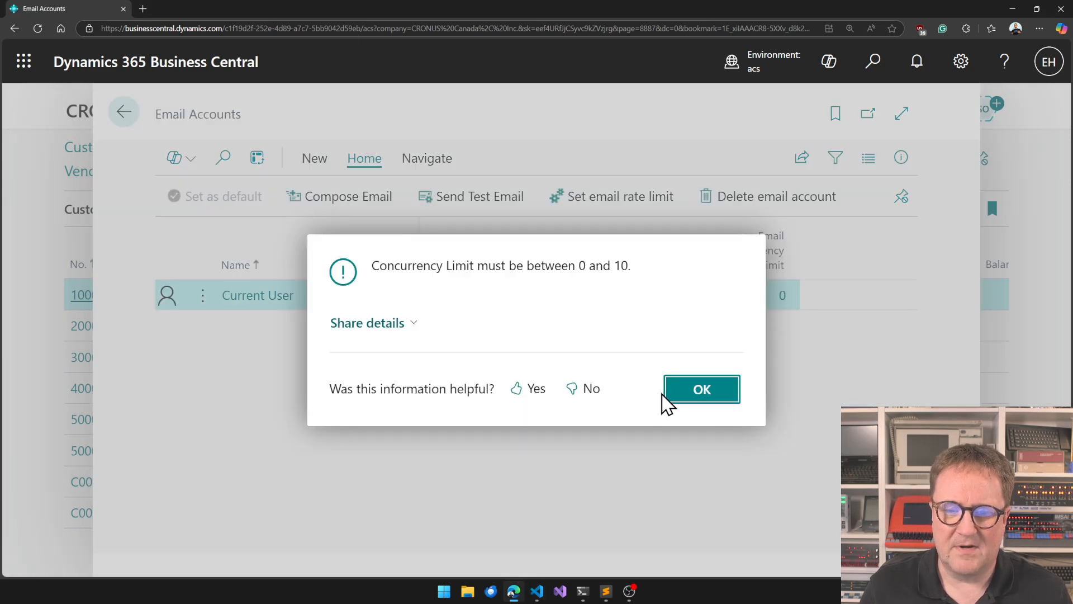
Dismiss the error, review the pasted report's AL call stack naming Email Rate Limit, and close the untitled file.
{"action": "left_click", "coordinate": [367, 322]}
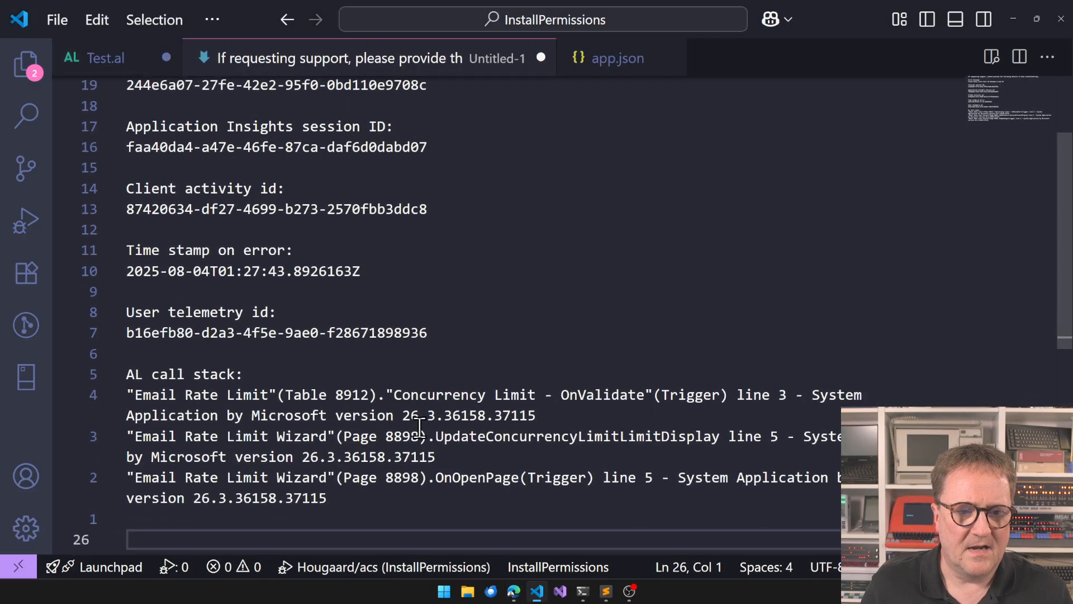
{"action": "scroll", "scroll_direction": "down", "scroll_amount": 3}
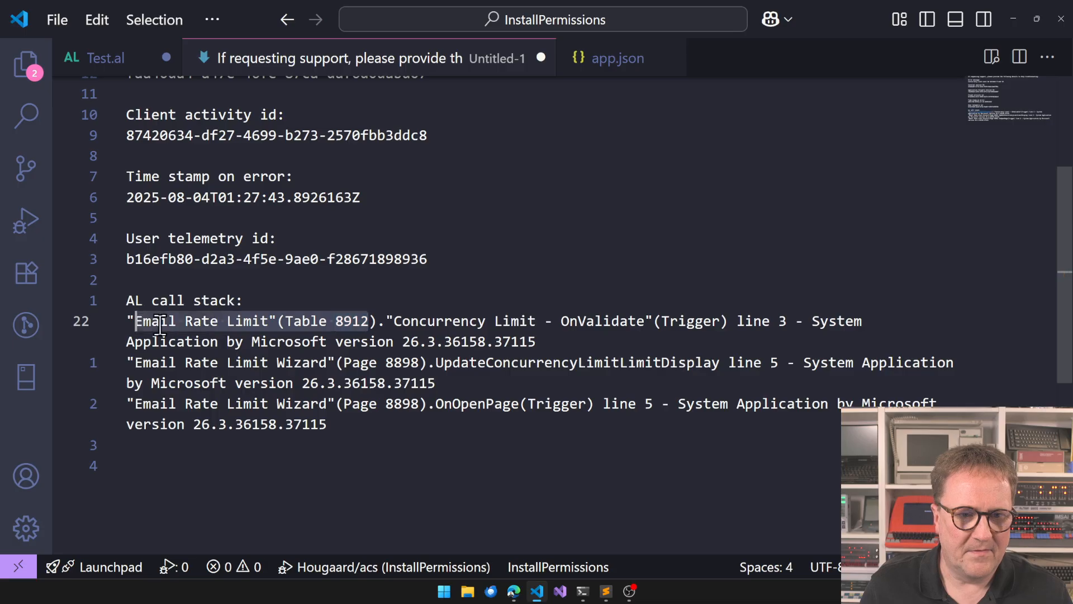
{"action": "left_click", "coordinate": [541, 57]}
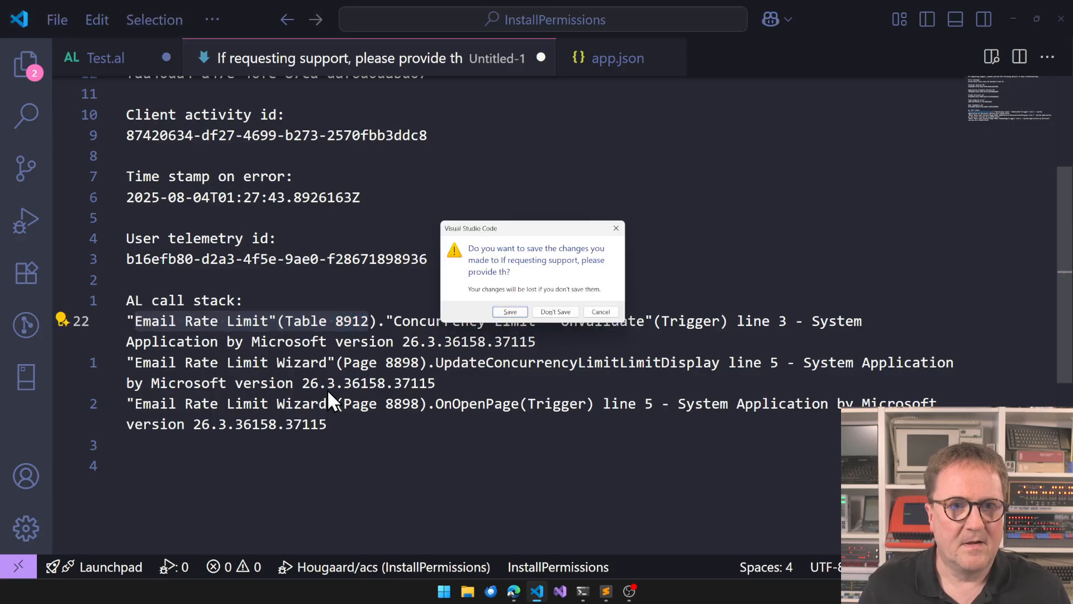
Discard the report and declare var erl : record "Email Rate Limit"; in OnOpenPage.
{"action": "left_click", "coordinate": [555, 312]}
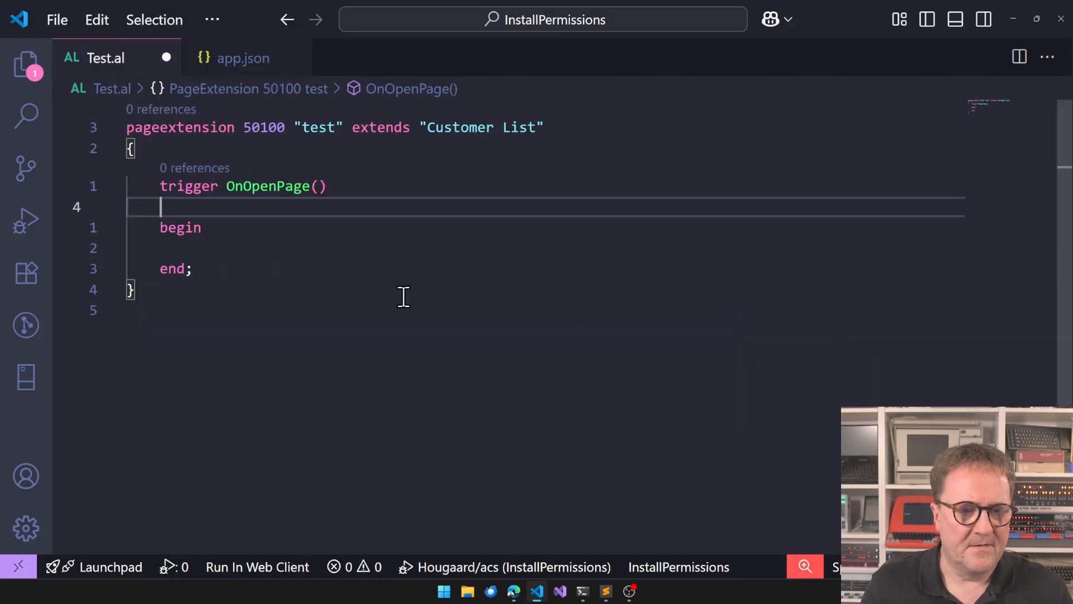
{"action": "type", "text": "var"}
{"action": "type", "text": "er"}
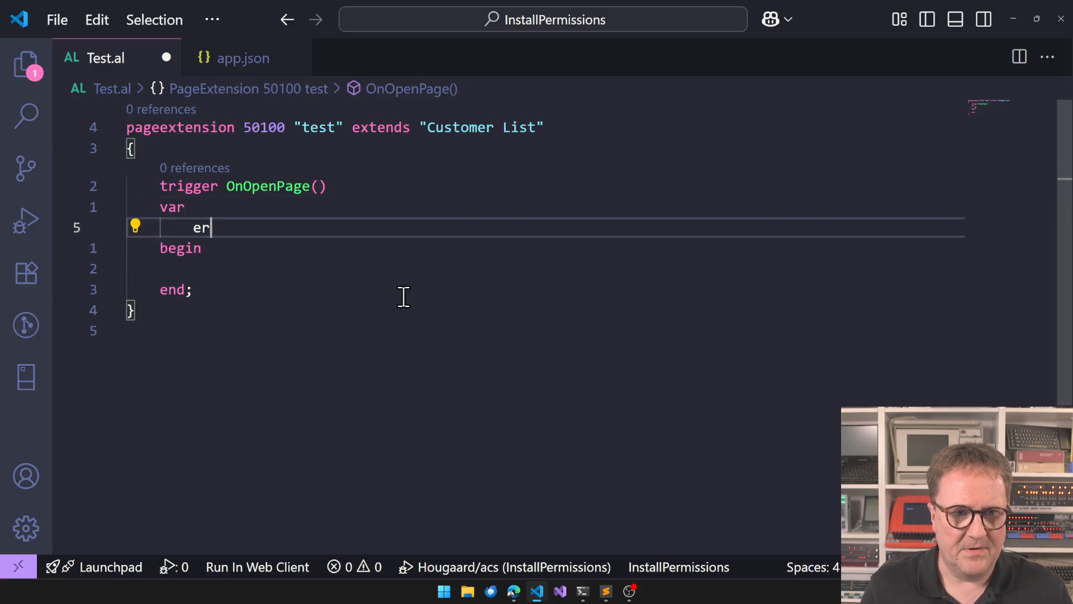
{"action": "type", "text": "l :"}
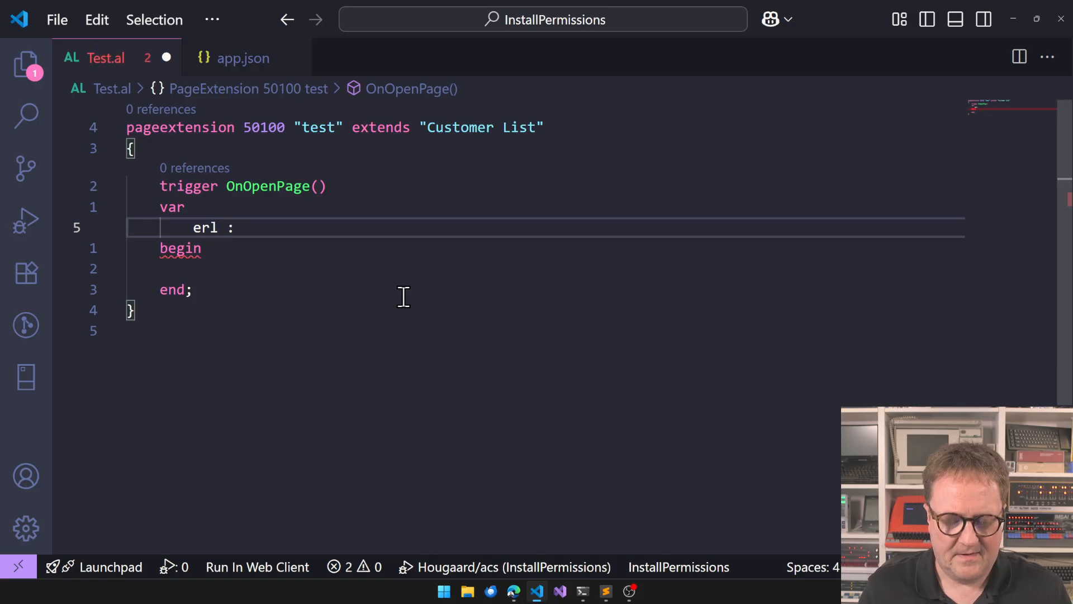
{"action": "type", "text": "r"}
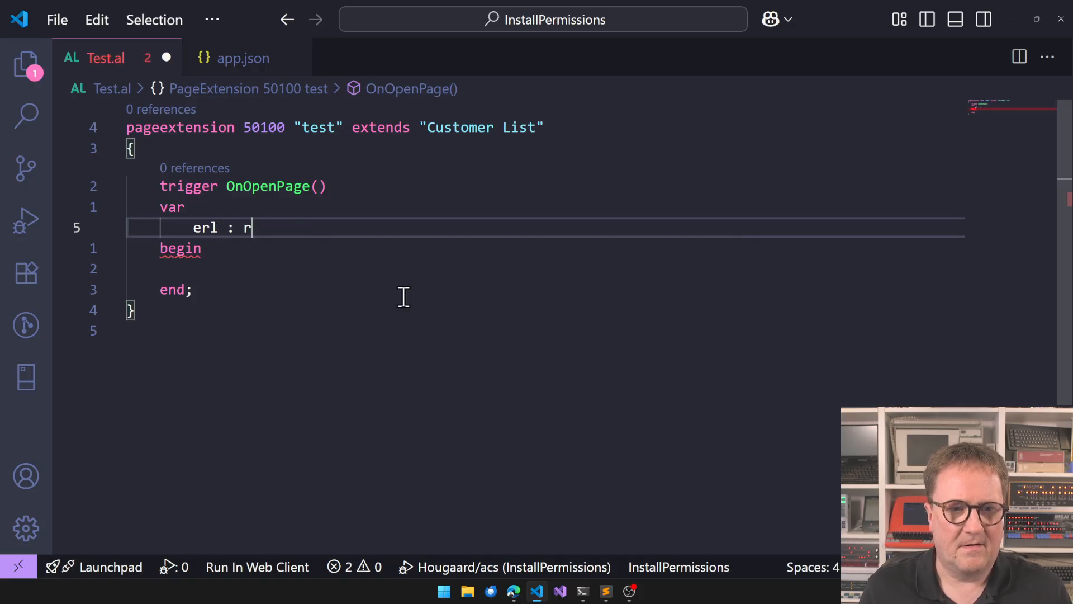
{"action": "type", "text": "ecord \"E\""}
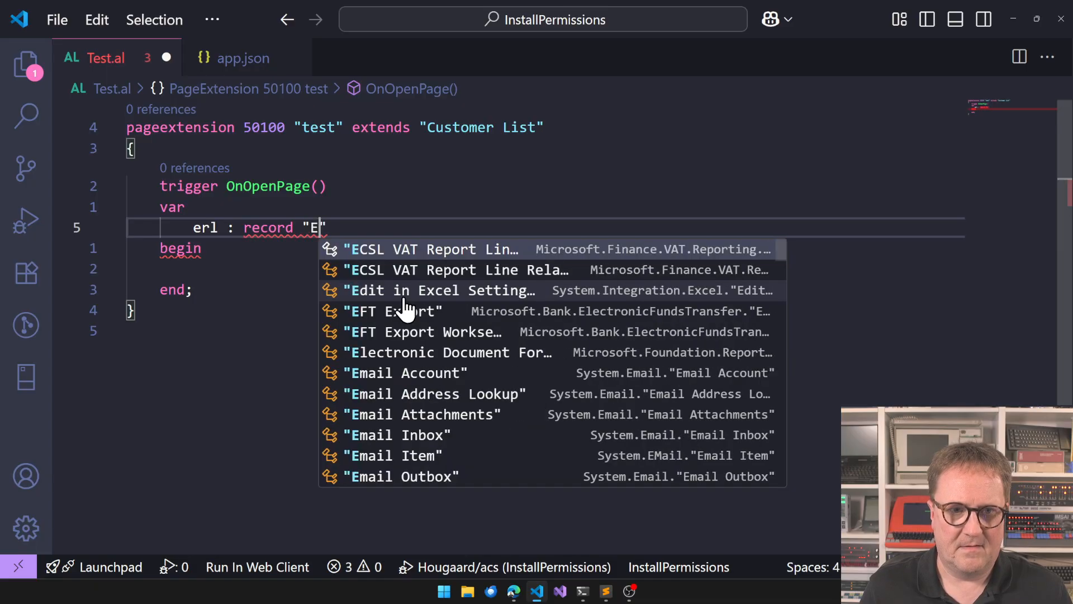
{"action": "type", "text": "mail Rat"}
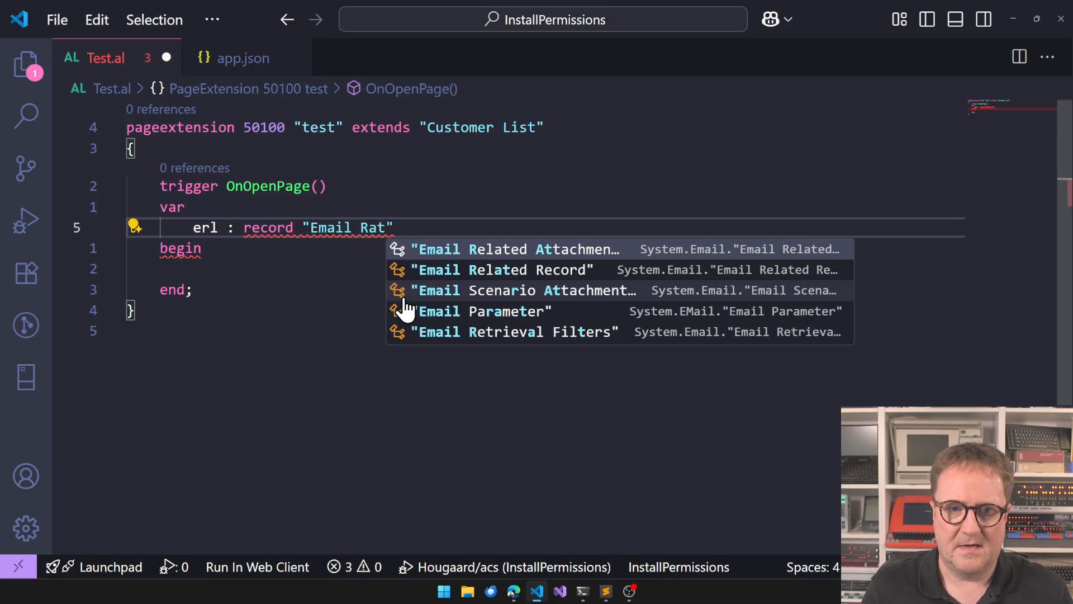
{"action": "type", "text": "e"}
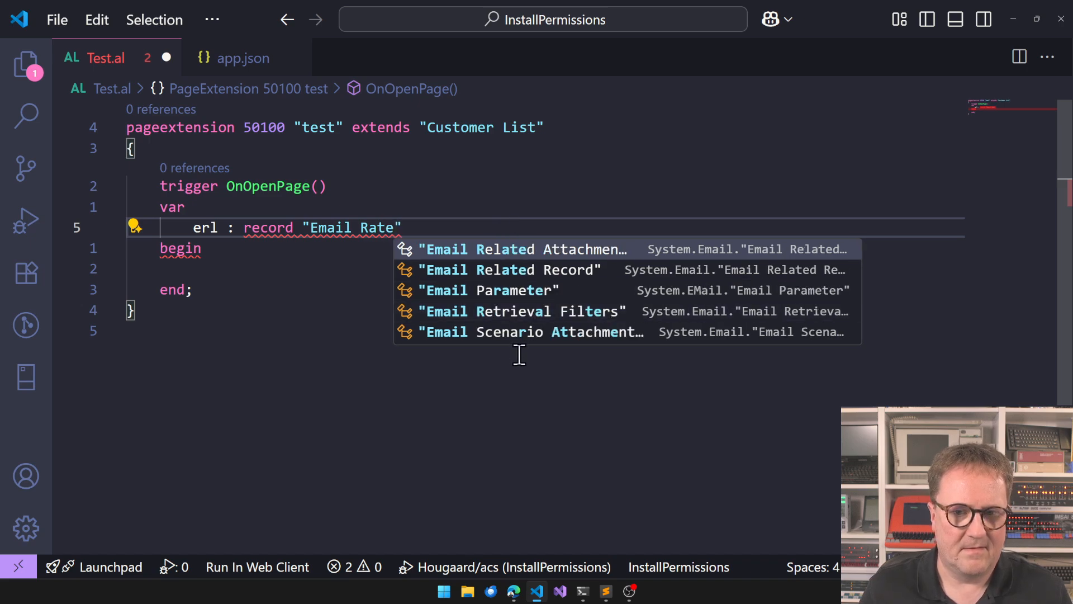
{"action": "type", "text": "Limit"}
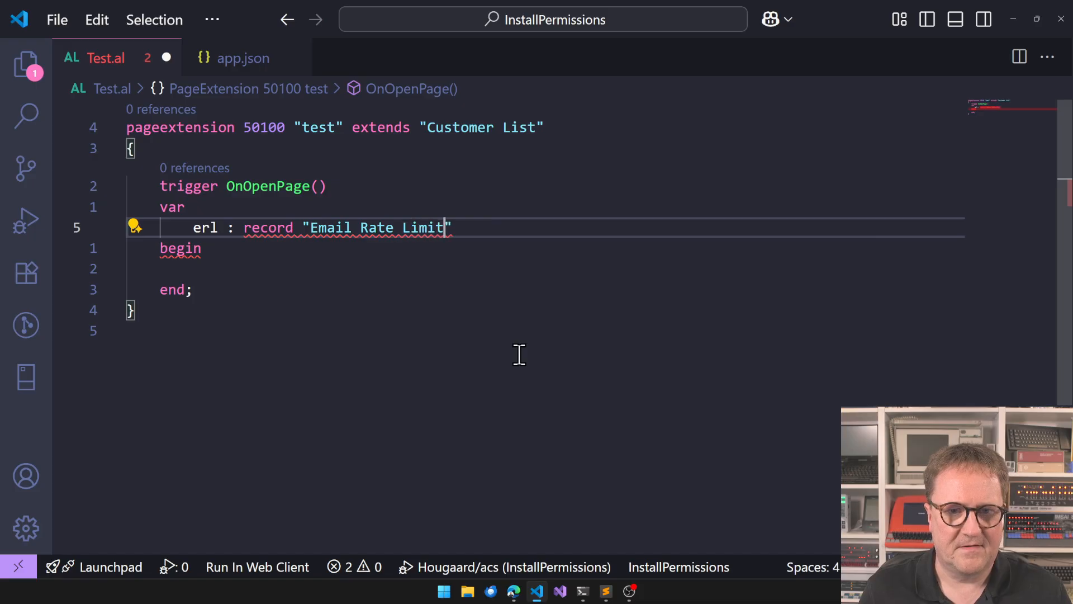
{"action": "type", "text": ";"}
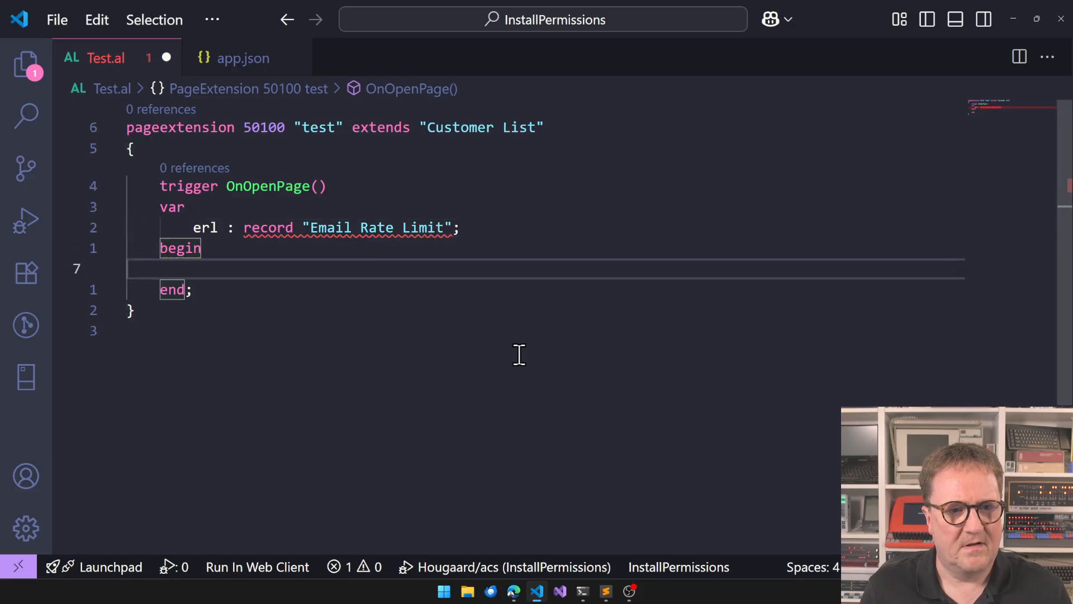
{"action": "mouse_move", "coordinate": [329, 227]}
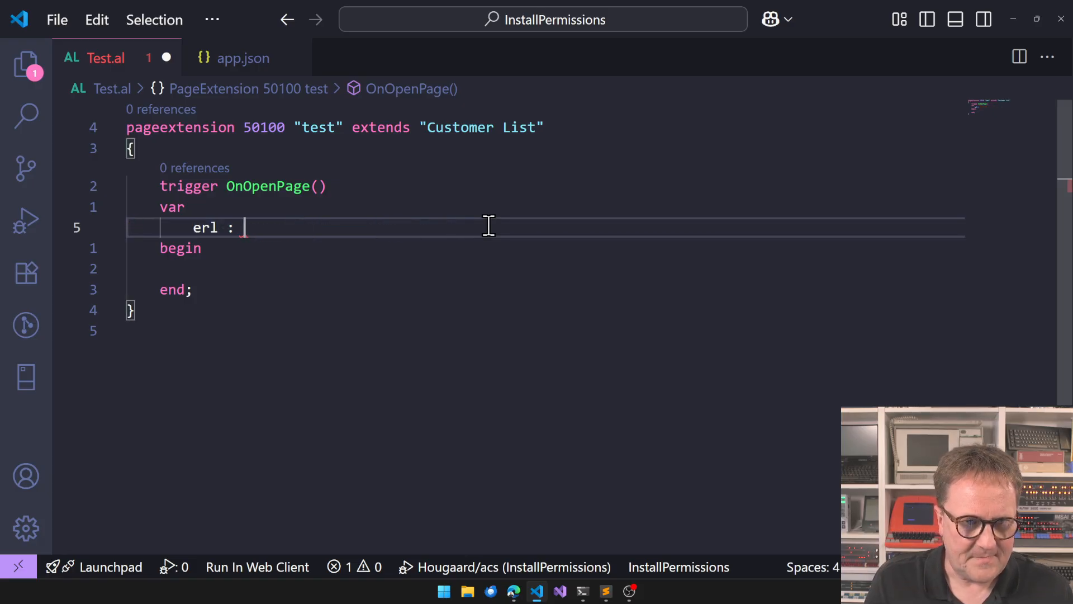
Make erl a recordRef and add erl.open(8912); erl.findfirst(); plus another erl. line.
{"action": "type", "text": "recordRef;"}
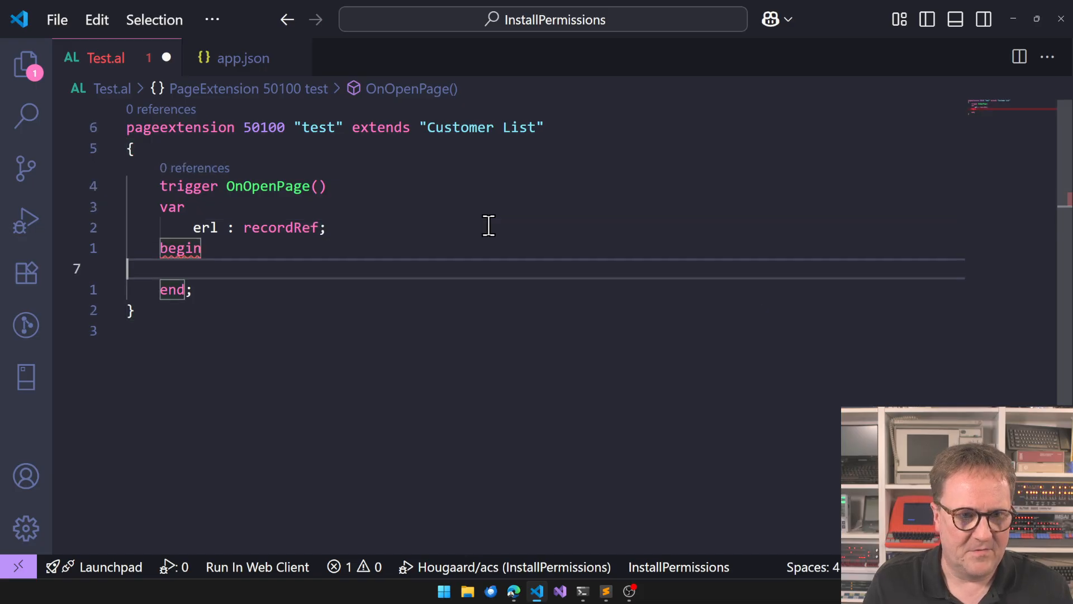
{"action": "type", "text": "open("}
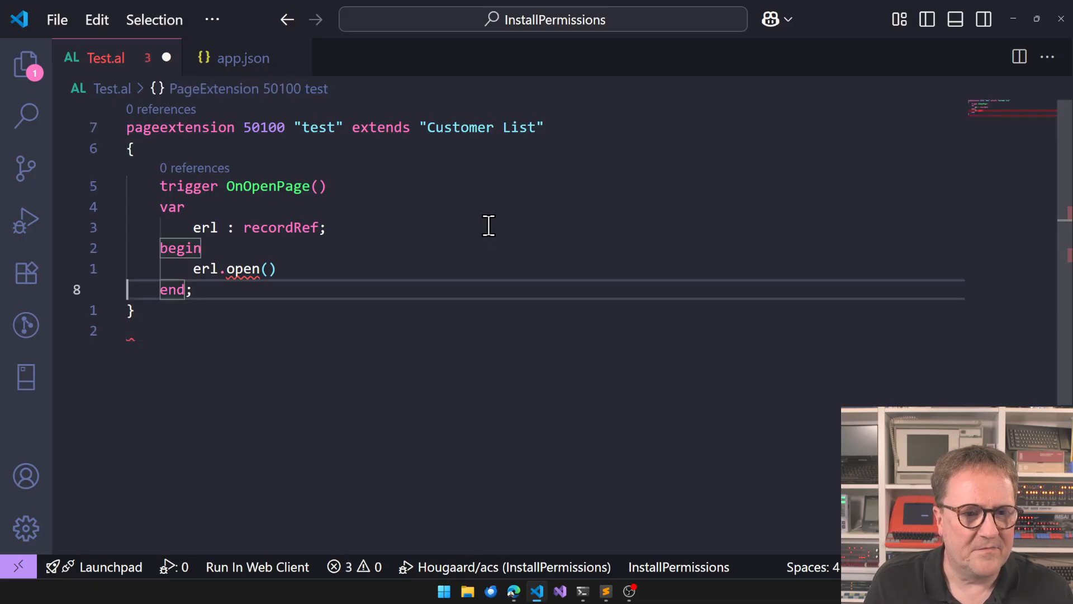
{"action": "type", "text": "8912"}
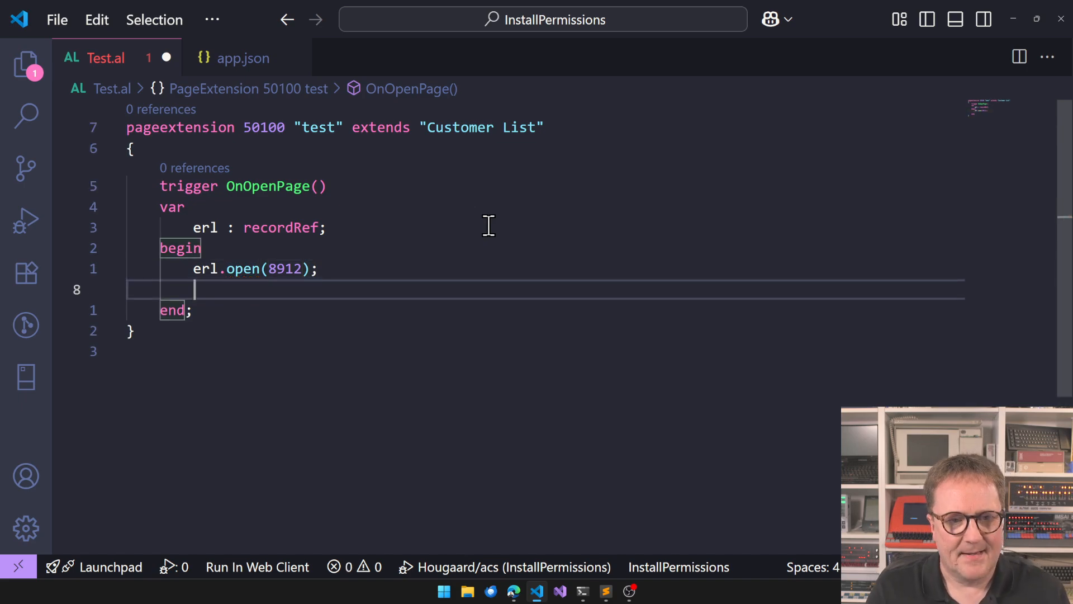
{"action": "type", "text": "erl."}
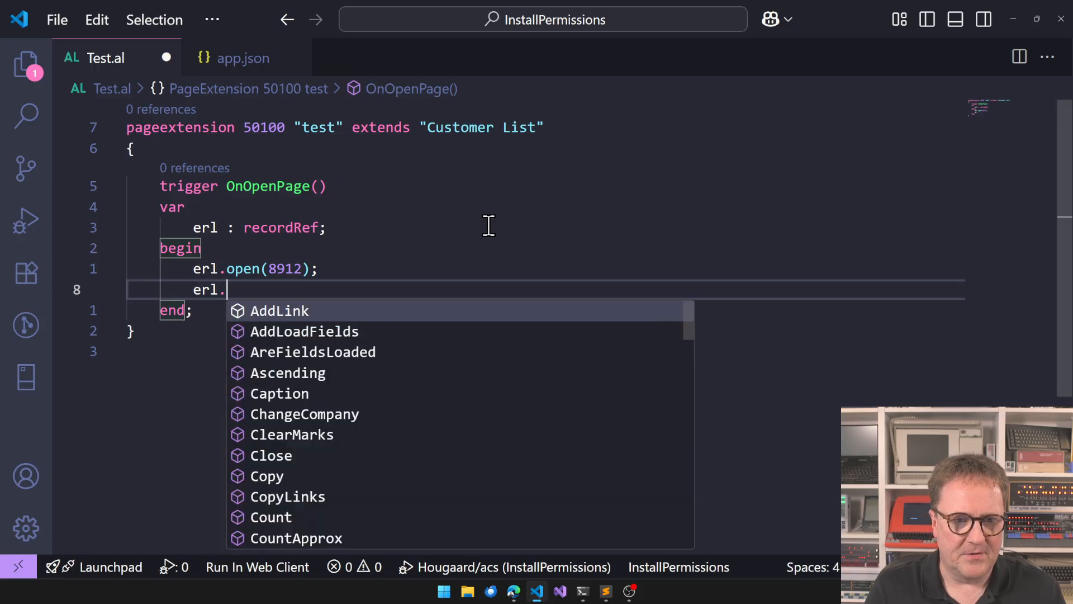
{"action": "type", "text": "findfirst();"}
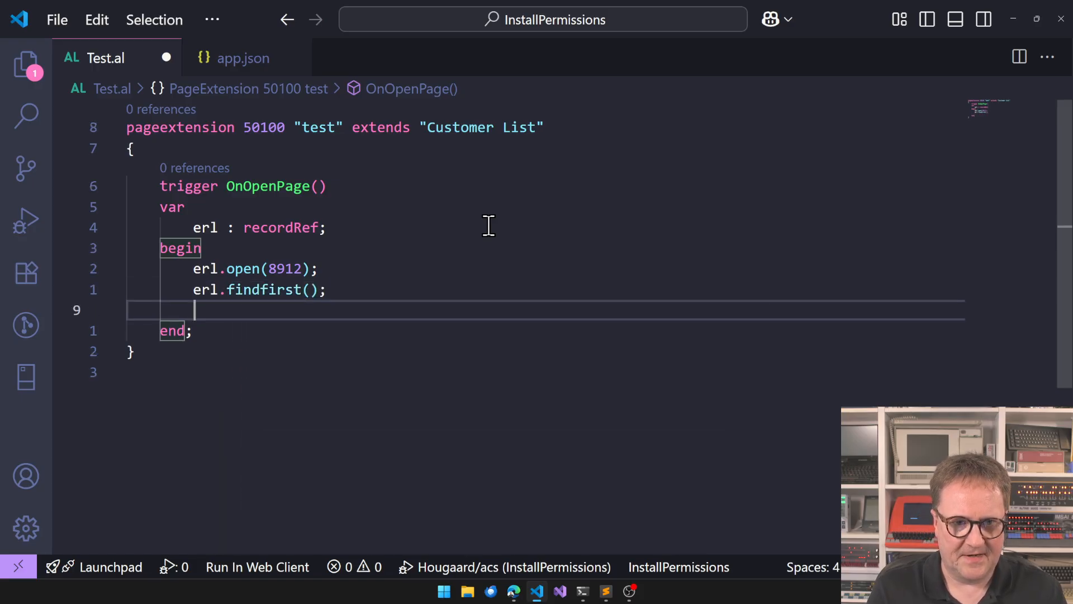
{"action": "type", "text": "erl."}
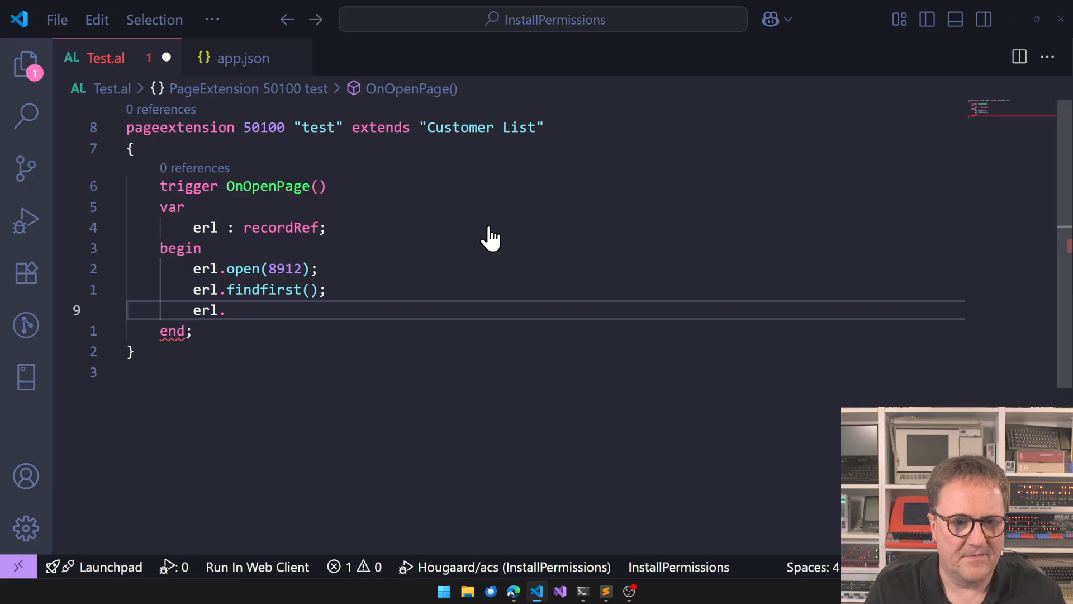
{"action": "mouse_move", "coordinate": [560, 337]}
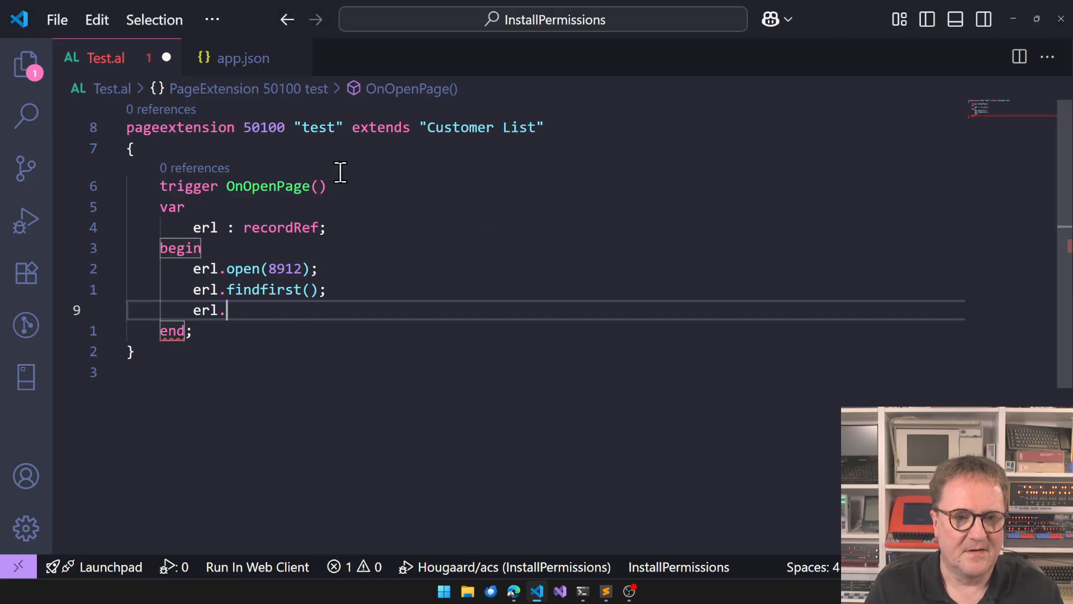
Declare x: Record "Email Rate Limit" and check the table definition.
{"action": "left_click", "coordinate": [185, 206]}
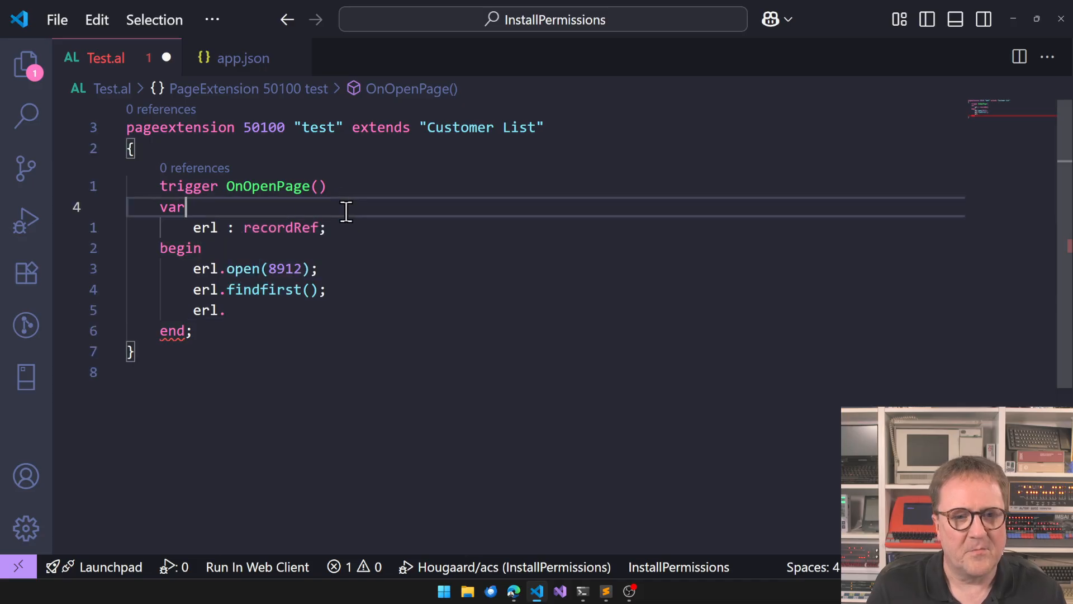
{"action": "type", "text": "x:"}
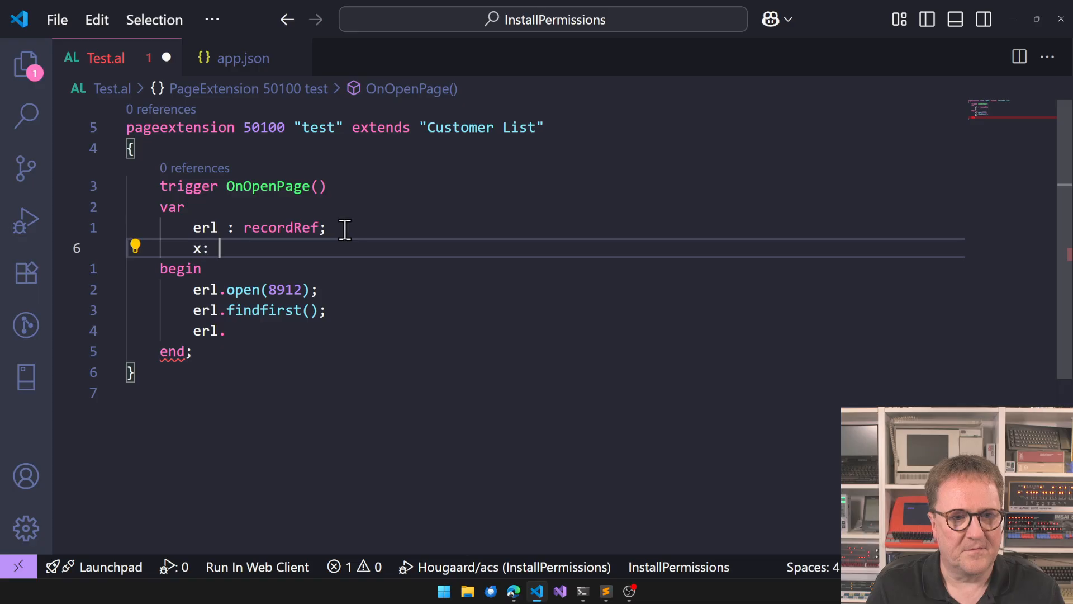
{"action": "type", "text": "Record \"Email Rate"}
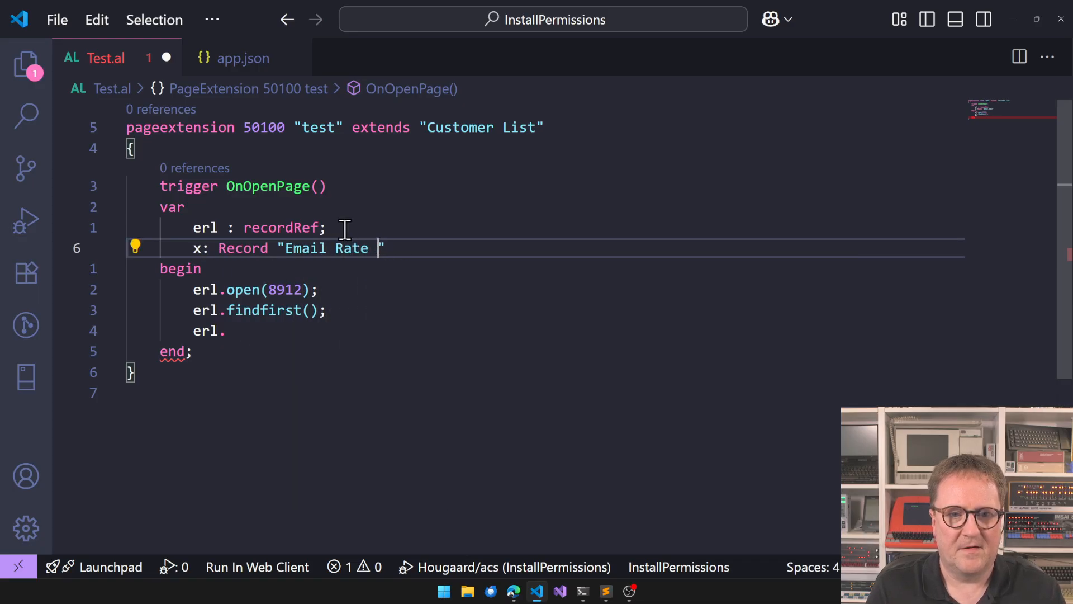
{"action": "type", "text": "Limit"}
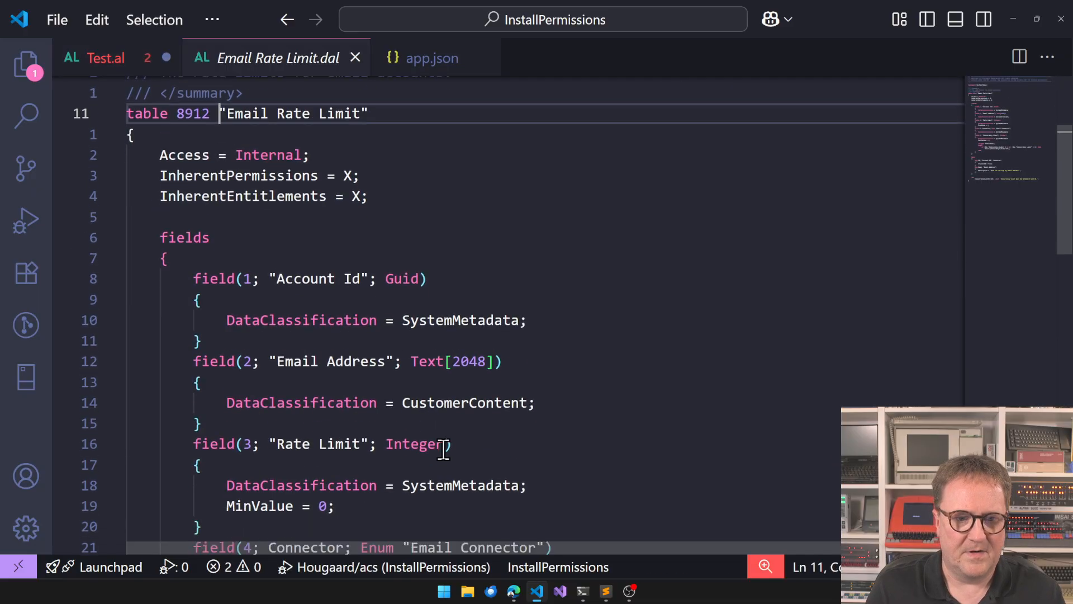
{"action": "scroll", "scroll_direction": "down", "scroll_amount": 3}
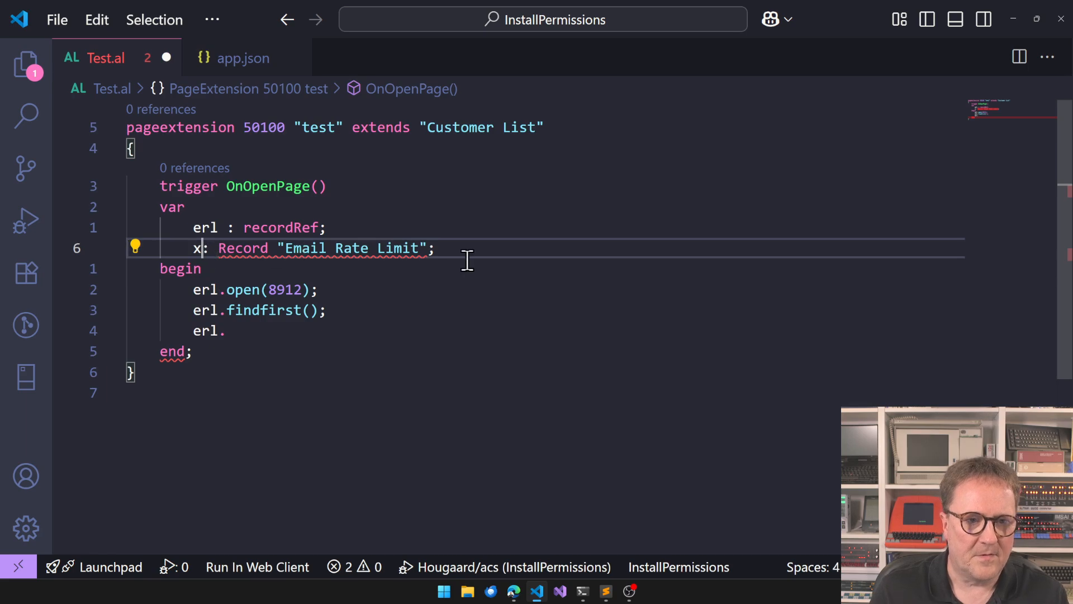
Add erl.field(5).value(10); and erl.modify(); to OnOpenPage.
{"action": "type", "text": "field(5"}
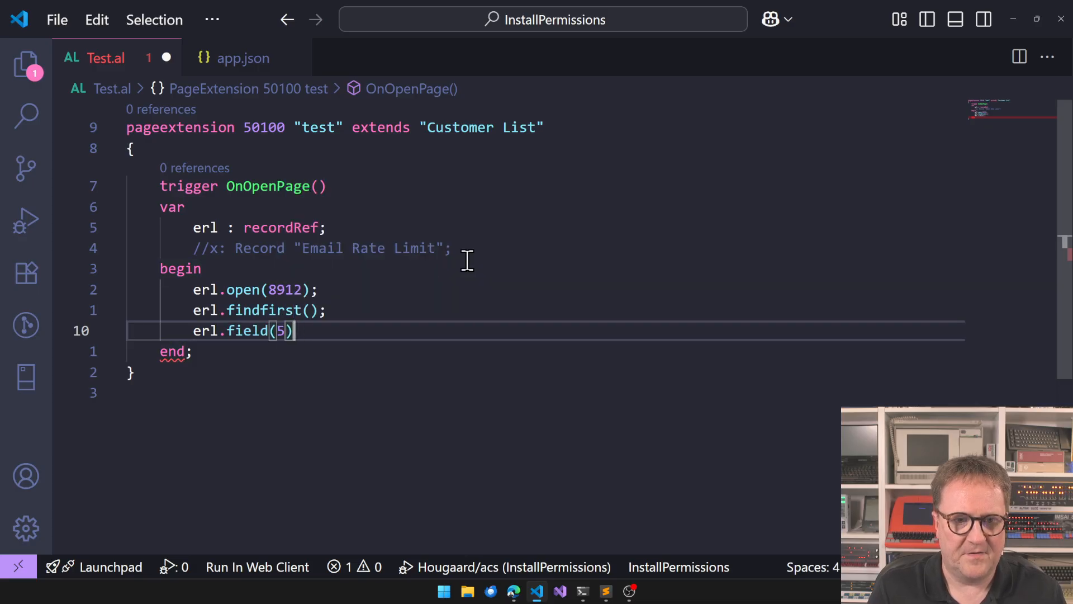
{"action": "type", "text": ".value(10);"}
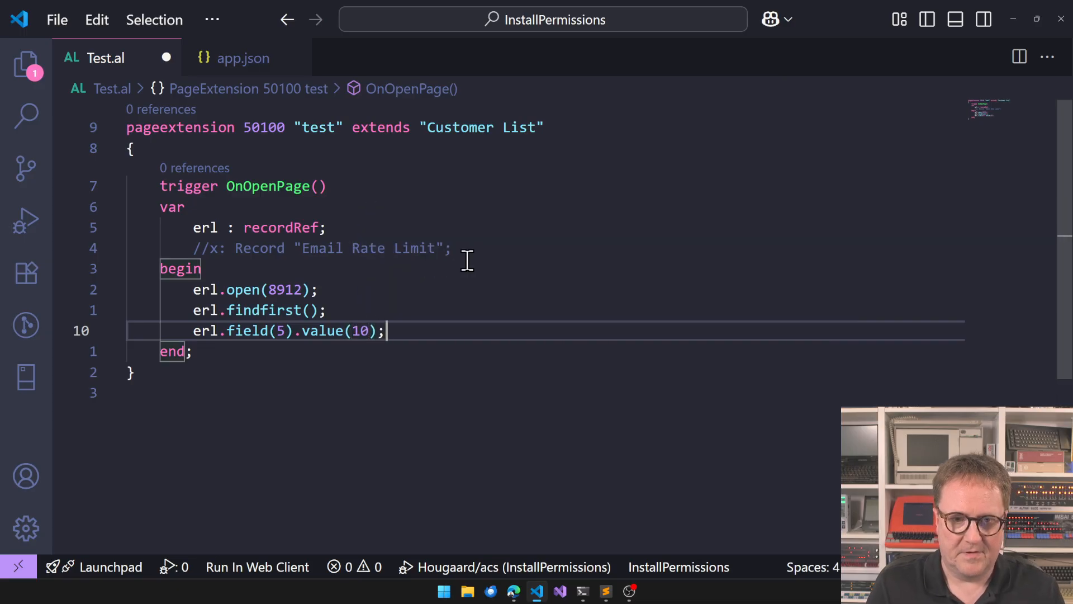
{"action": "type", "text": "erl.mod"}
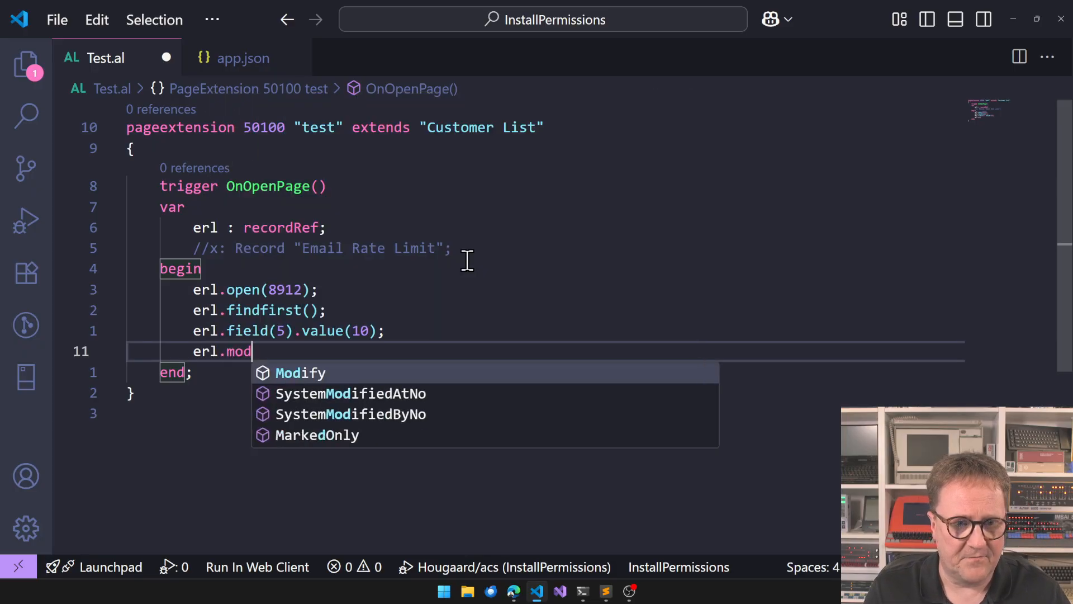
{"action": "type", "text": "ify();"}
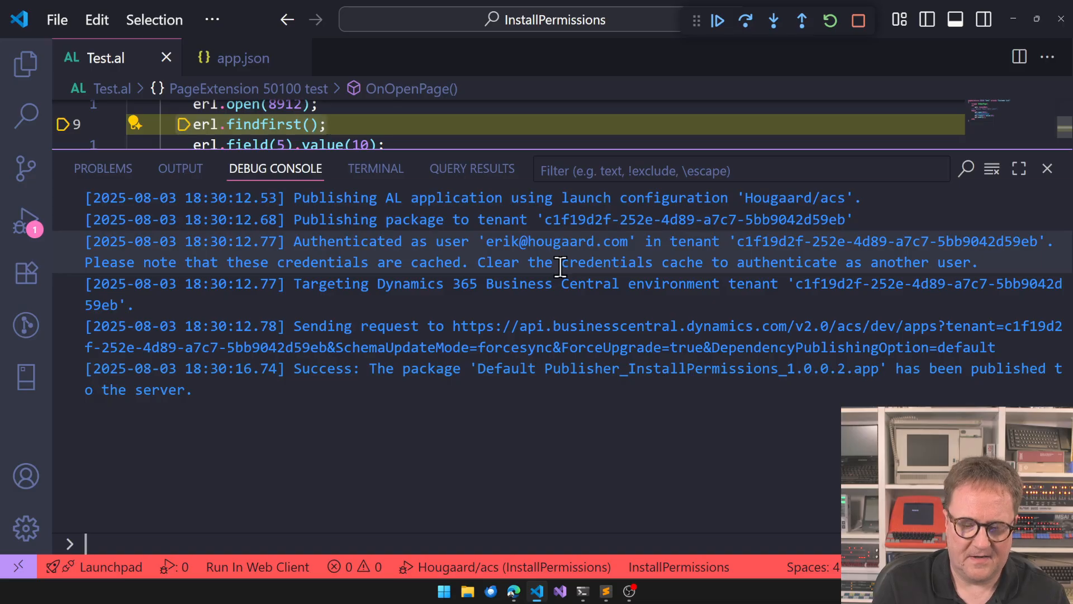
Publish the InstallPermissions extension to the Business Central server.
{"action": "left_click", "coordinate": [1046, 169]}
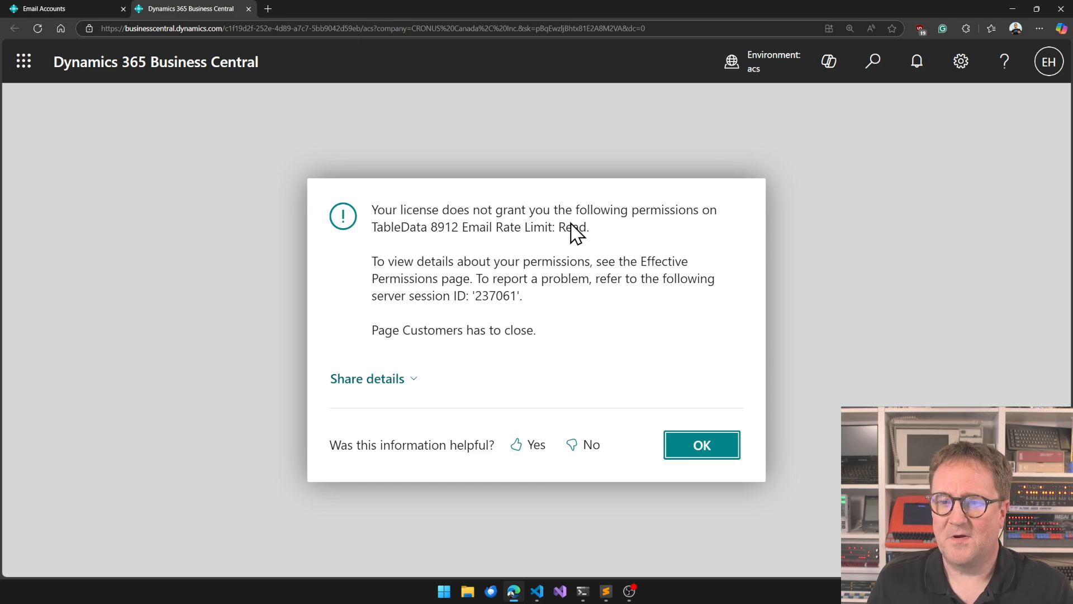
Highlight the missing Read permission on TableData 8912 and acknowledge the error with OK.
{"action": "double_click", "coordinate": [572, 227]}
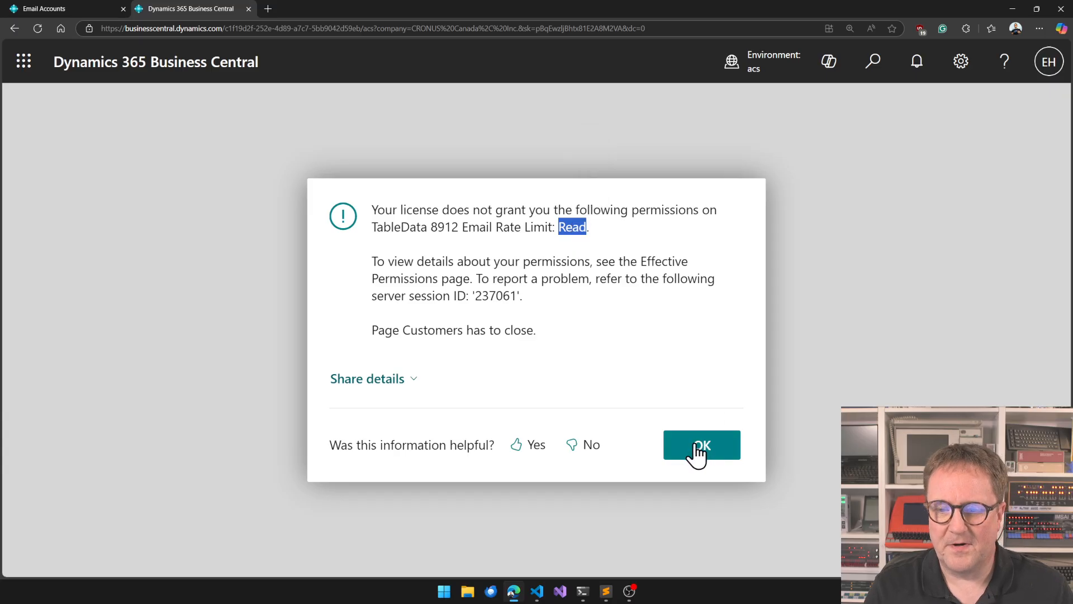
{"action": "left_click", "coordinate": [701, 444]}
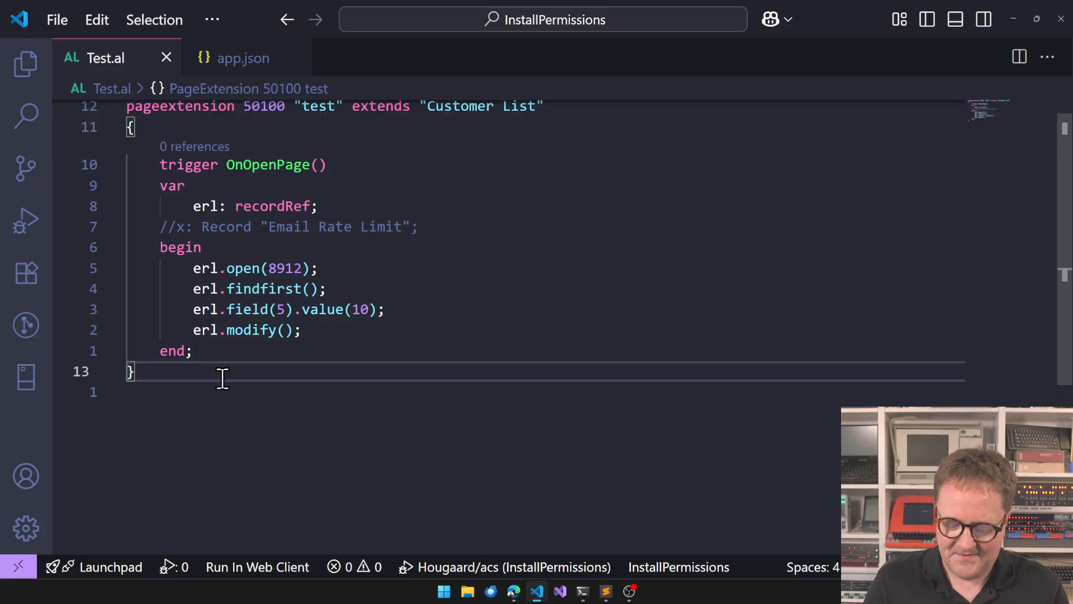
Declare codeunit 50100 "Install hack" below the page extension.
{"action": "type", "text": "codeunit"}
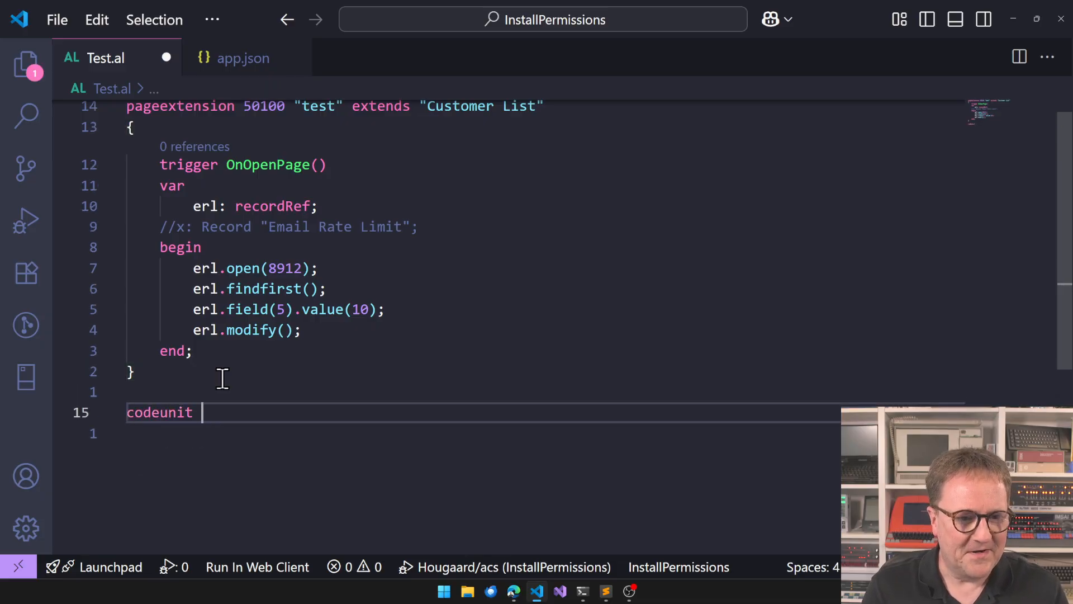
{"action": "type", "text": "50100 \"\""}
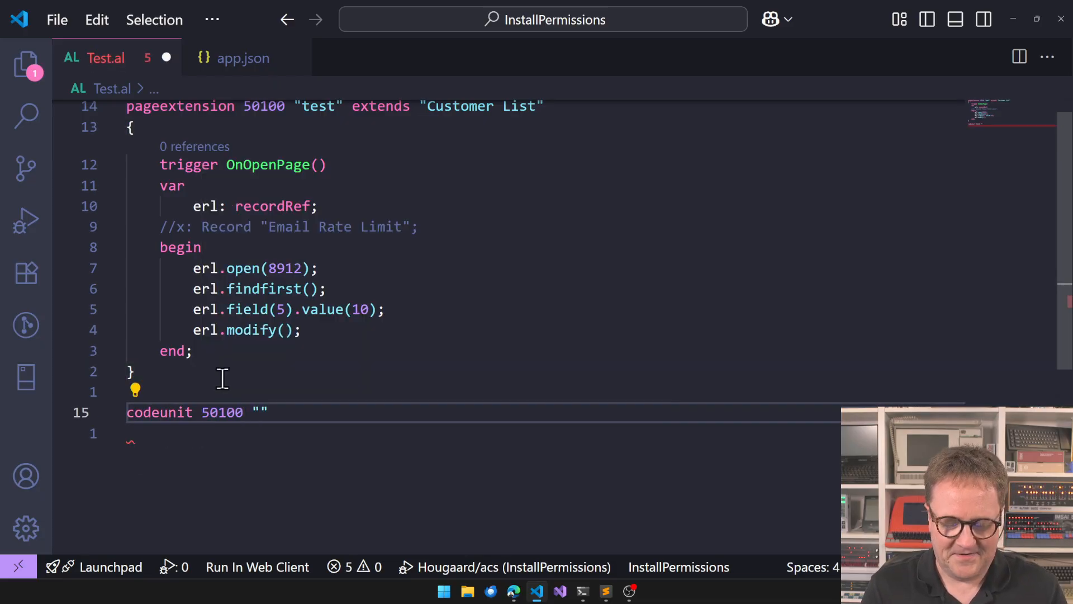
{"action": "type", "text": "Install"}
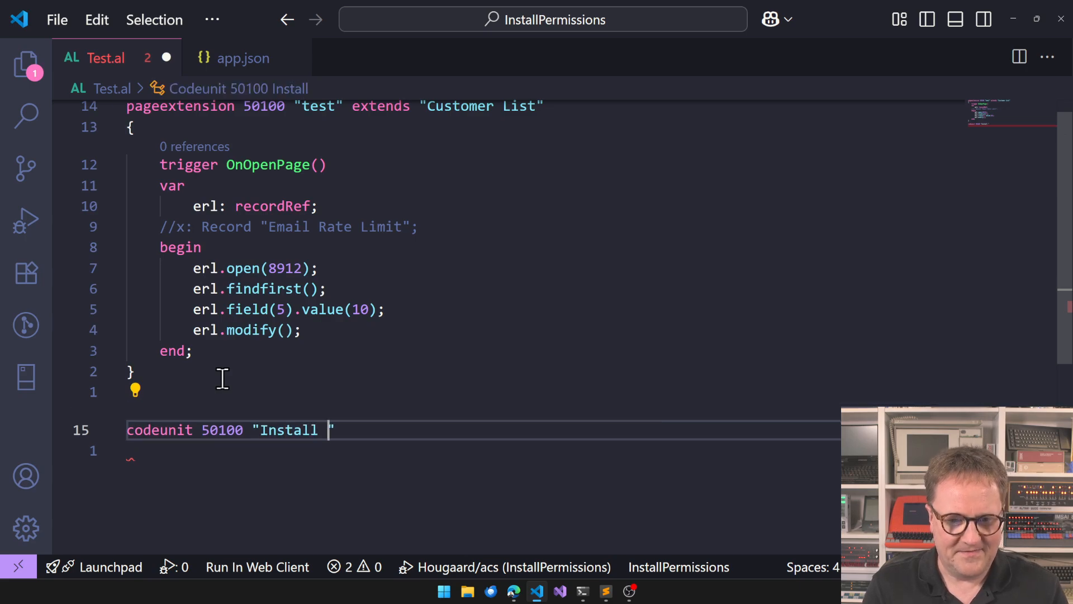
{"action": "type", "text": "hack"}
{"action": "type", "text": "{"}
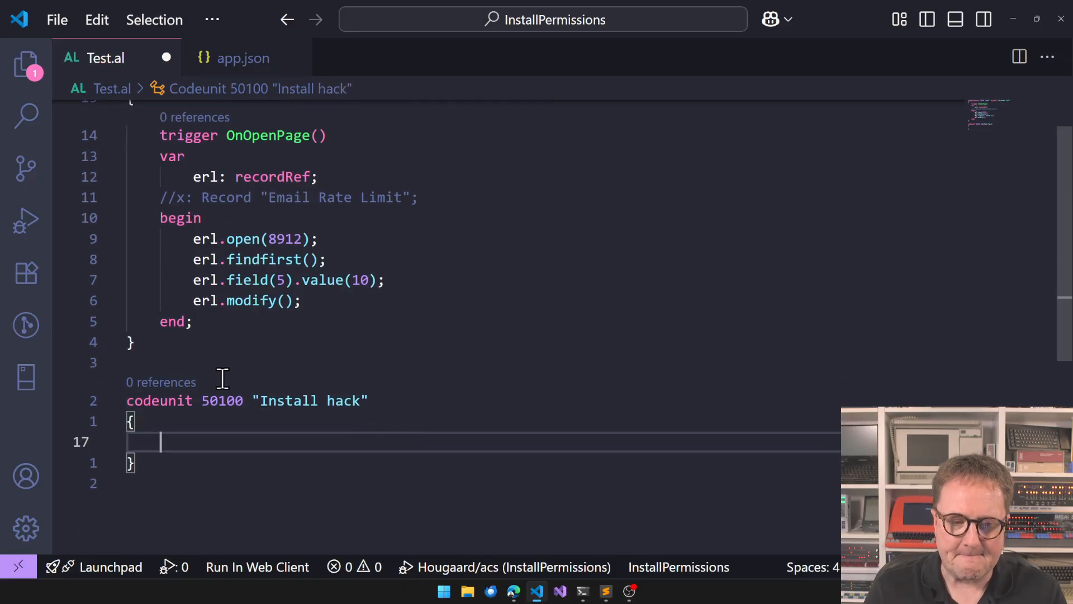
Set Subtype = Install from IntelliSense and begin the install trigger.
{"action": "type", "text": "Subtype"}
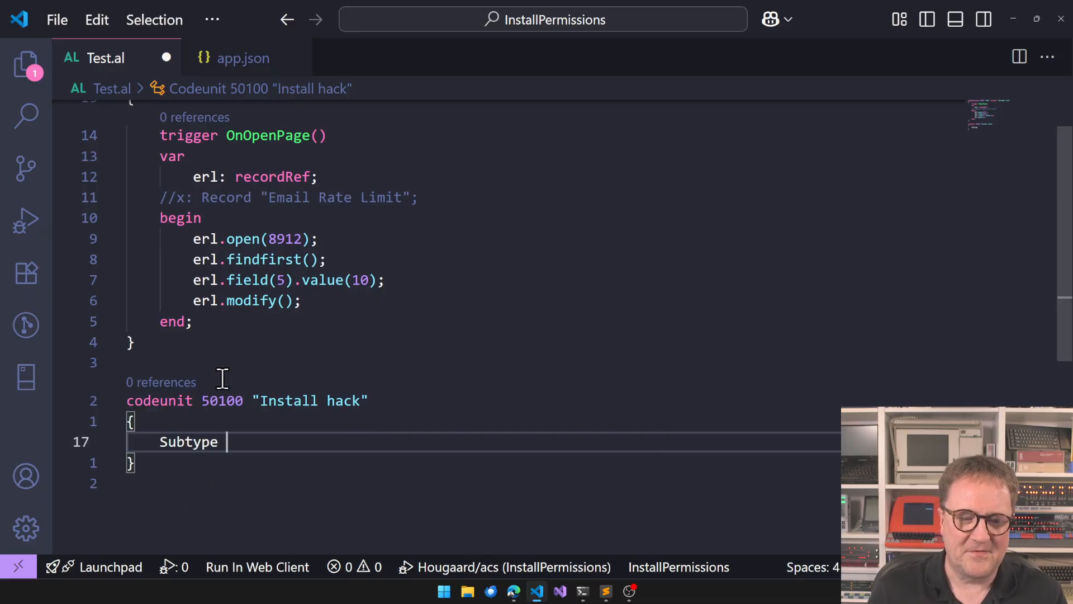
{"action": "type", "text": "="}
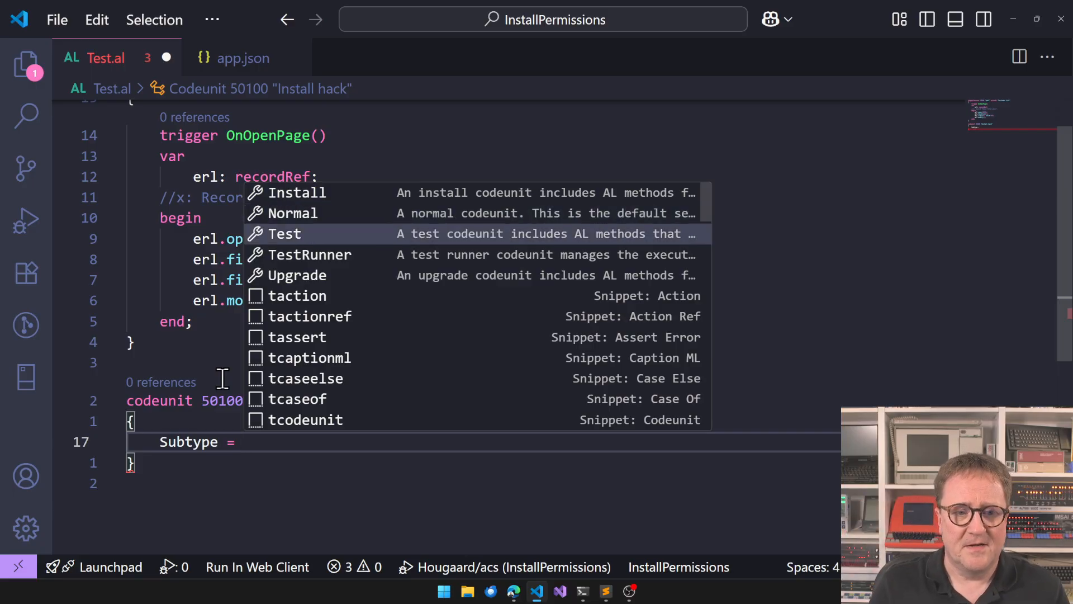
{"action": "key", "text": "Down"}
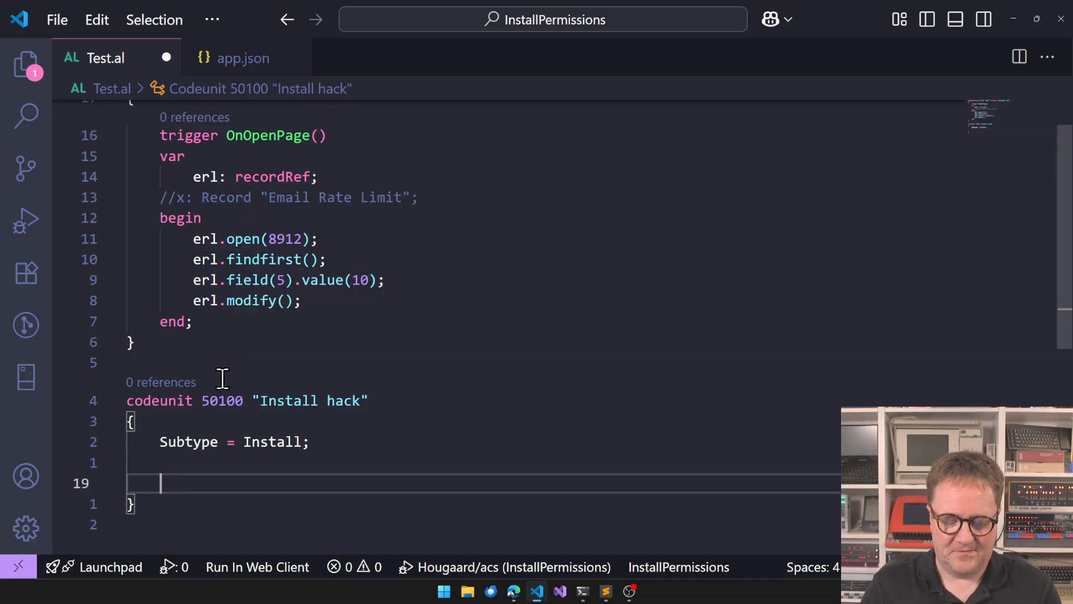
{"action": "type", "text": "trigger OnInstallAppPerCompany("}
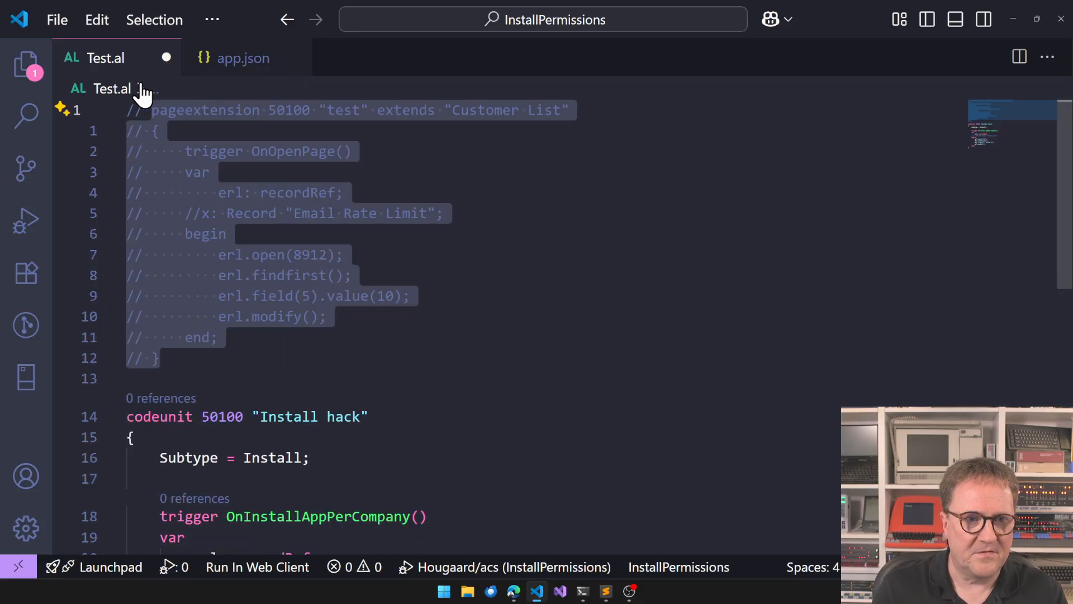
Scroll down to review the Install hack codeunit's OnInstallAppPerCompany trigger code.
{"action": "scroll", "scroll_direction": "down", "scroll_amount": 3}
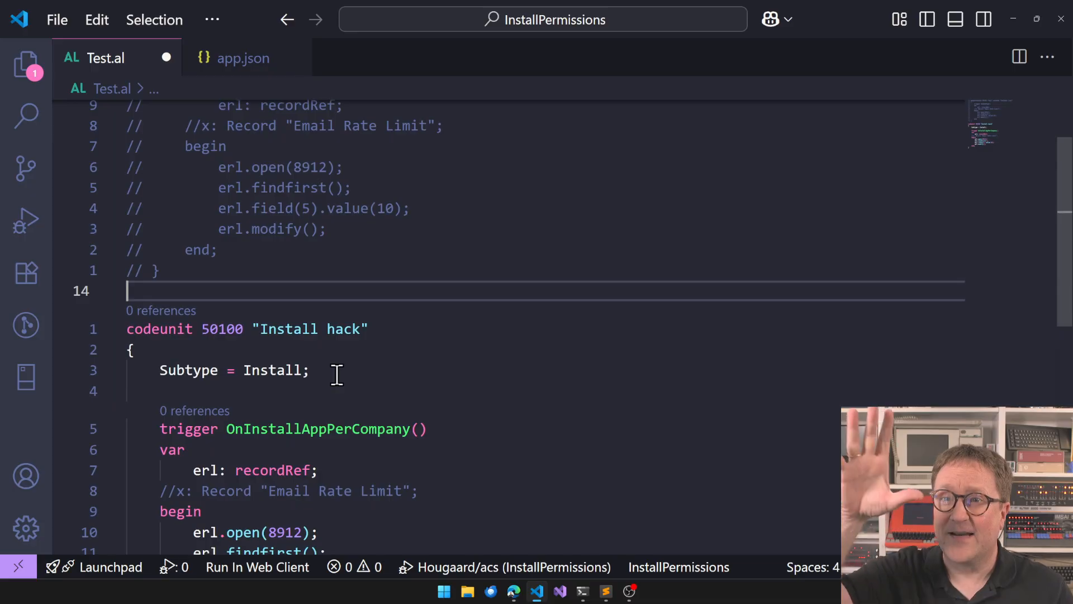
{"action": "scroll", "scroll_direction": "down", "scroll_amount": 3}
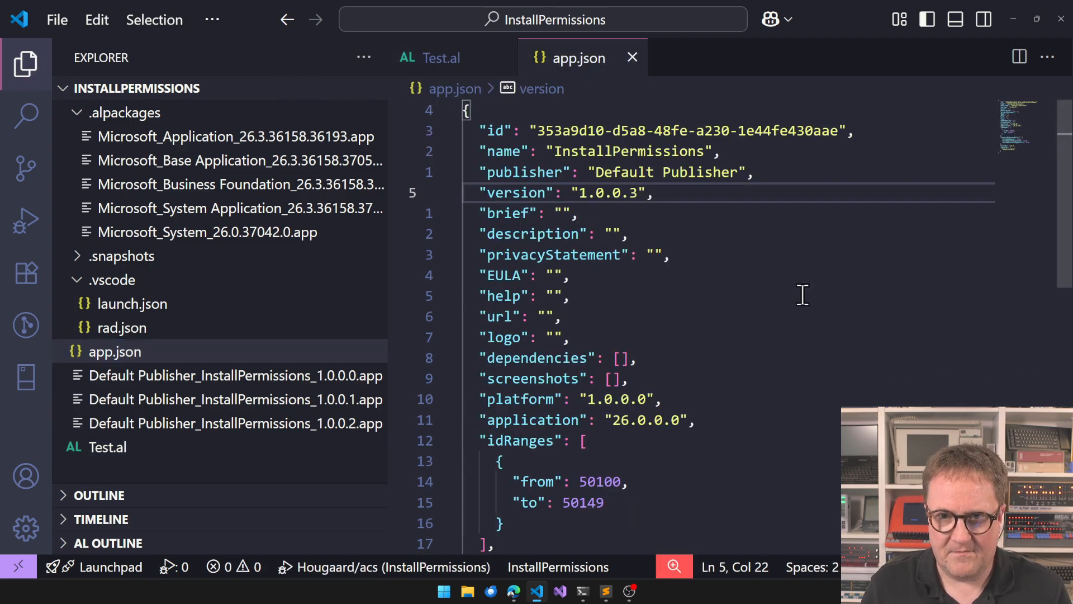
Switch from Visual Studio Code to the browser showing Business Central.
{"action": "left_click", "coordinate": [442, 57]}
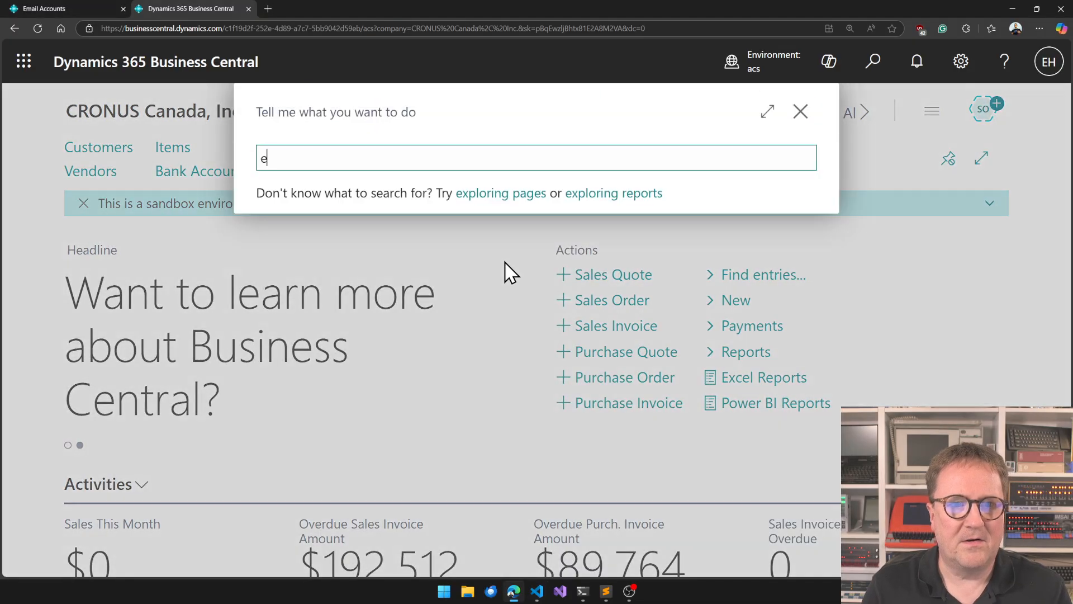
Find Extension Management and sort the list by Published As.
{"action": "type", "text": "xtension"}
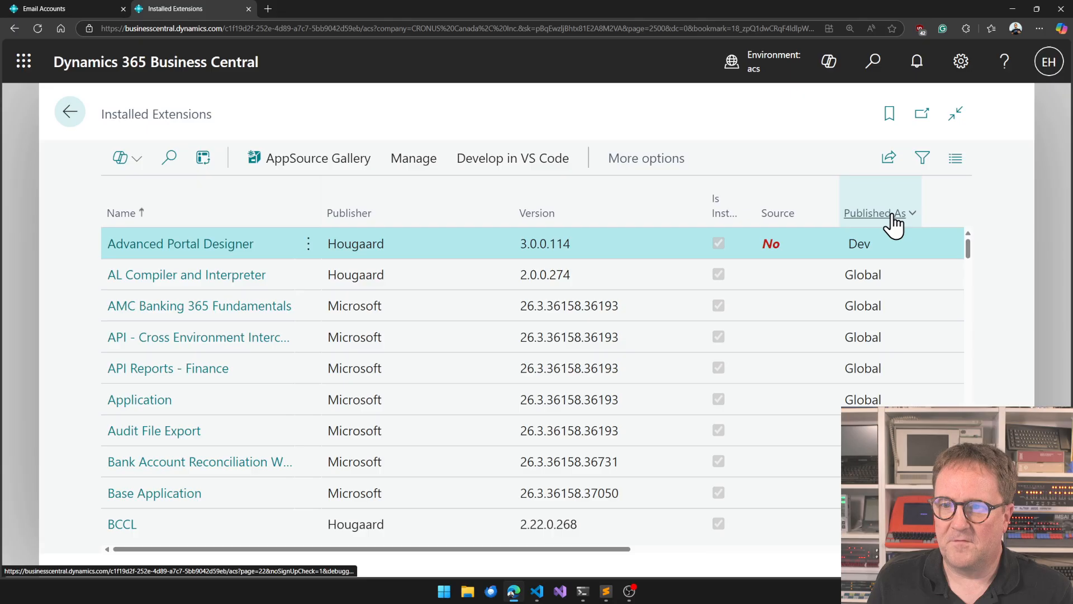
{"action": "left_click", "coordinate": [874, 199]}
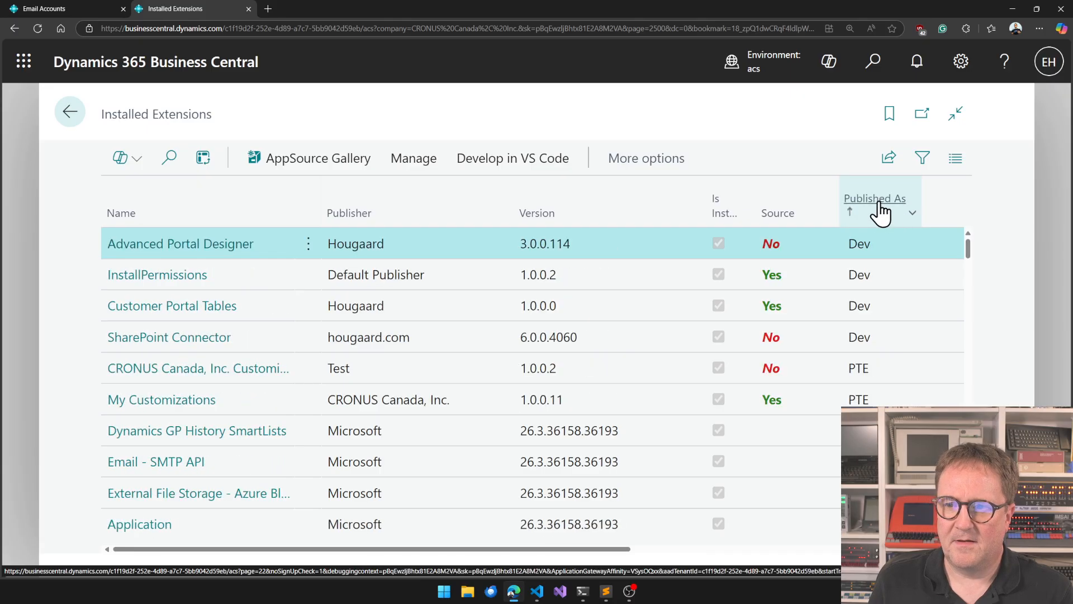
{"action": "left_click", "coordinate": [874, 199]}
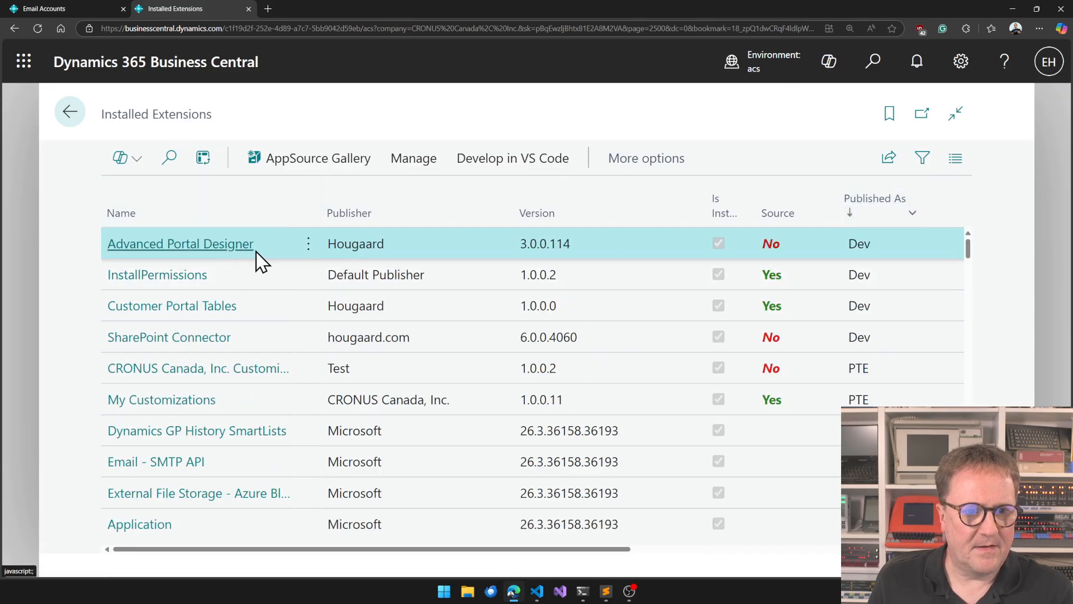
Uninstall the InstallPermissions extension and confirm the success message.
{"action": "left_click", "coordinate": [156, 275]}
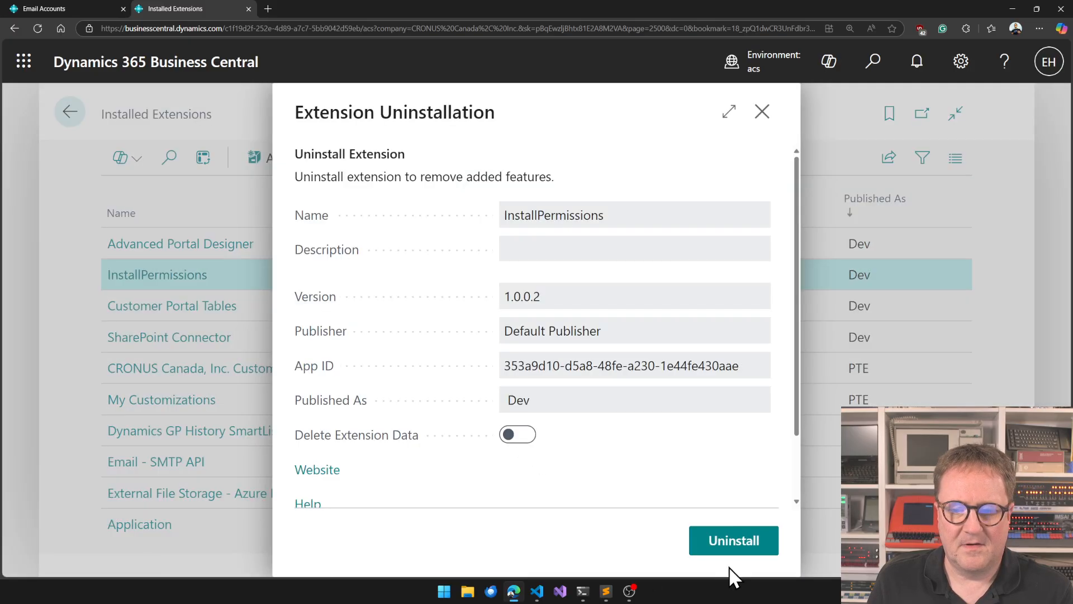
{"action": "left_click", "coordinate": [733, 540]}
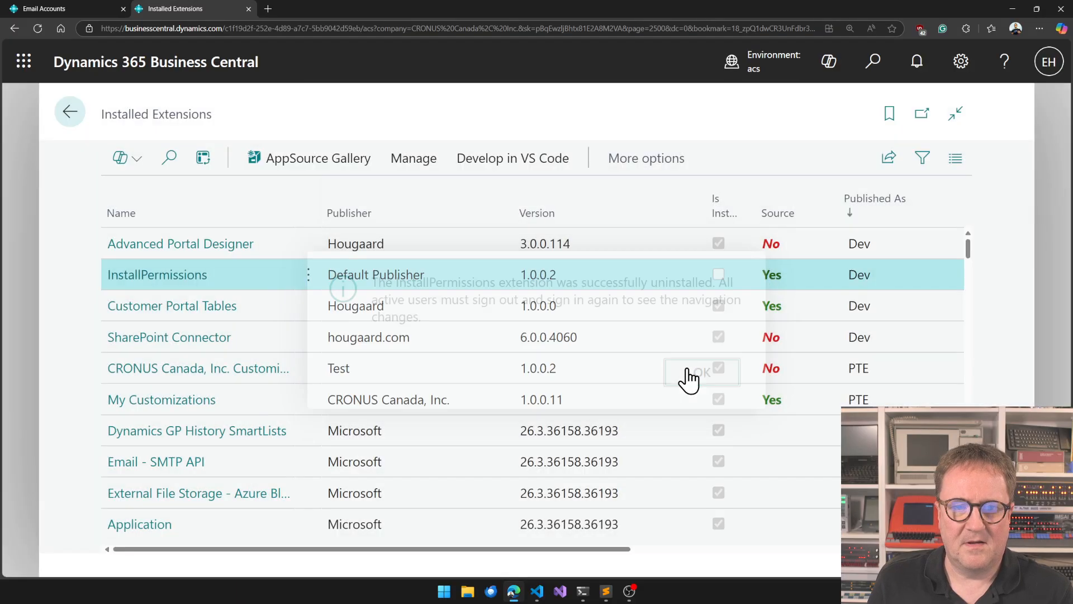
{"action": "left_click", "coordinate": [701, 371]}
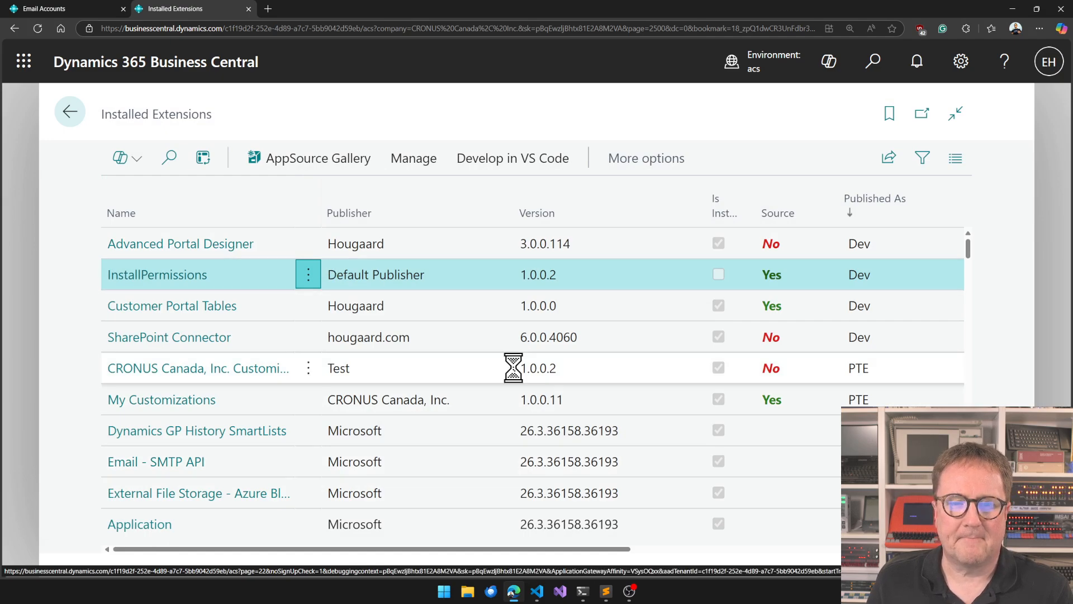
{"action": "left_click", "coordinate": [412, 157]}
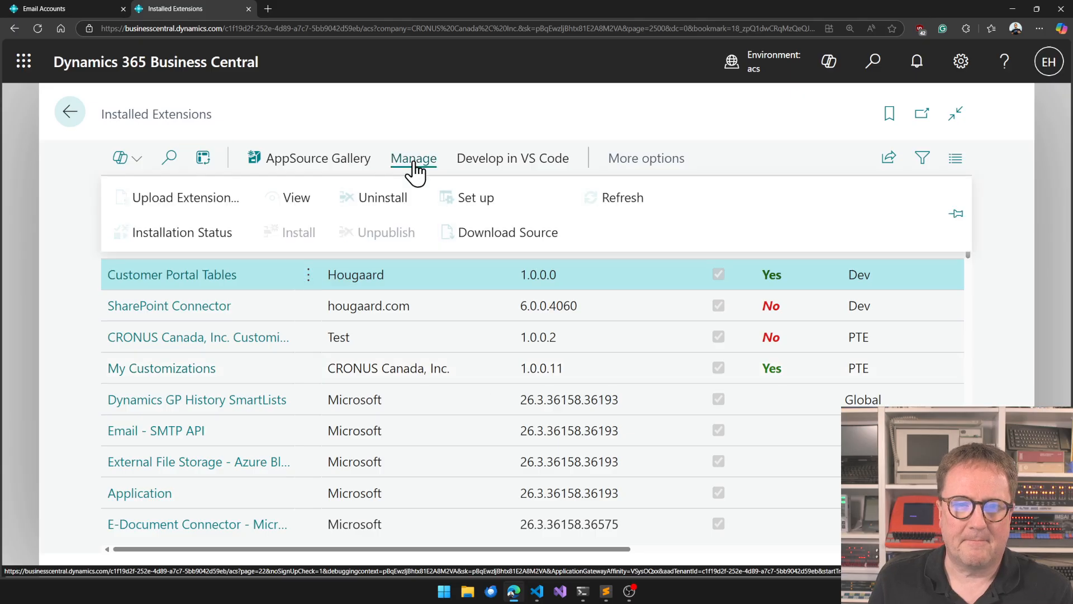
Start Upload Extension and browse to the InstallPermissions 1.0.0.3 .app package.
{"action": "left_click", "coordinate": [185, 197]}
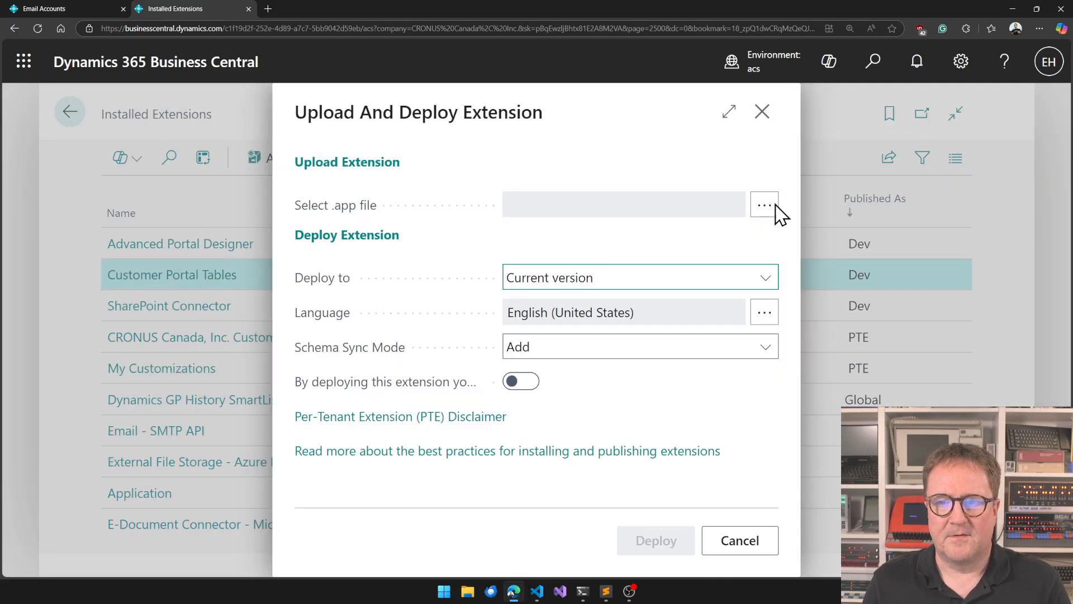
{"action": "left_click", "coordinate": [765, 205]}
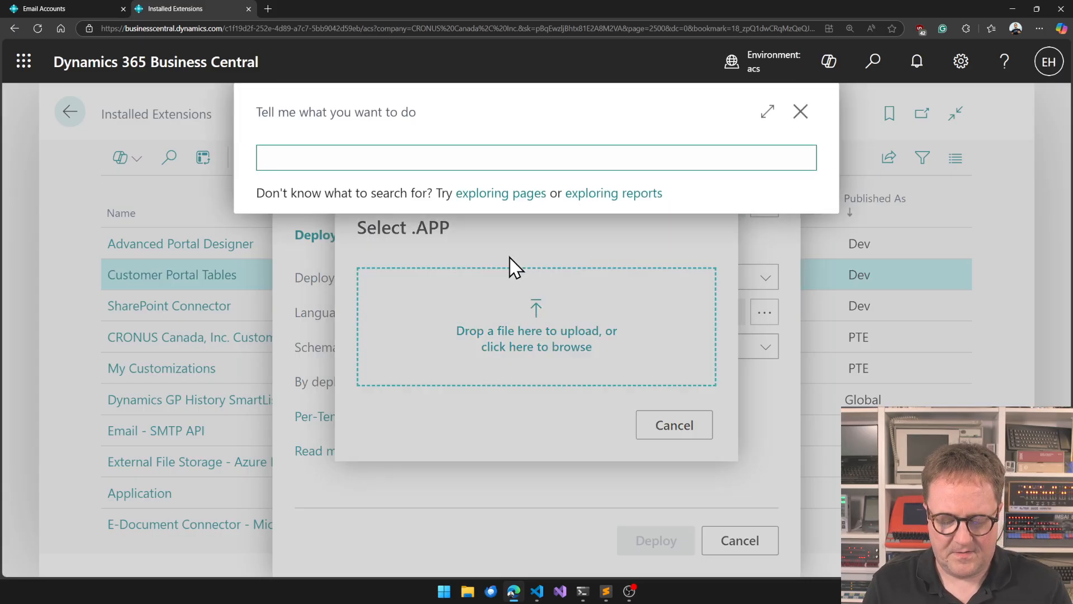
{"action": "type", "text": "email account"}
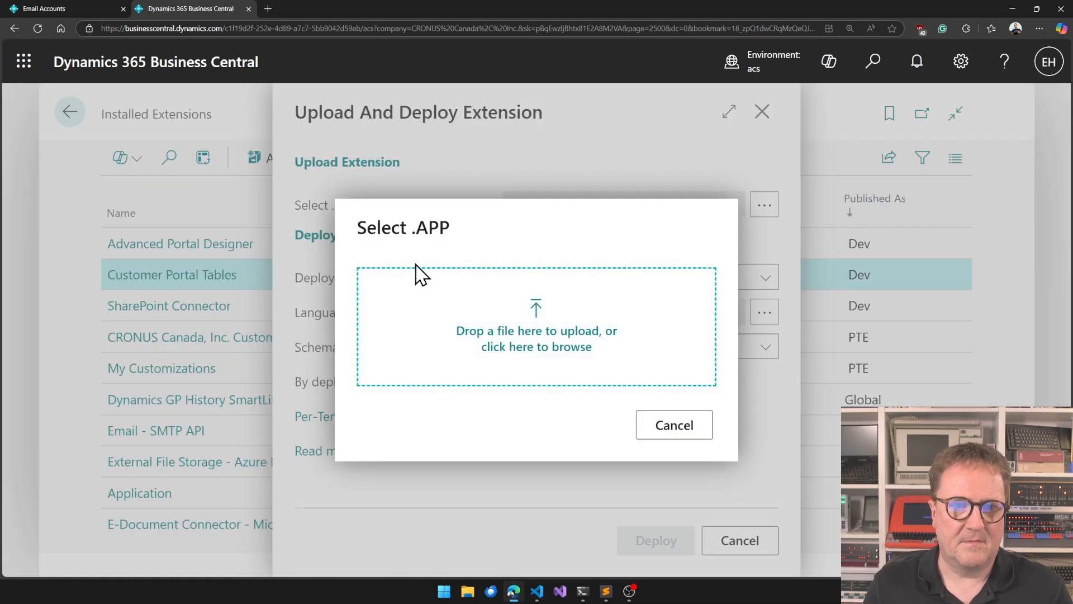
{"action": "left_click", "coordinate": [536, 333]}
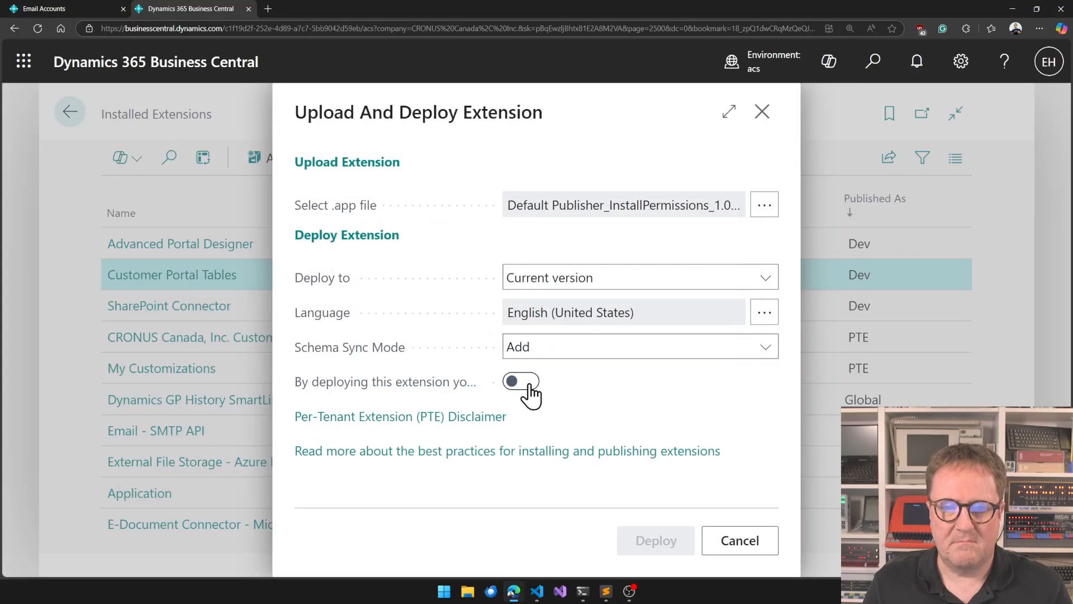
Accept the disclaimer, deploy the package and refresh its installation status.
{"action": "left_click", "coordinate": [520, 382]}
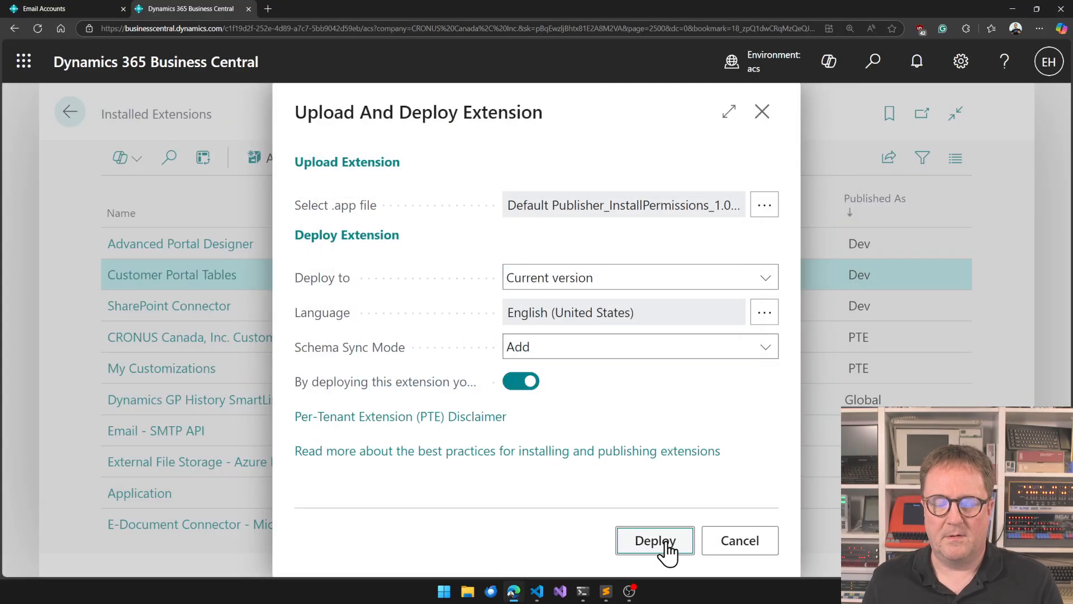
{"action": "left_click", "coordinate": [654, 540]}
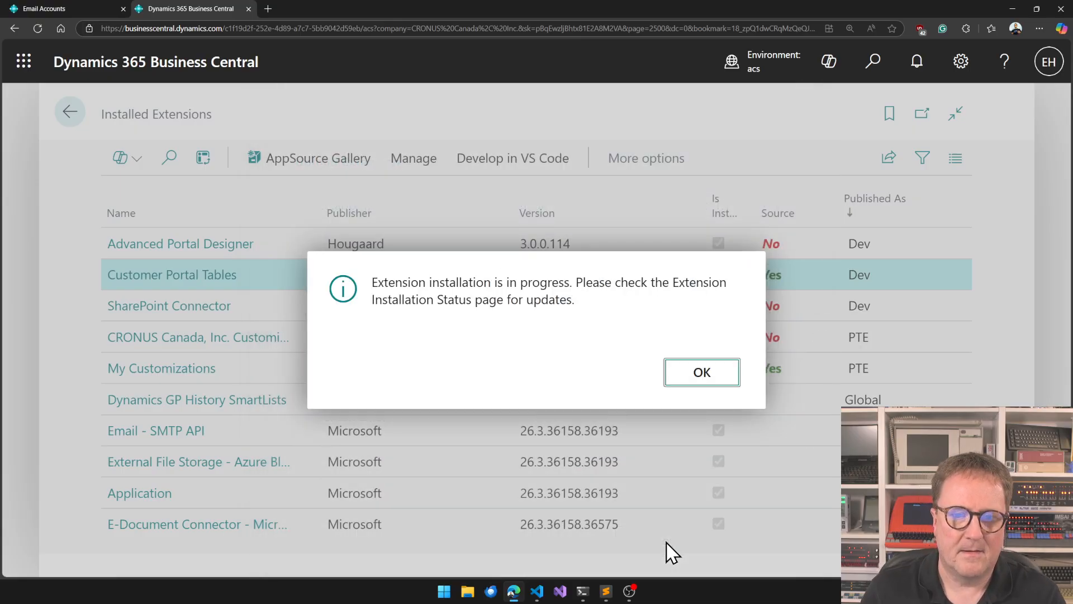
{"action": "left_click", "coordinate": [701, 371]}
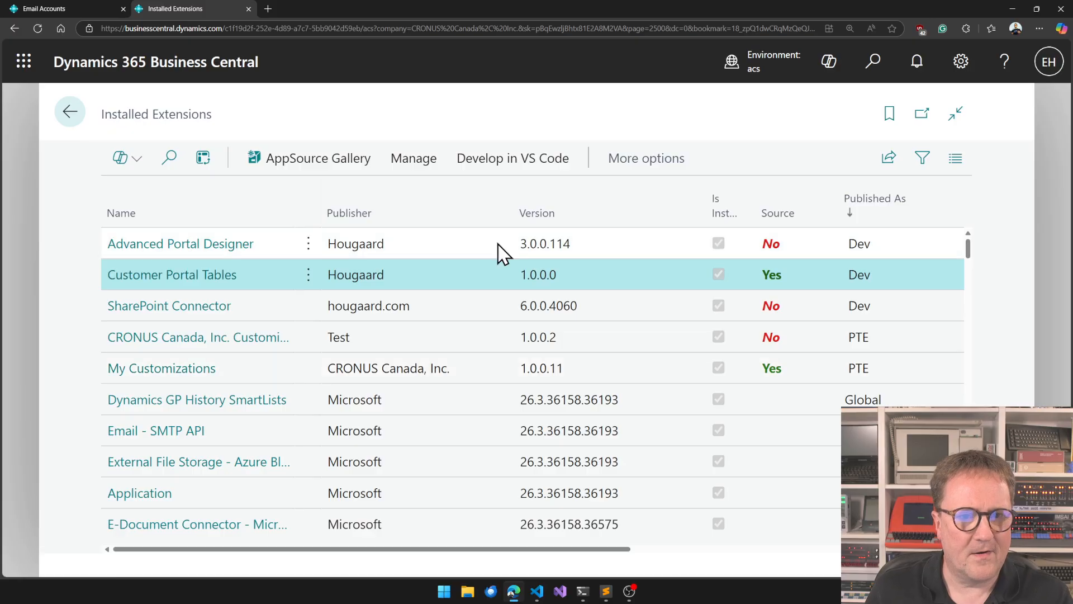
{"action": "mouse_move", "coordinate": [467, 245]}
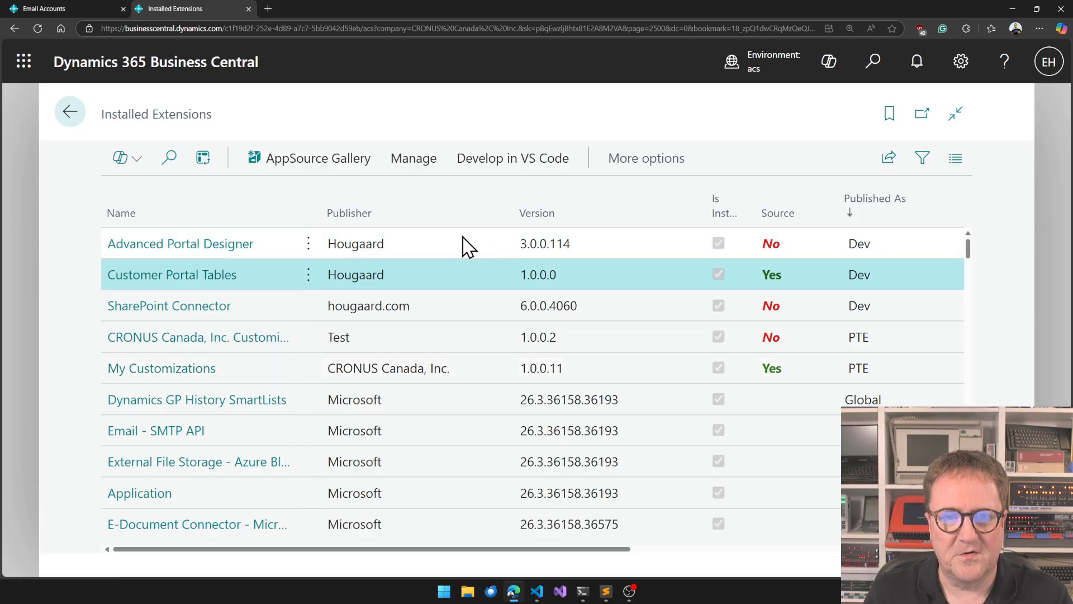
{"action": "mouse_move", "coordinate": [413, 158]}
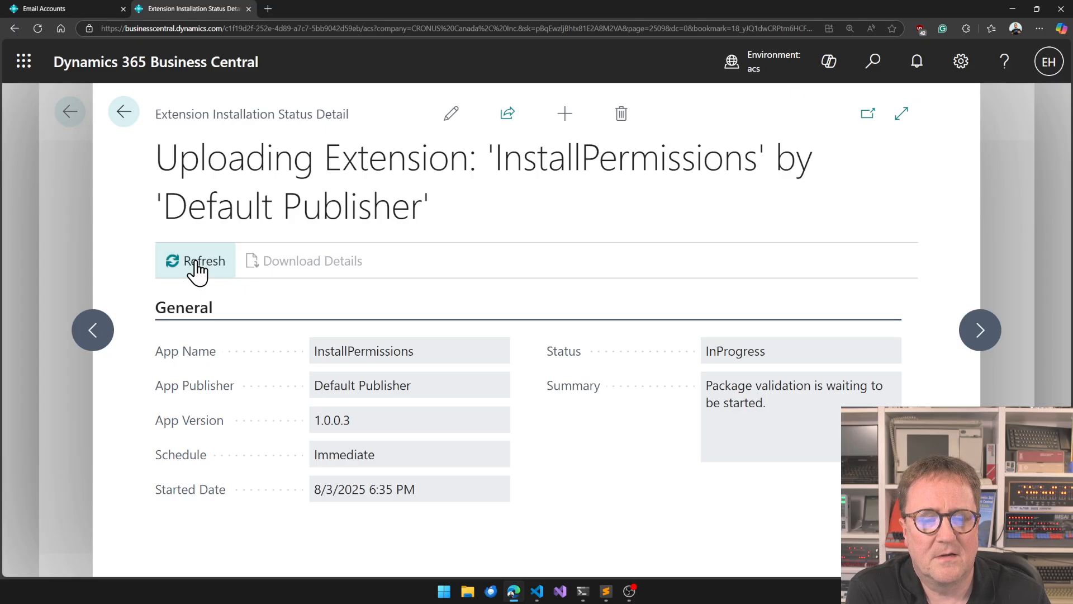
{"action": "left_click", "coordinate": [203, 261]}
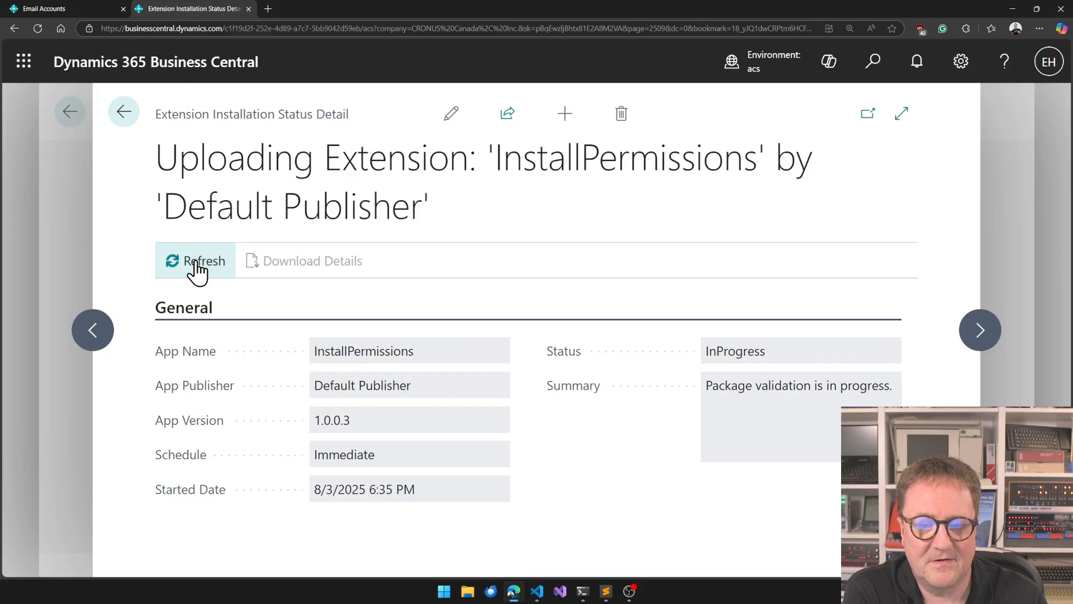
{"action": "left_click", "coordinate": [194, 260]}
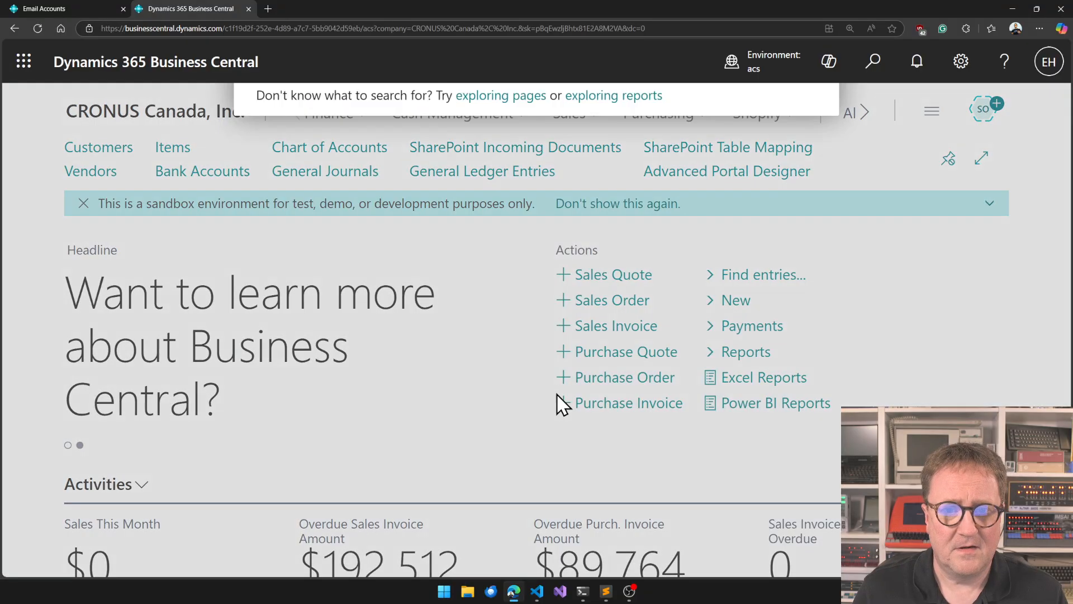
Check the Email Rate Limit on the Email Accounts page via Tell Me, twice.
{"action": "type", "text": "email accounts"}
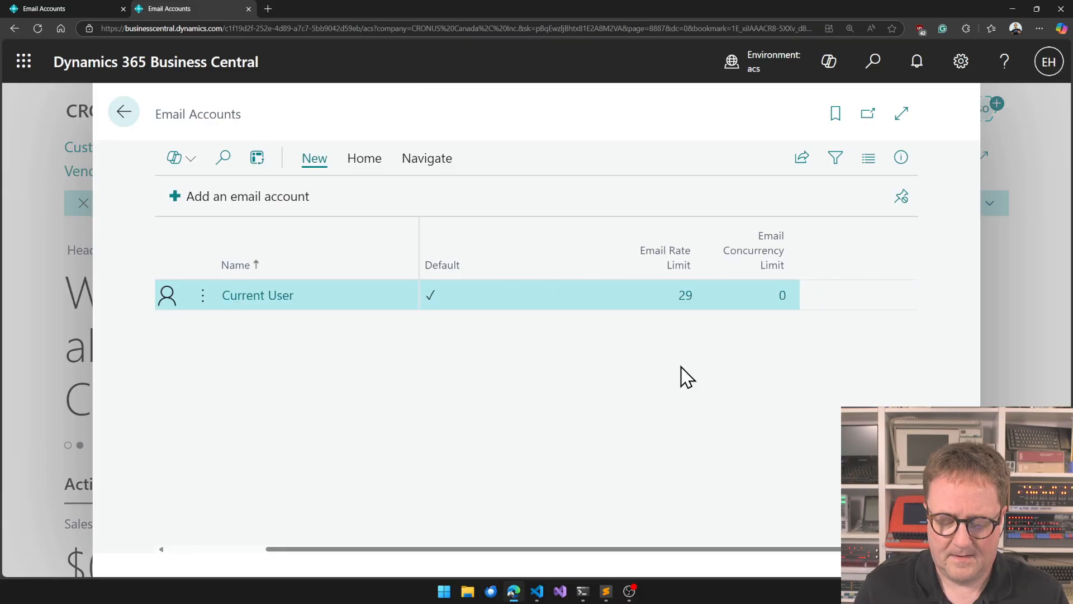
{"action": "mouse_move", "coordinate": [697, 356]}
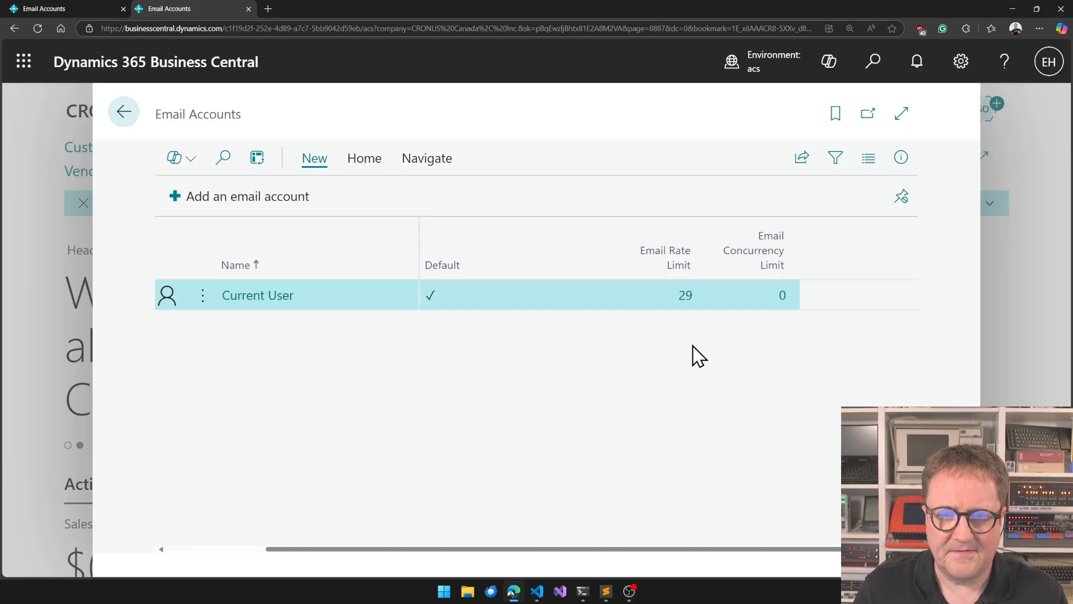
{"action": "left_click", "coordinate": [123, 111]}
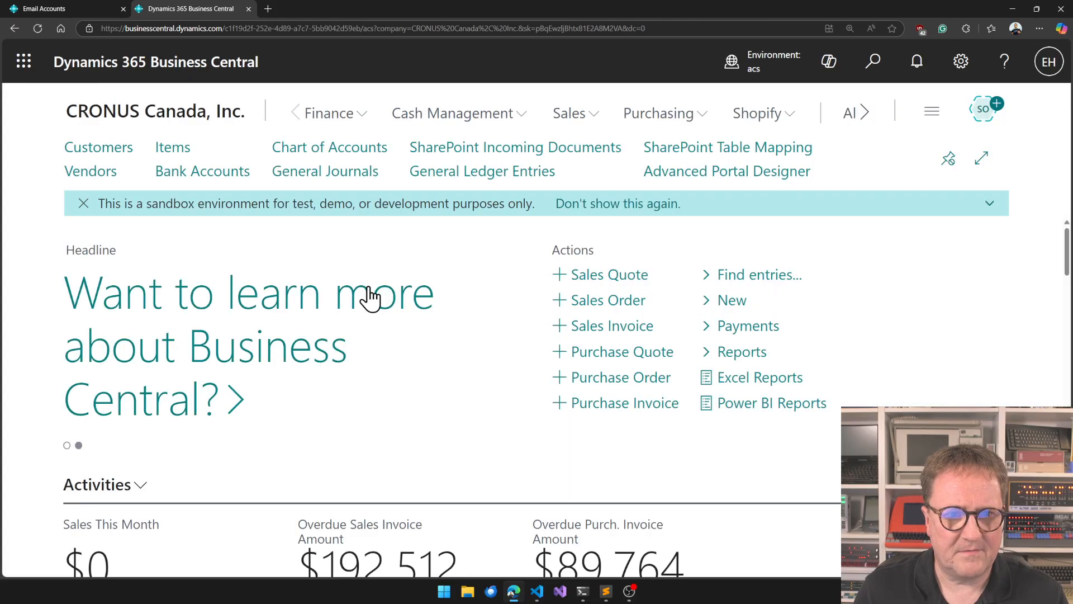
{"action": "left_click", "coordinate": [872, 62]}
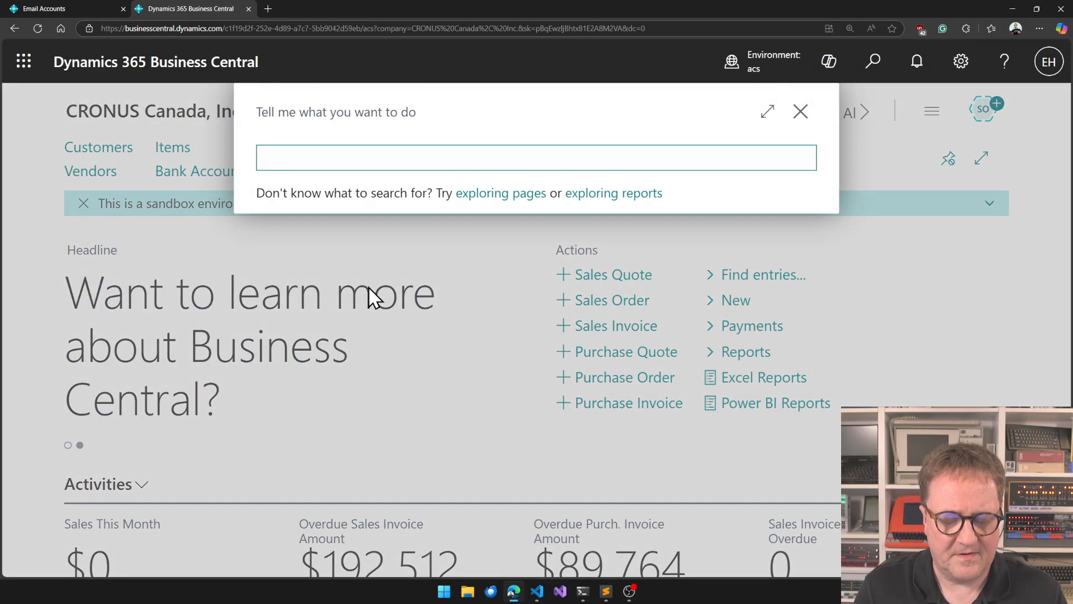
{"action": "type", "text": "emai accounts"}
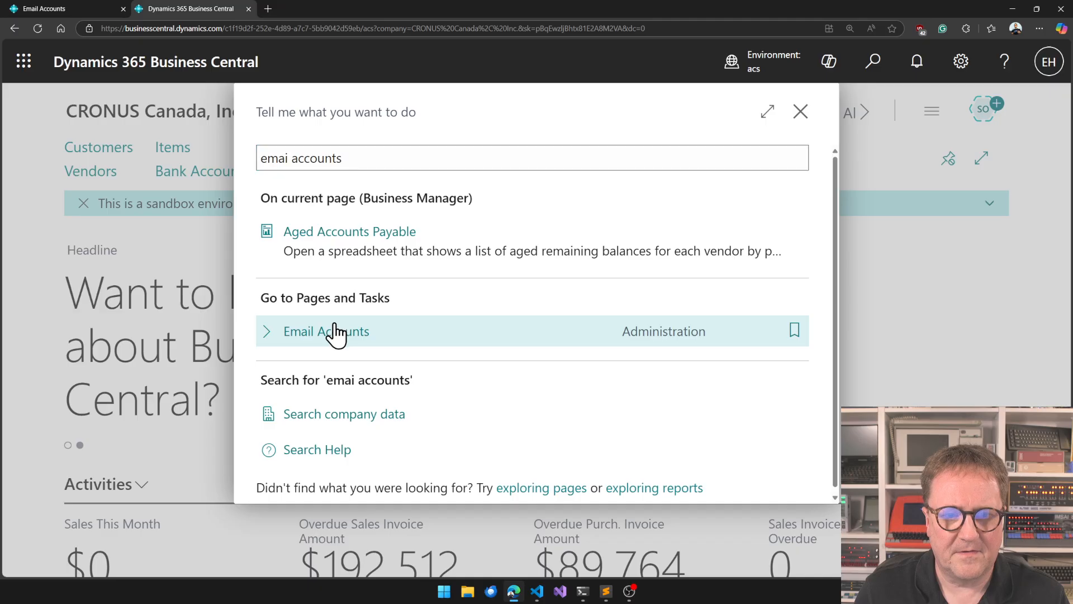
{"action": "left_click", "coordinate": [325, 331]}
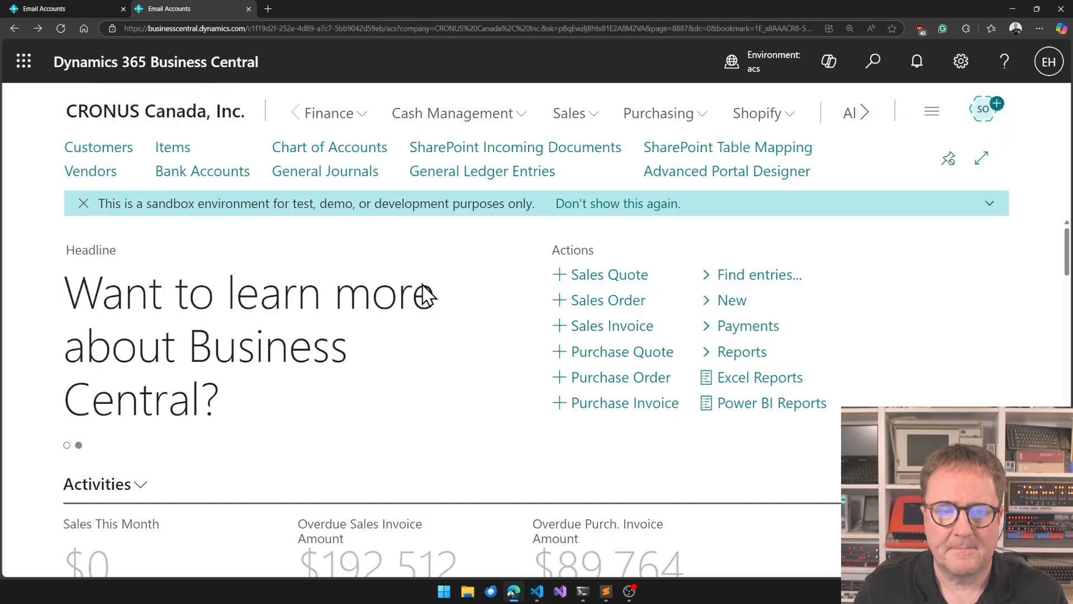
Return to the Installed Extensions list.
{"action": "type", "text": "exten"}
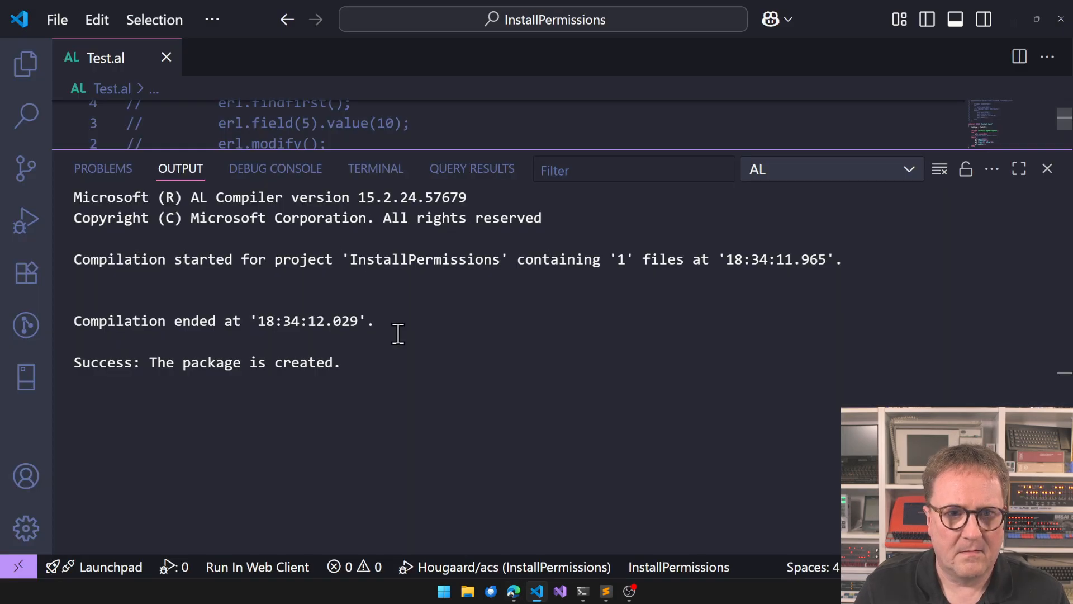
{"action": "left_click", "coordinate": [1047, 169]}
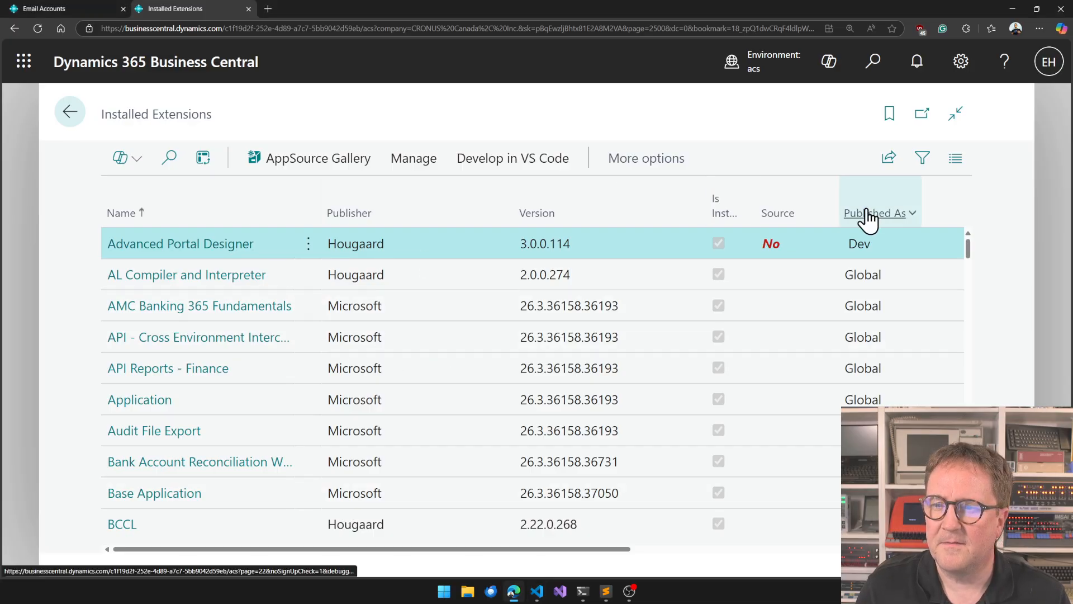
Sort by Published As and uninstall InstallPermissions, confirming the message.
{"action": "left_click", "coordinate": [879, 213]}
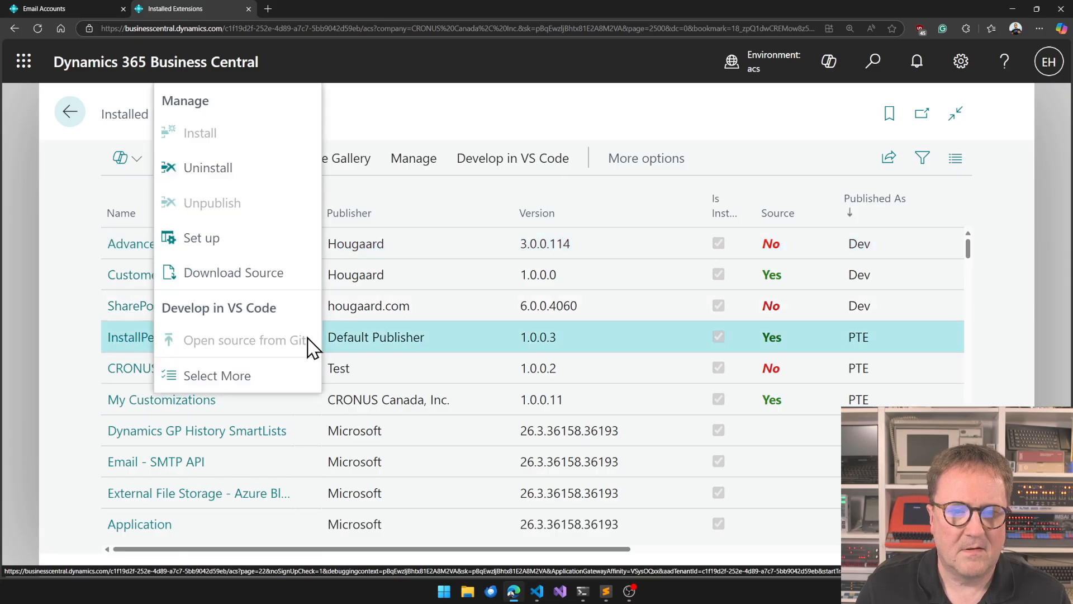
{"action": "left_click", "coordinate": [210, 166]}
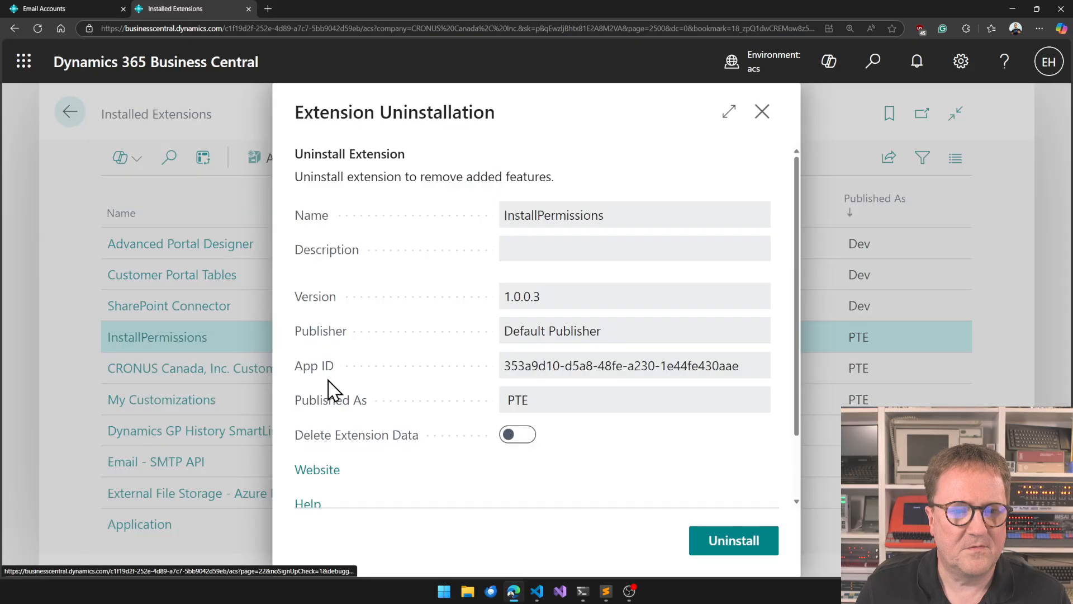
{"action": "left_click", "coordinate": [734, 540]}
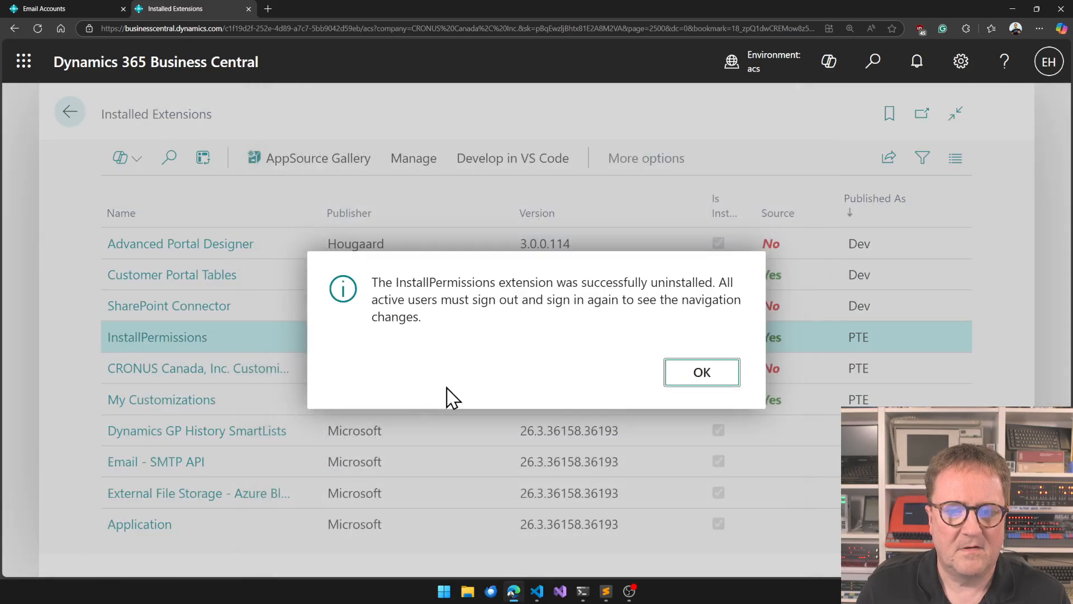
{"action": "left_click", "coordinate": [701, 371]}
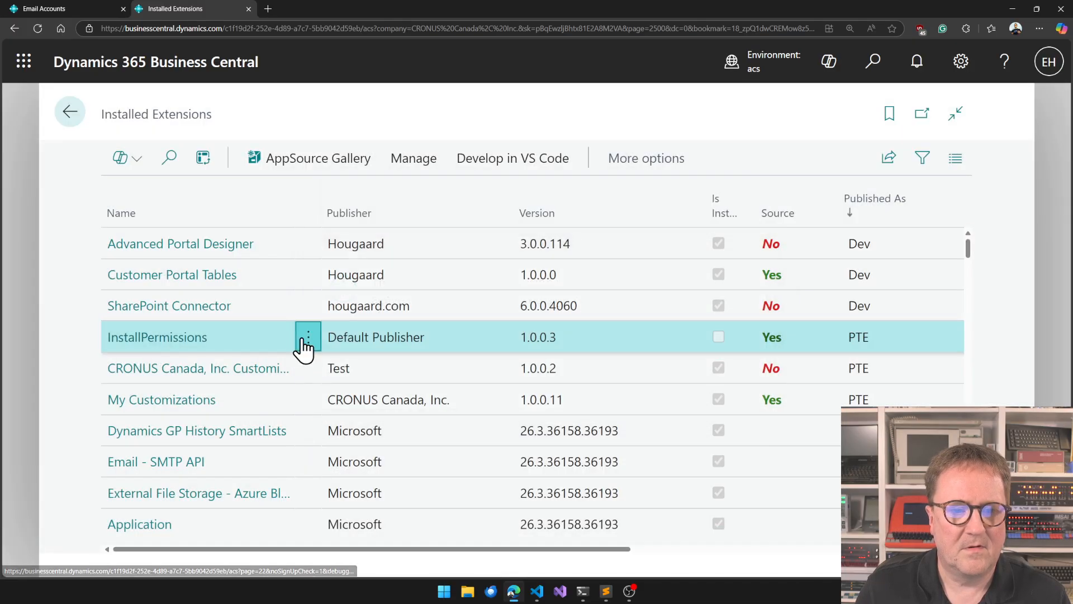
{"action": "mouse_move", "coordinate": [715, 430]}
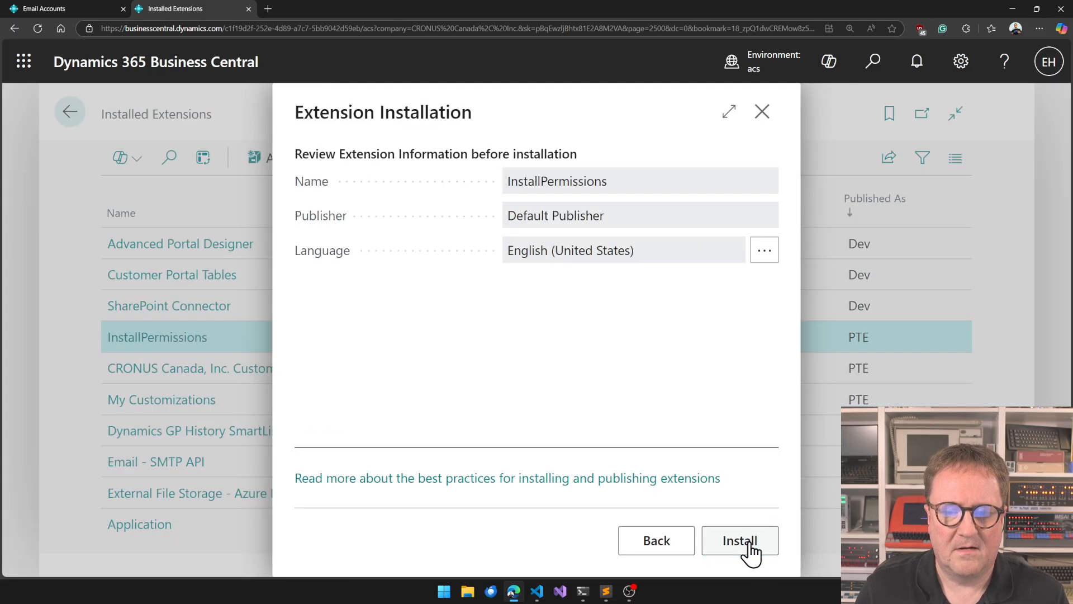
Attempt to reinstall the extension and dismiss the empty Email Rate Limit table error.
{"action": "left_click", "coordinate": [739, 540]}
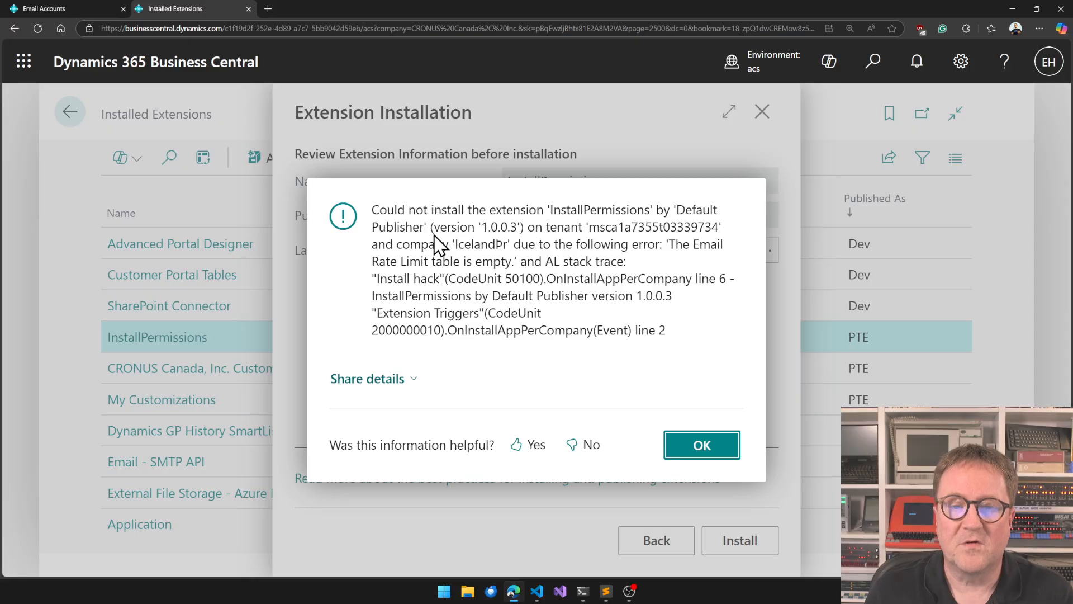
{"action": "mouse_move", "coordinate": [537, 265]}
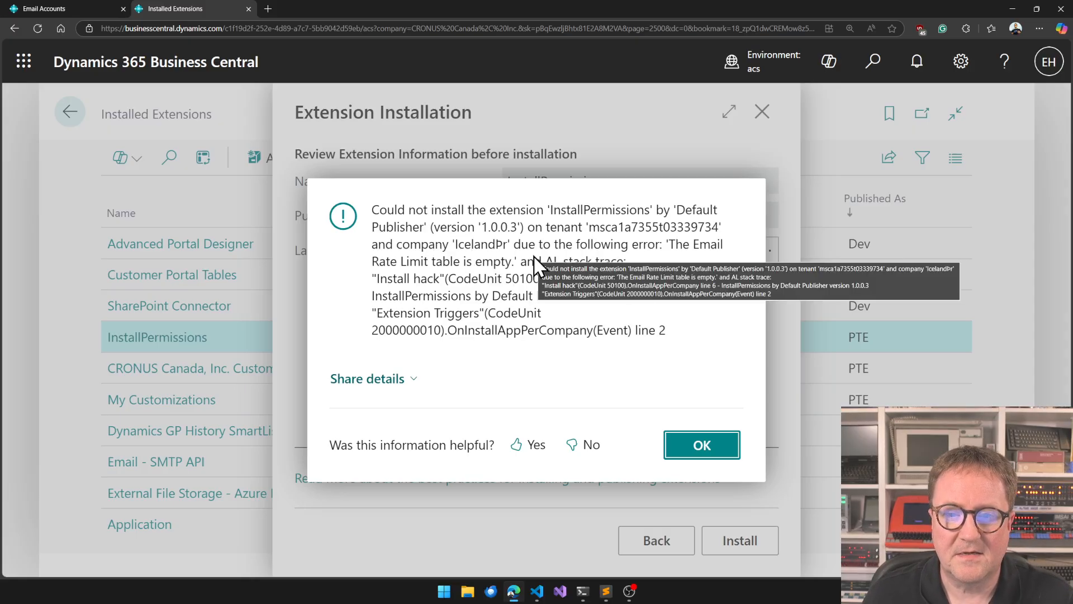
{"action": "left_click", "coordinate": [701, 444]}
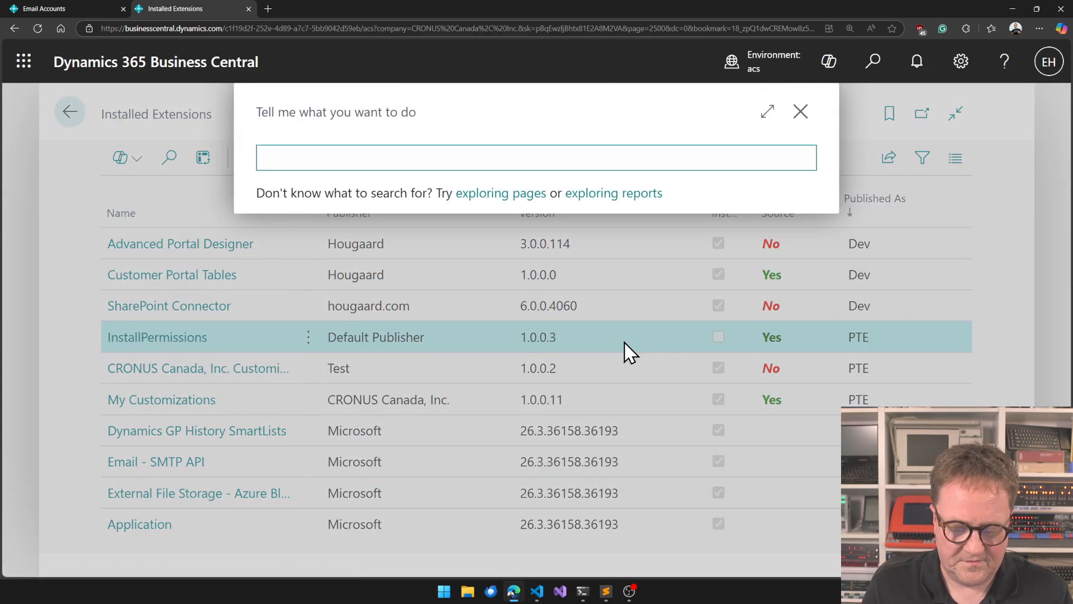
Wrap field(5).value(10) and modify() in an 'if erl.findfirst() then begin … end' block in Test.al.
{"action": "type", "text": "email accounts"}
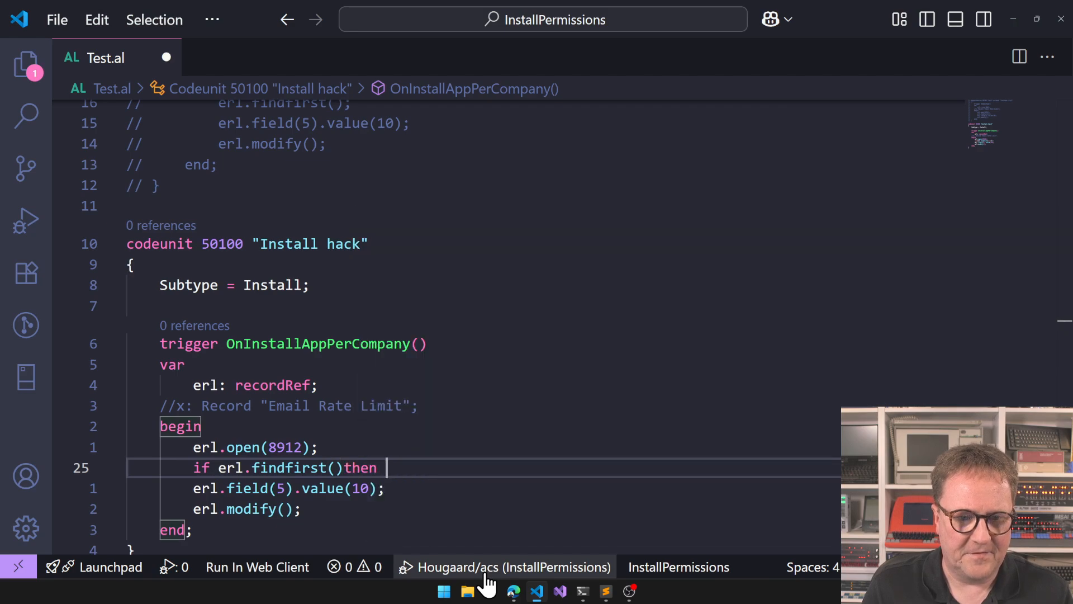
{"action": "type", "text": "begin"}
{"action": "type", "text": "end;"}
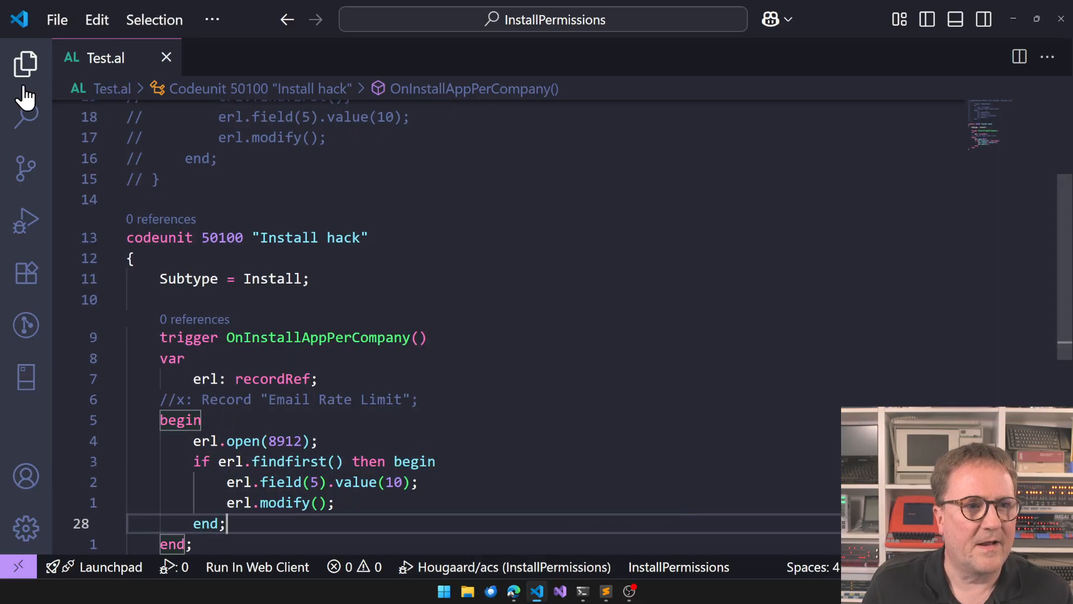
Show the project files and bring up the launch configuration.
{"action": "left_click", "coordinate": [26, 63]}
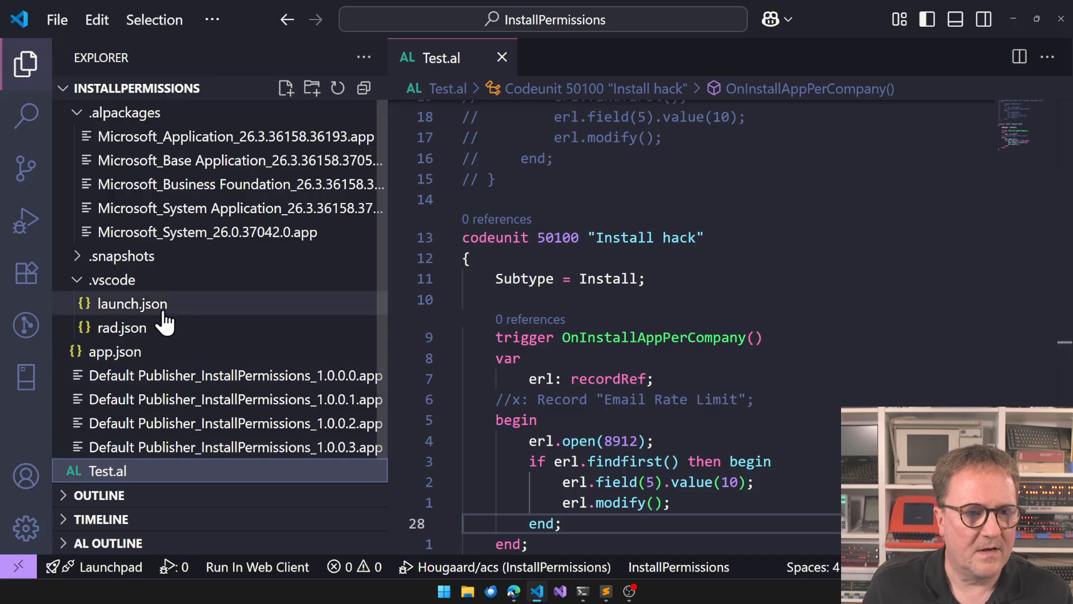
{"action": "left_click", "coordinate": [131, 303]}
{"action": "type", "text": "extension man"}
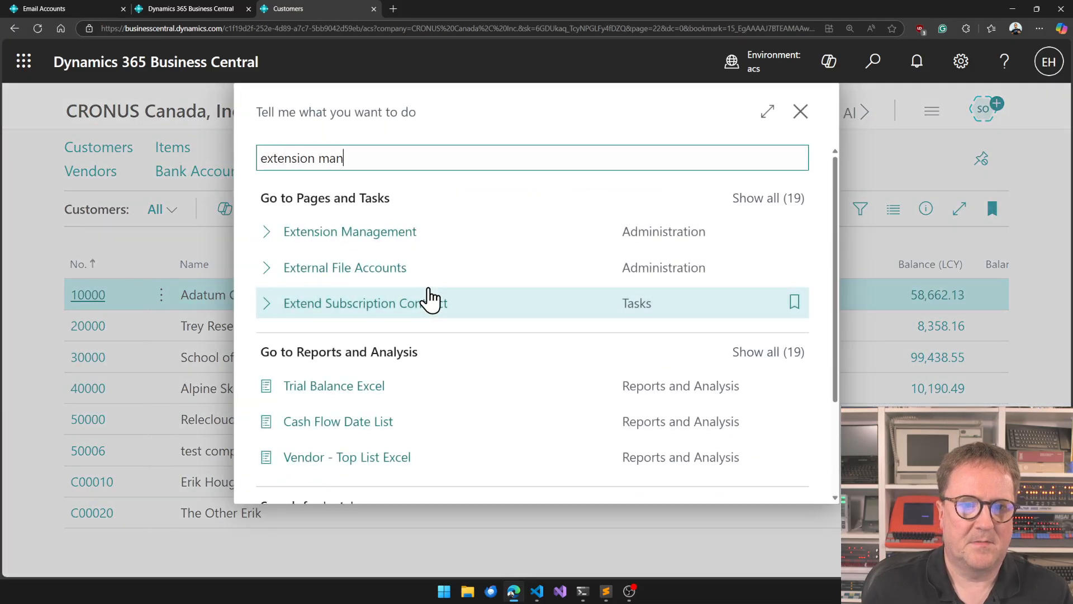
In Extension Management sorted by Published As, uninstall InstallPermissions.
{"action": "left_click", "coordinate": [349, 231]}
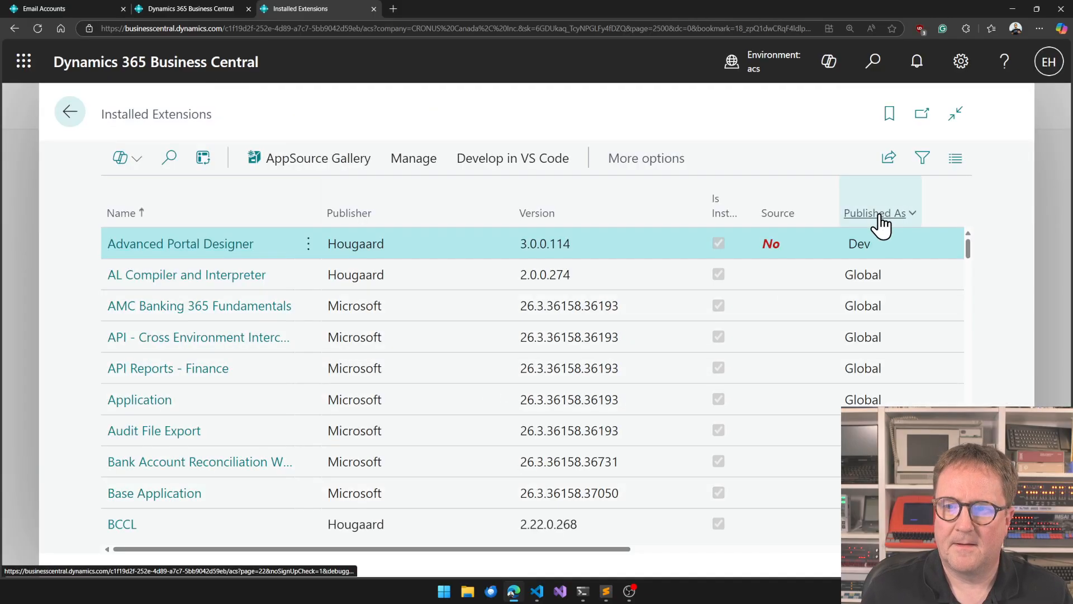
{"action": "left_click", "coordinate": [875, 213]}
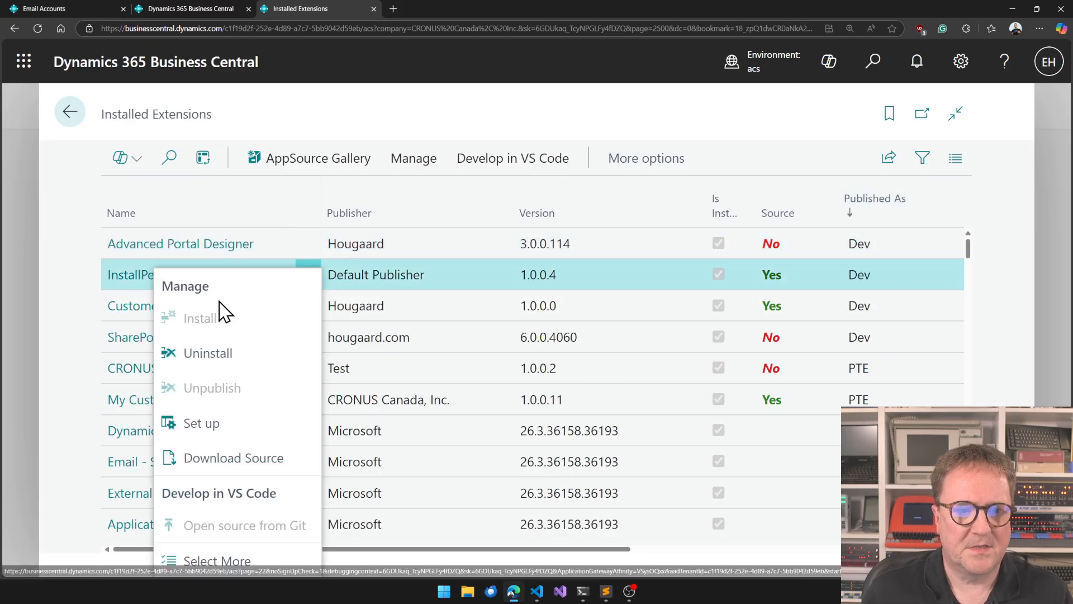
{"action": "left_click", "coordinate": [210, 353]}
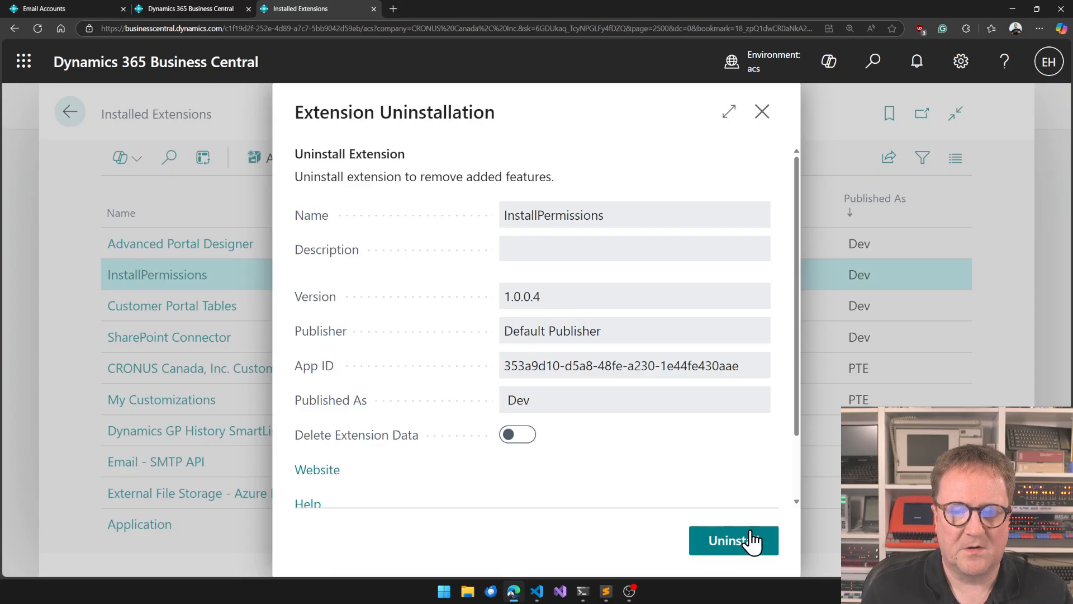
{"action": "left_click", "coordinate": [732, 540]}
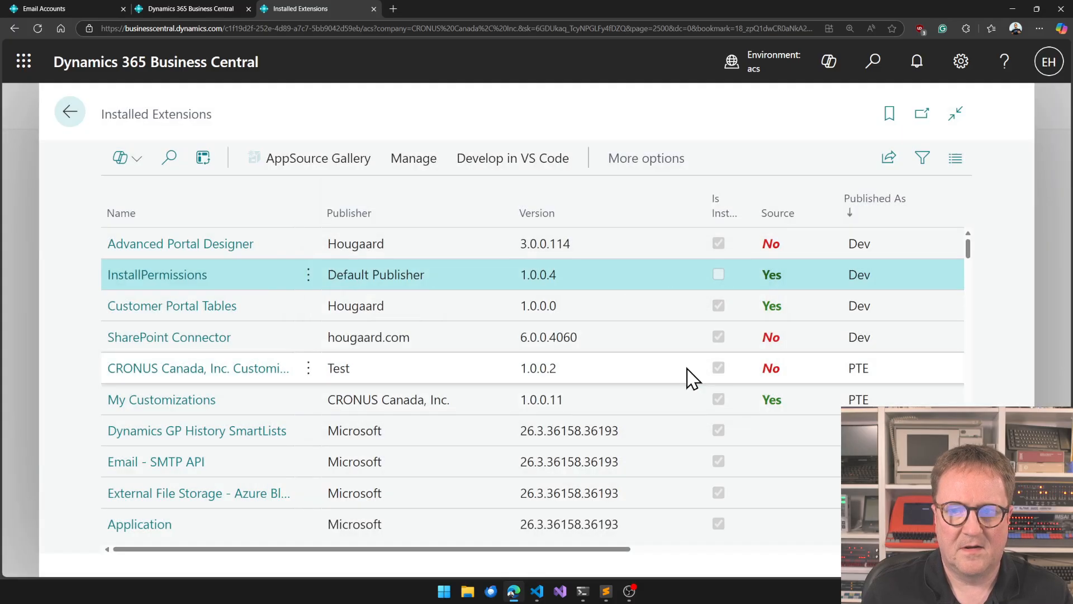
{"action": "mouse_move", "coordinate": [267, 260]}
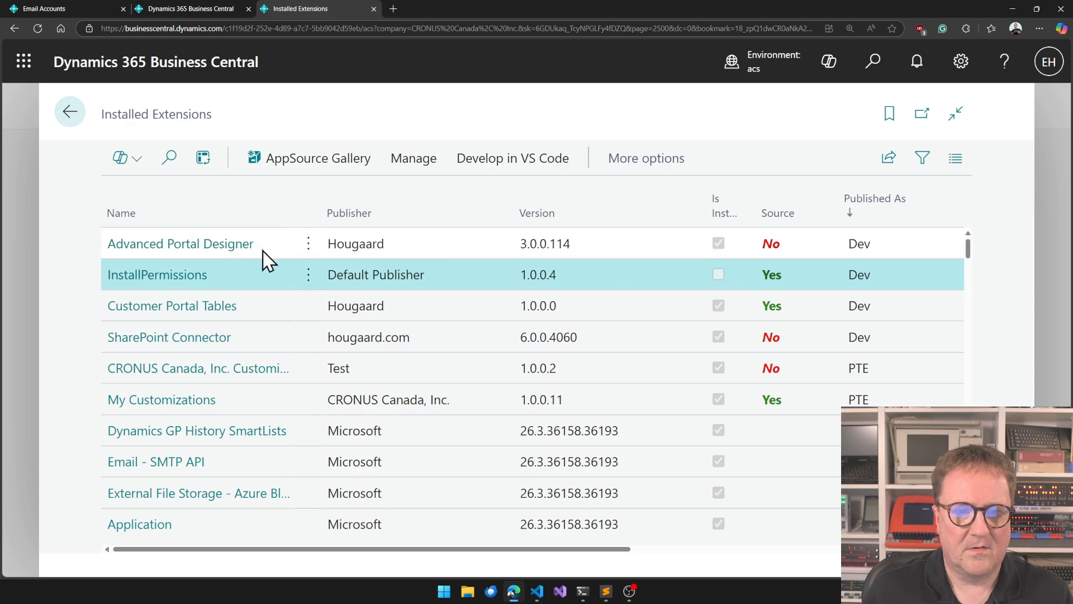
Install InstallPermissions 1.0.0.4 again through the install wizard without error.
{"action": "left_click", "coordinate": [309, 274]}
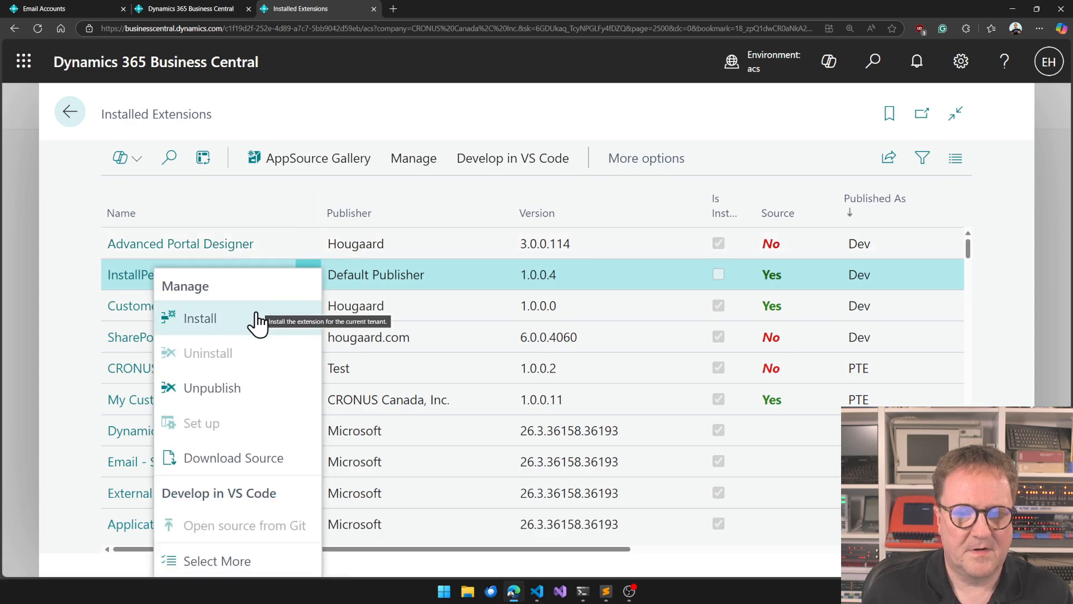
{"action": "left_click", "coordinate": [199, 317]}
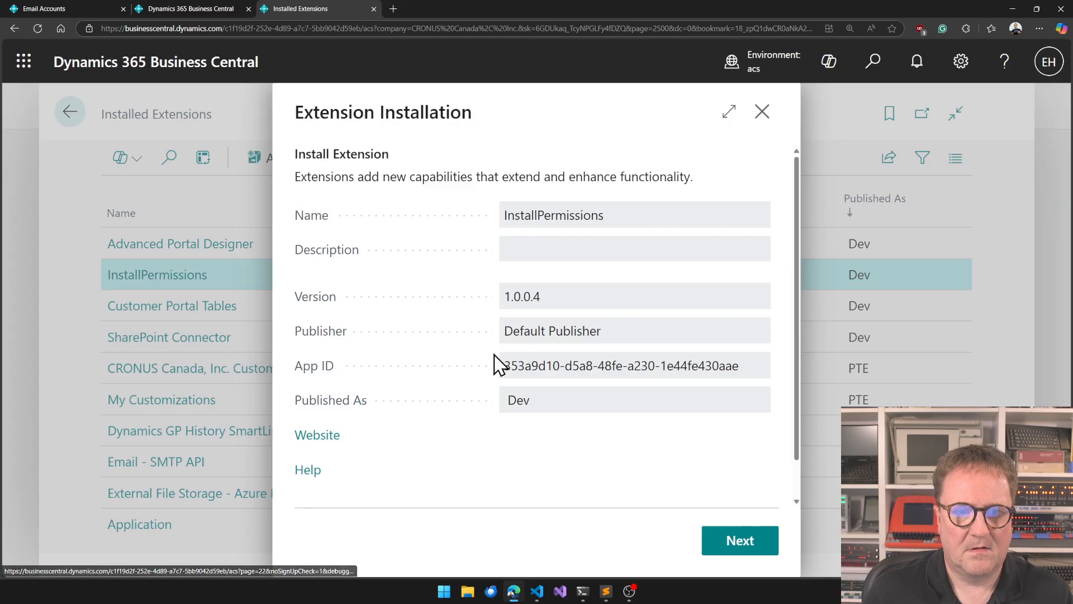
{"action": "left_click", "coordinate": [740, 540]}
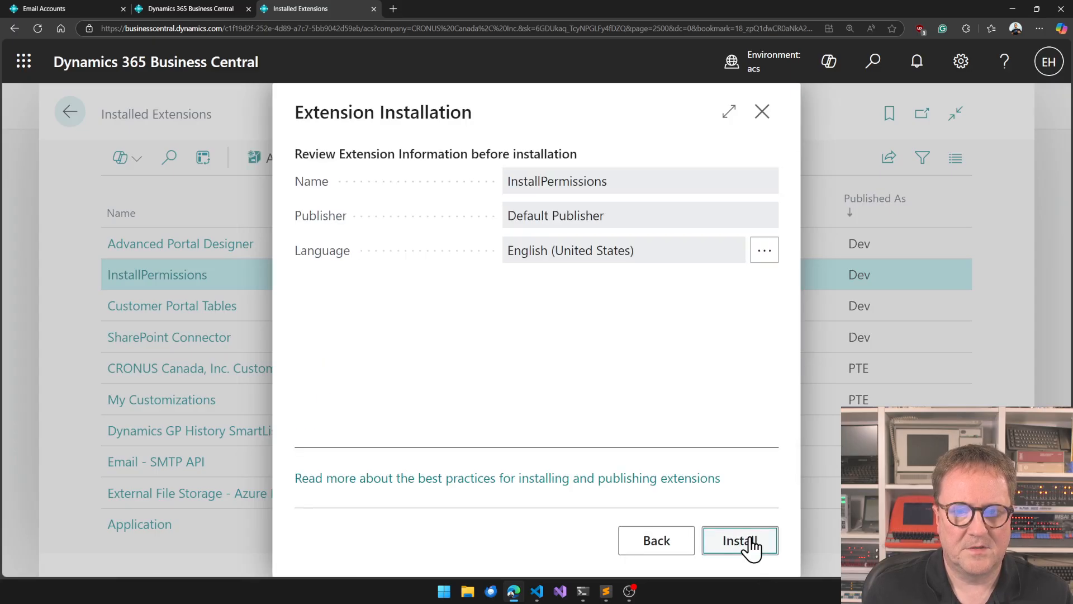
{"action": "left_click", "coordinate": [740, 540]}
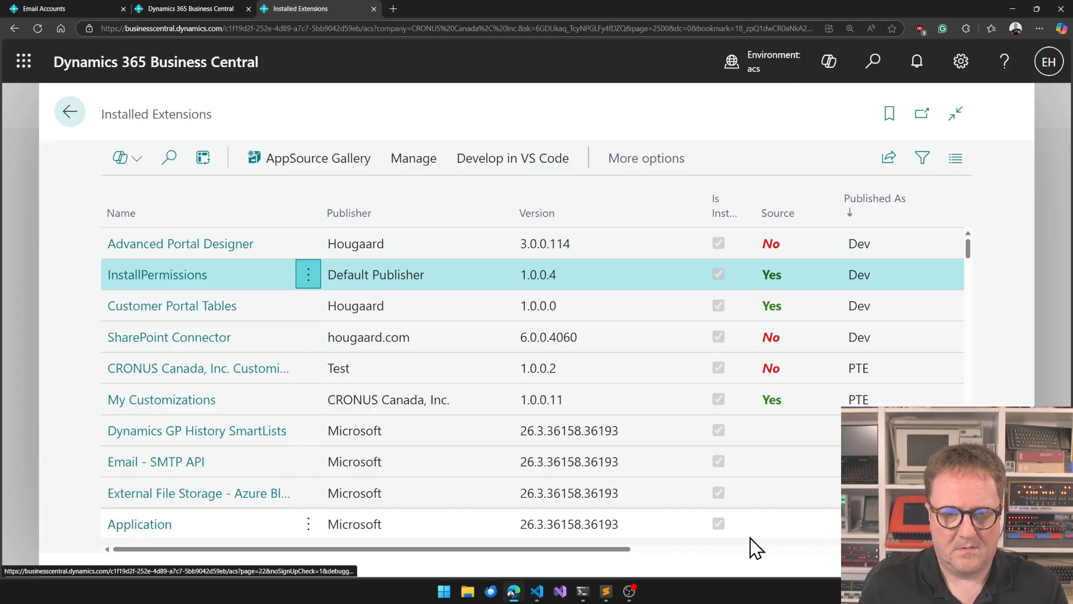
Show Email Accounts with Current User rate limit 29 and concurrency limit 10.
{"action": "type", "text": "email account"}
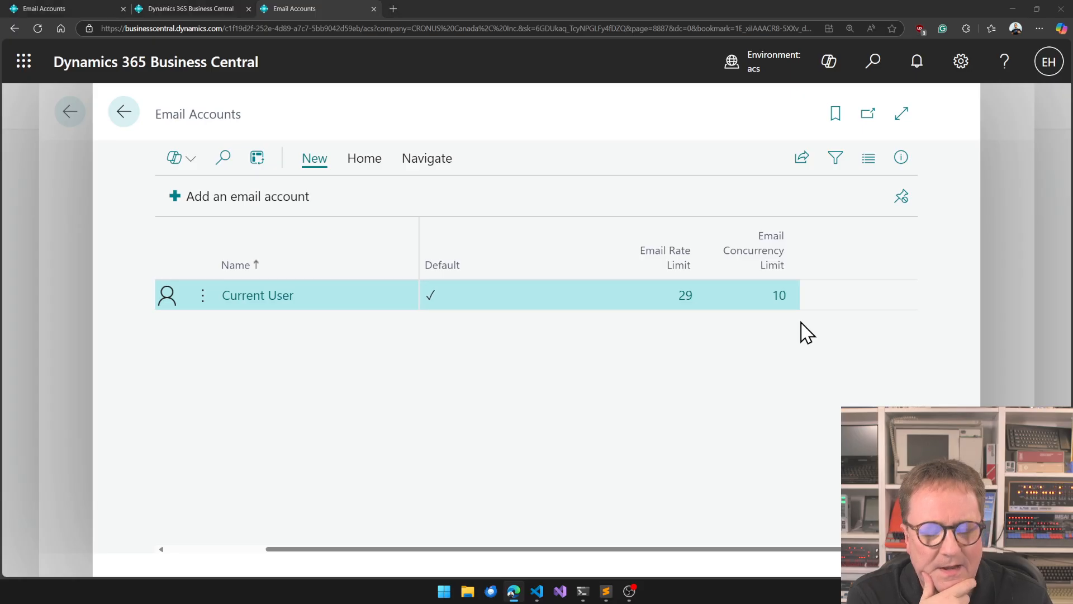
{"action": "mouse_move", "coordinate": [794, 200]}
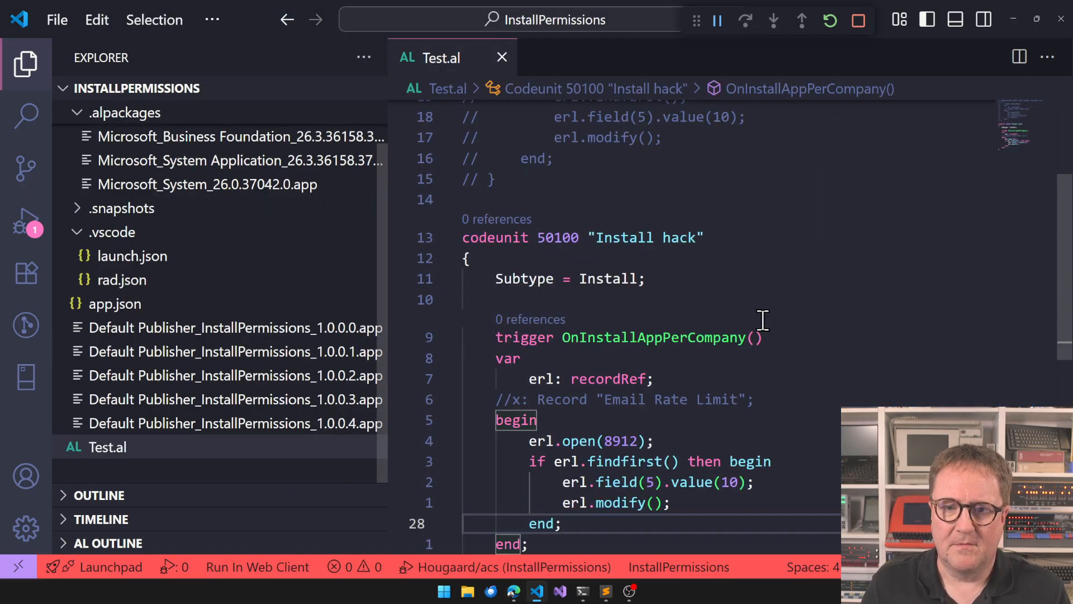
Hide the Explorer so the Install hack codeunit fills the editor.
{"action": "left_click", "coordinate": [26, 63]}
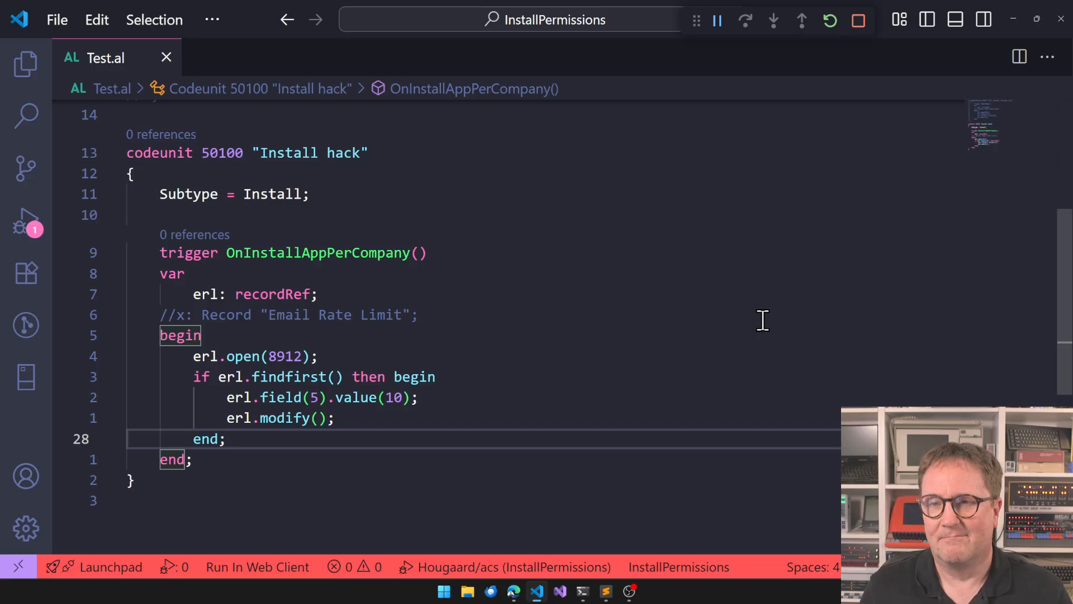
{"action": "left_click", "coordinate": [228, 438]}
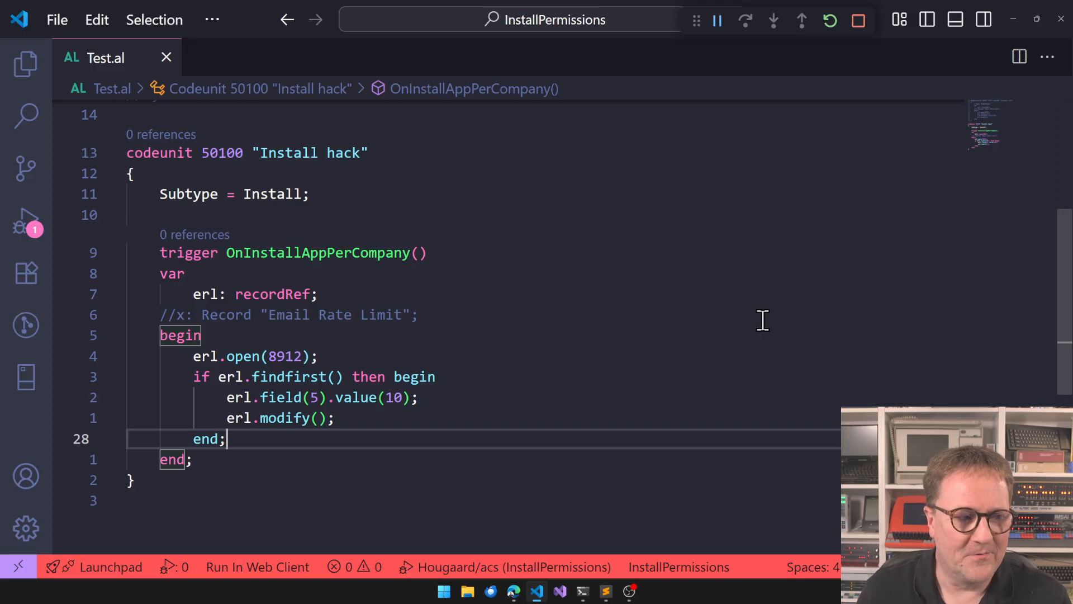